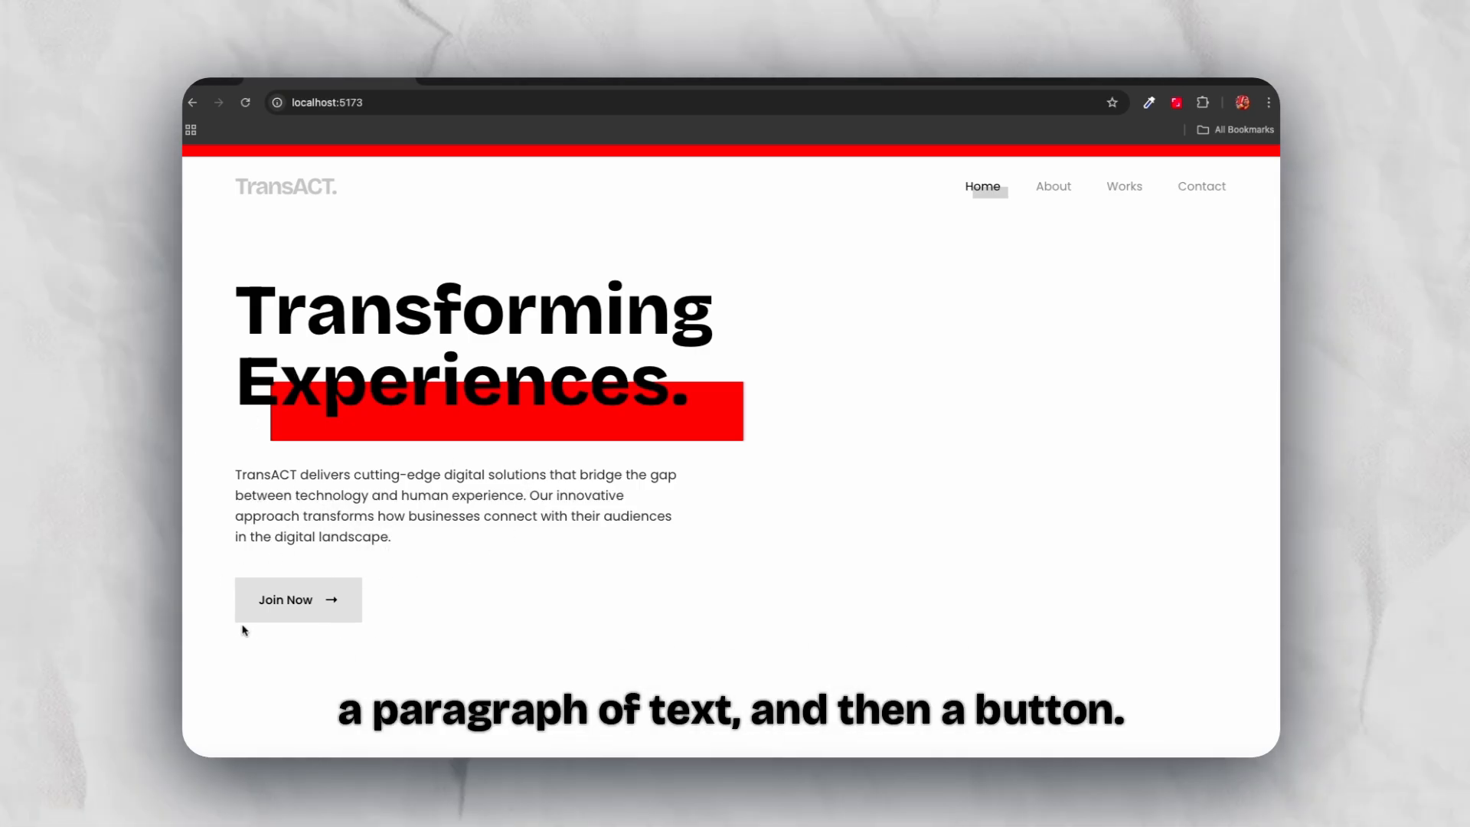
mouse_move(1001, 288)
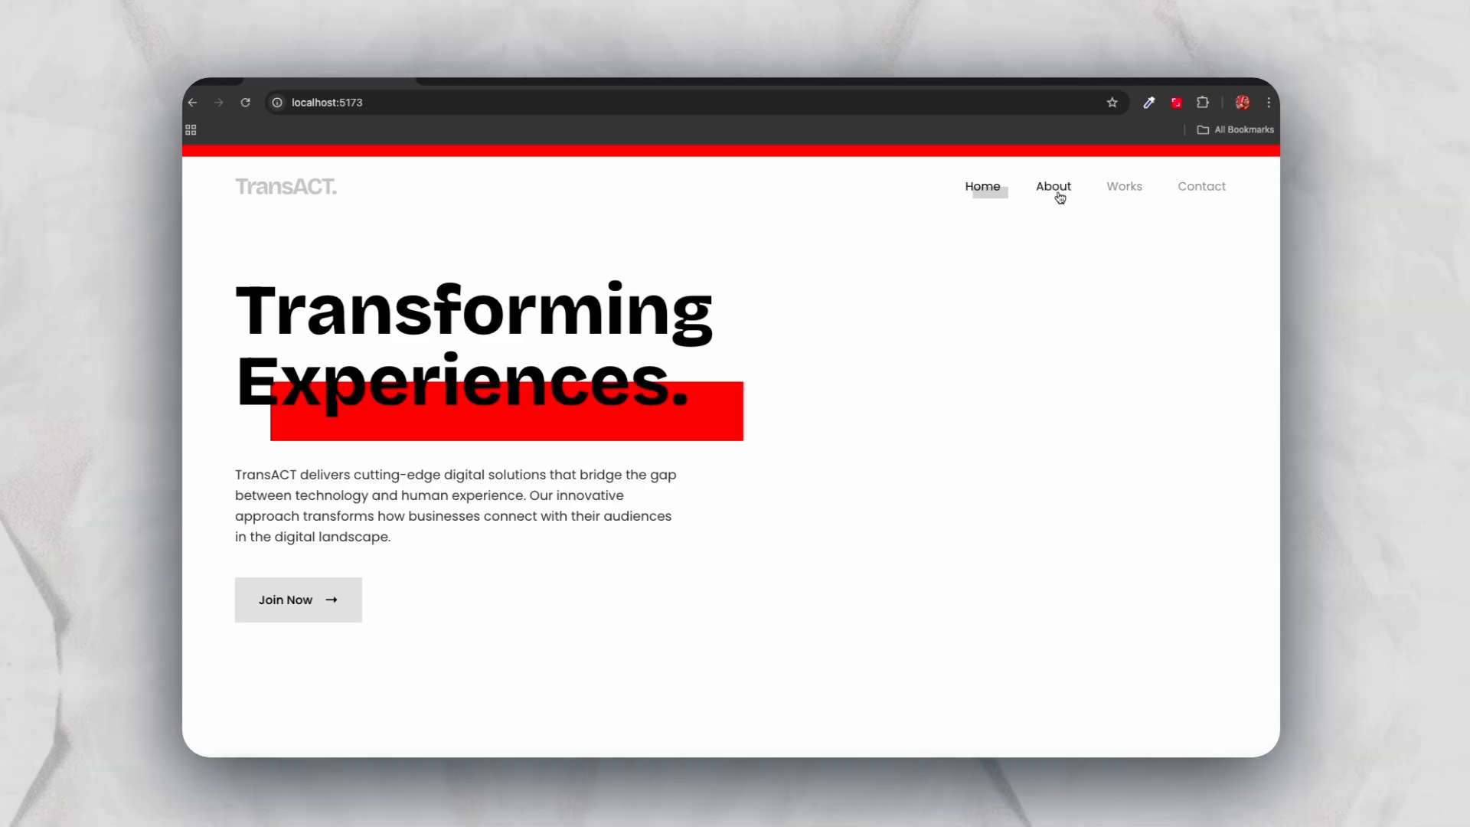
Visit the TransACT About, Works and Contact pages to see each accent colour.
click(1053, 185)
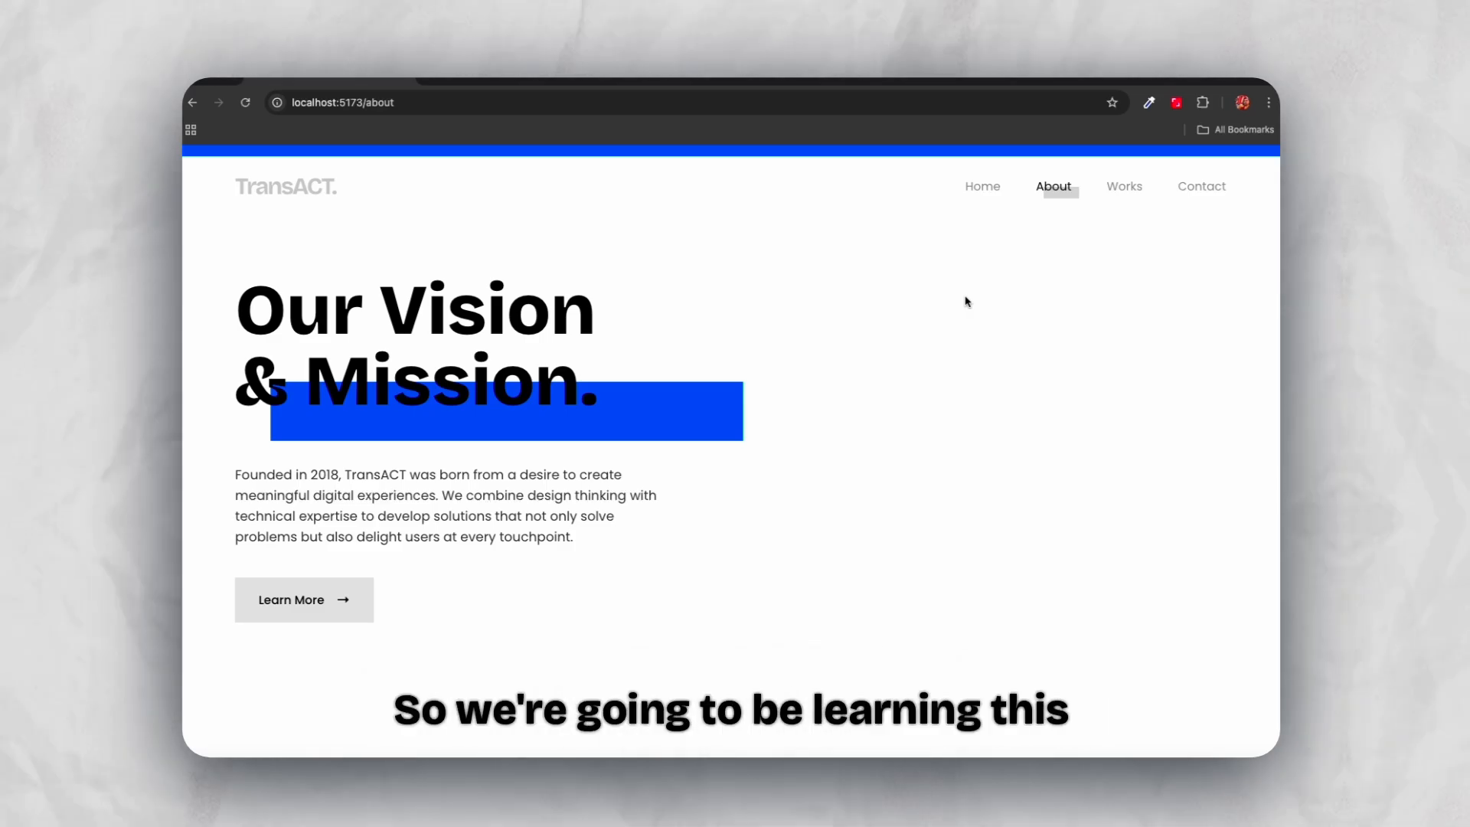
mouse_move(1124, 186)
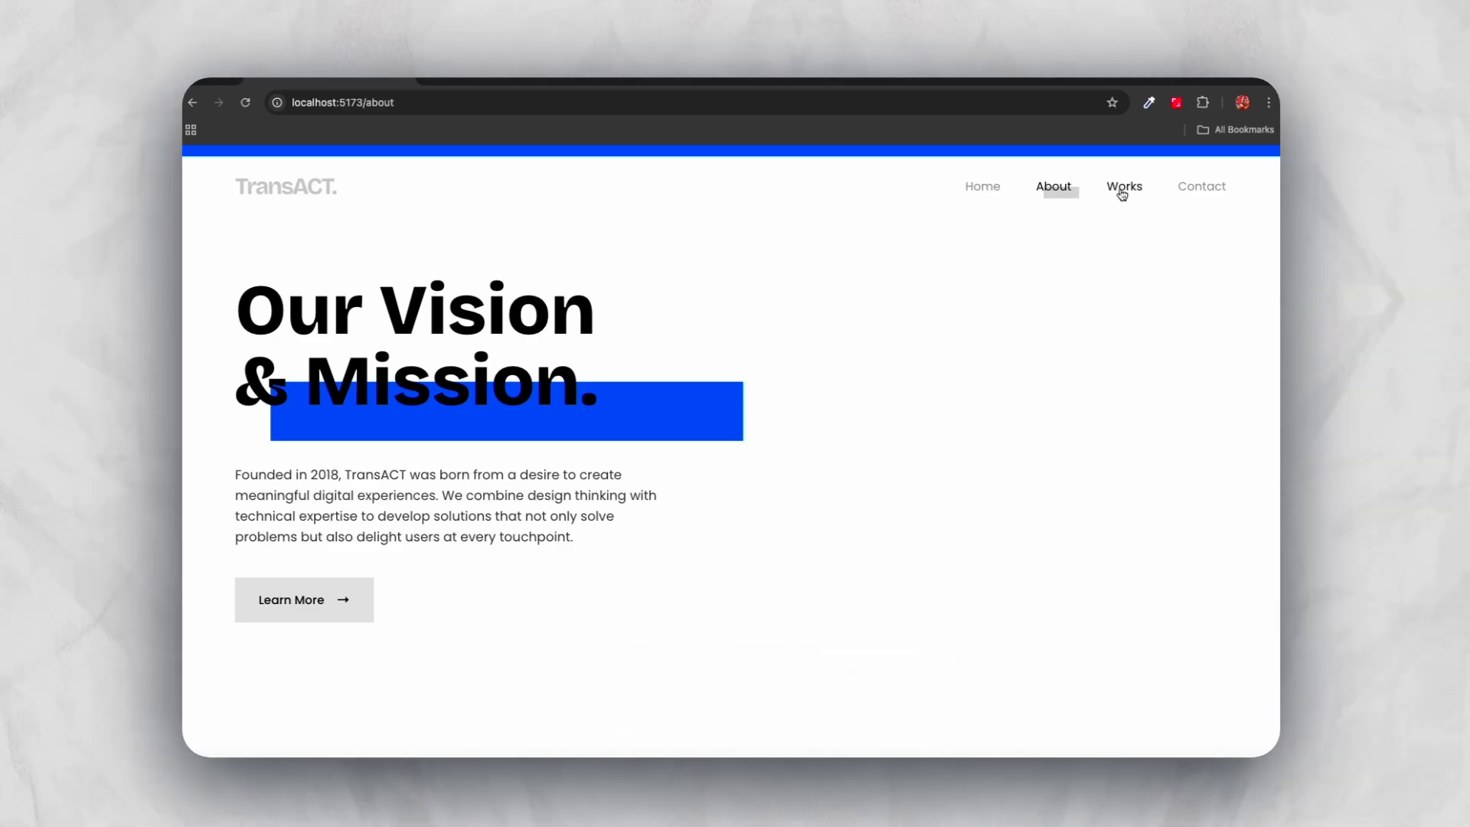
click(1124, 185)
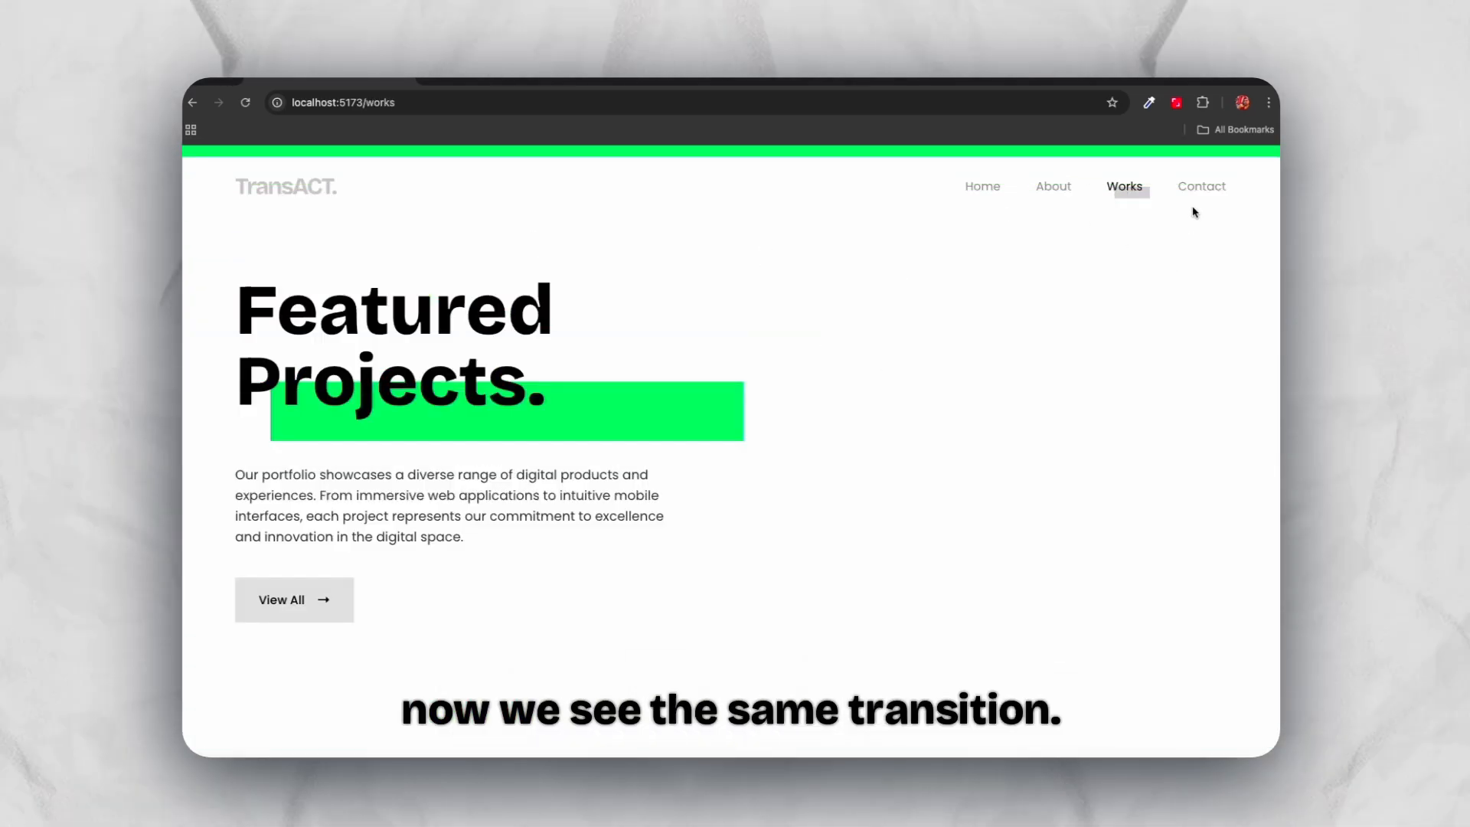
click(1201, 185)
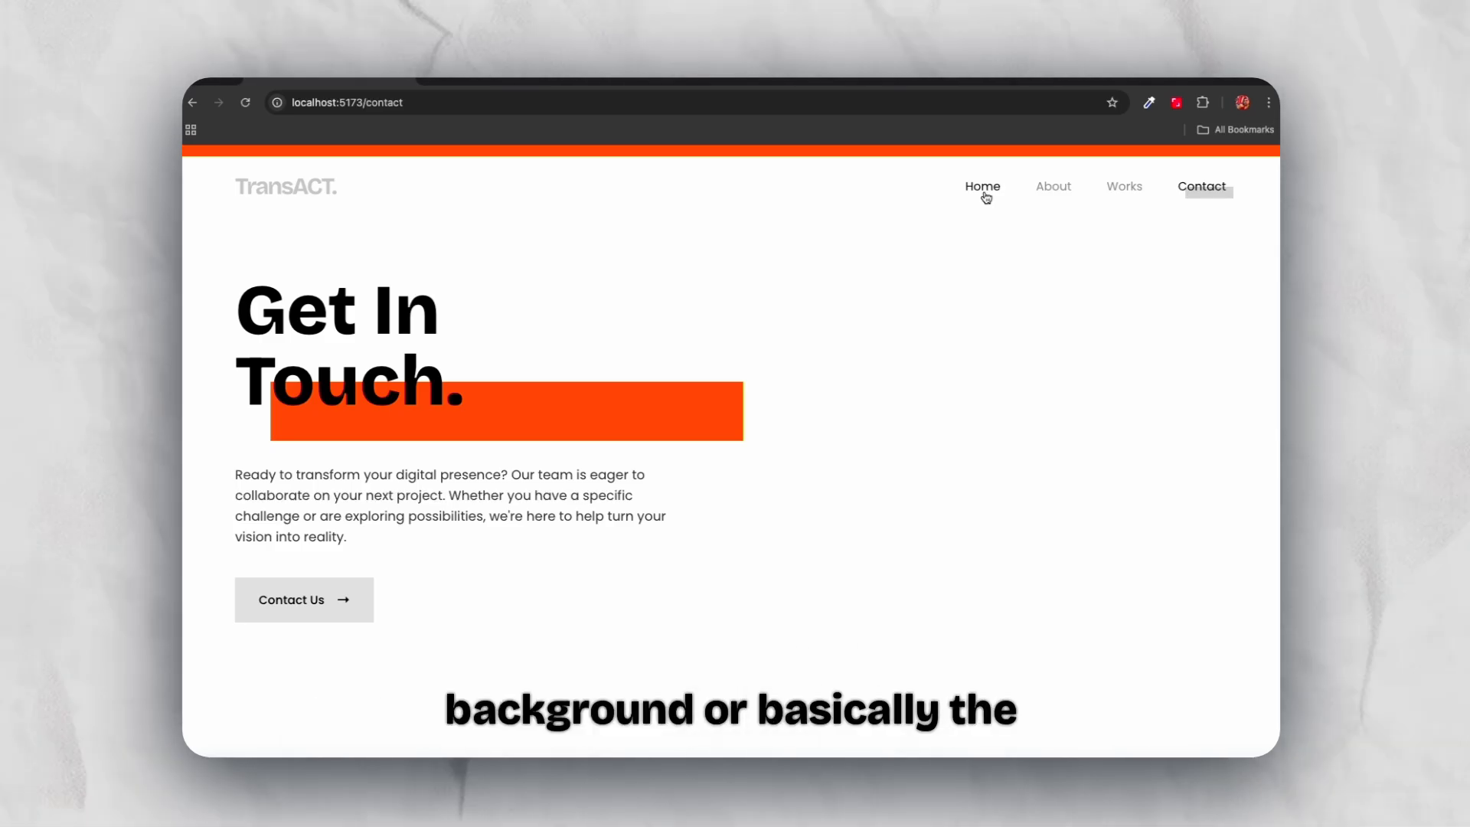
mouse_move(741, 328)
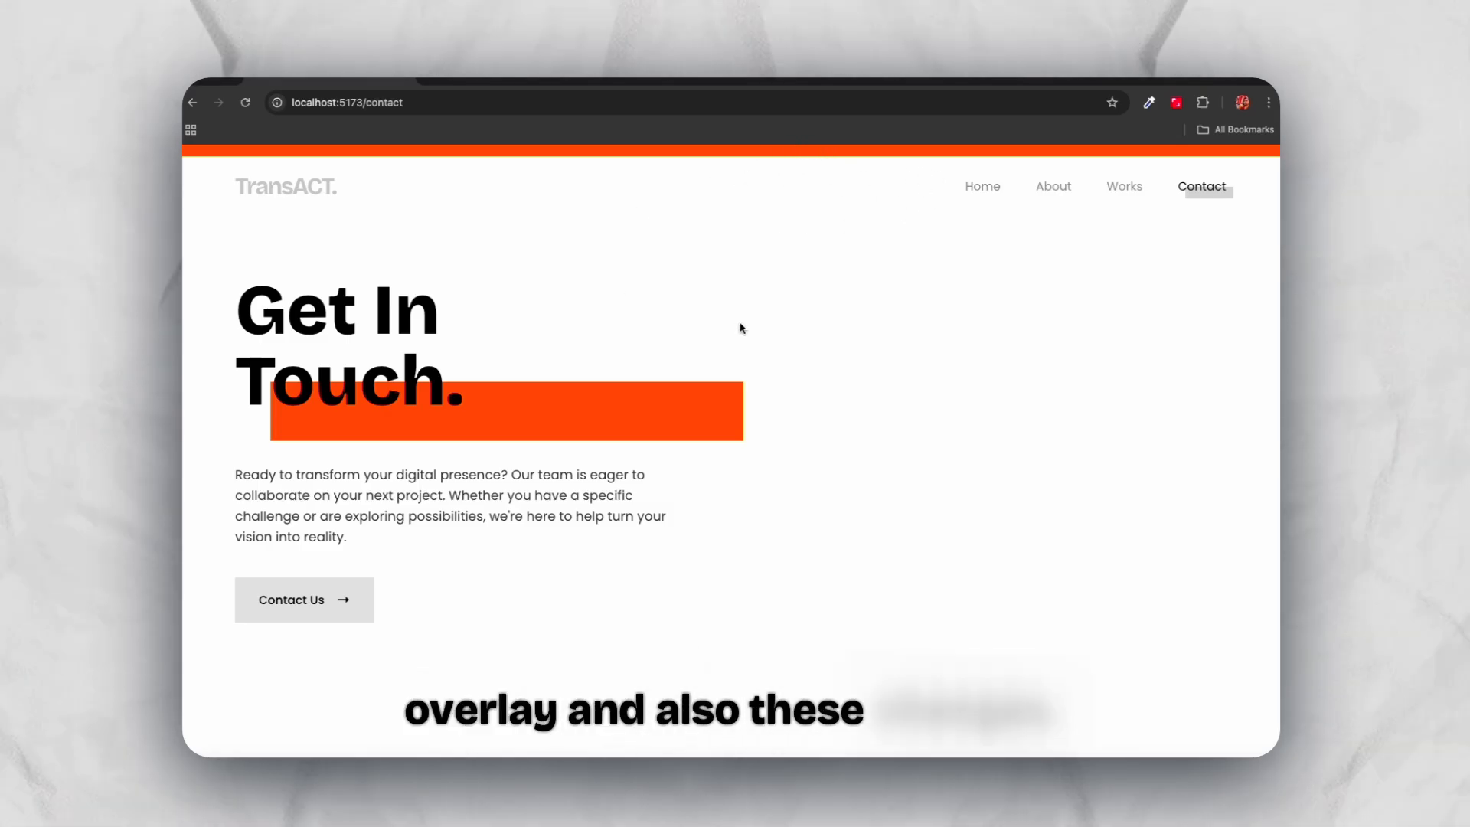
click(981, 186)
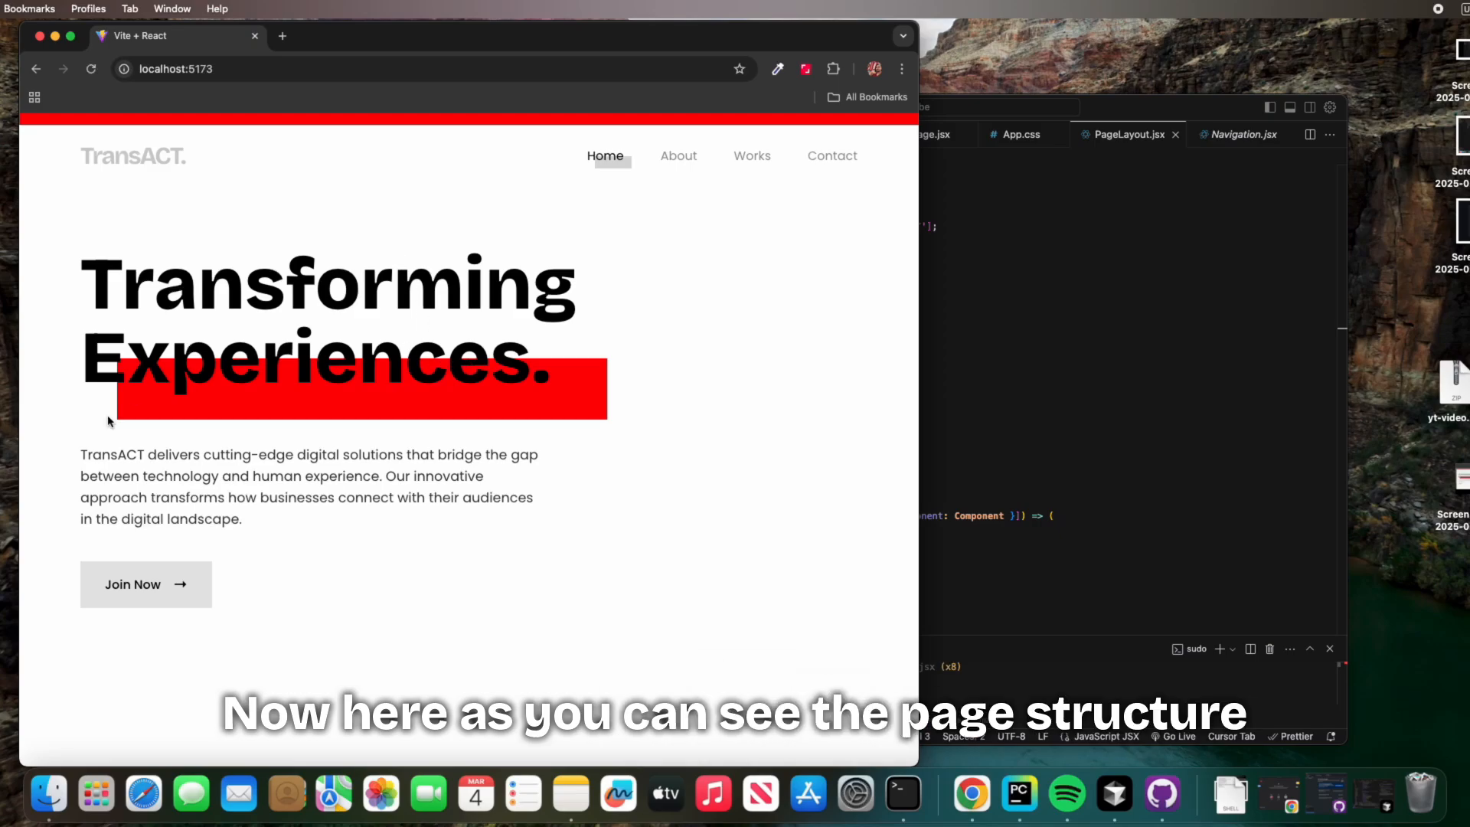
mouse_move(589, 413)
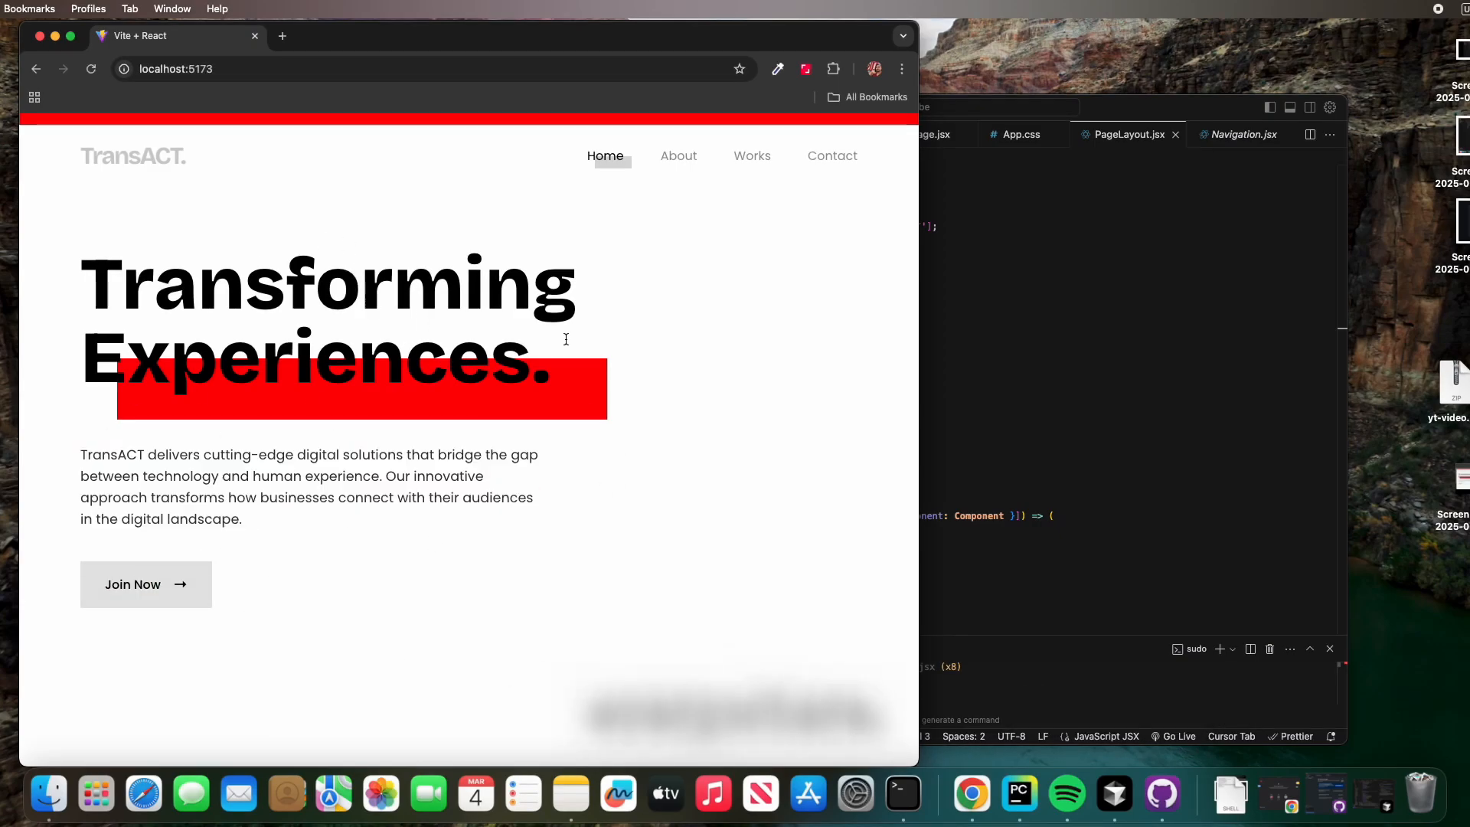
Go through About, Works and Contact in the smaller Chrome window's navbar.
click(677, 156)
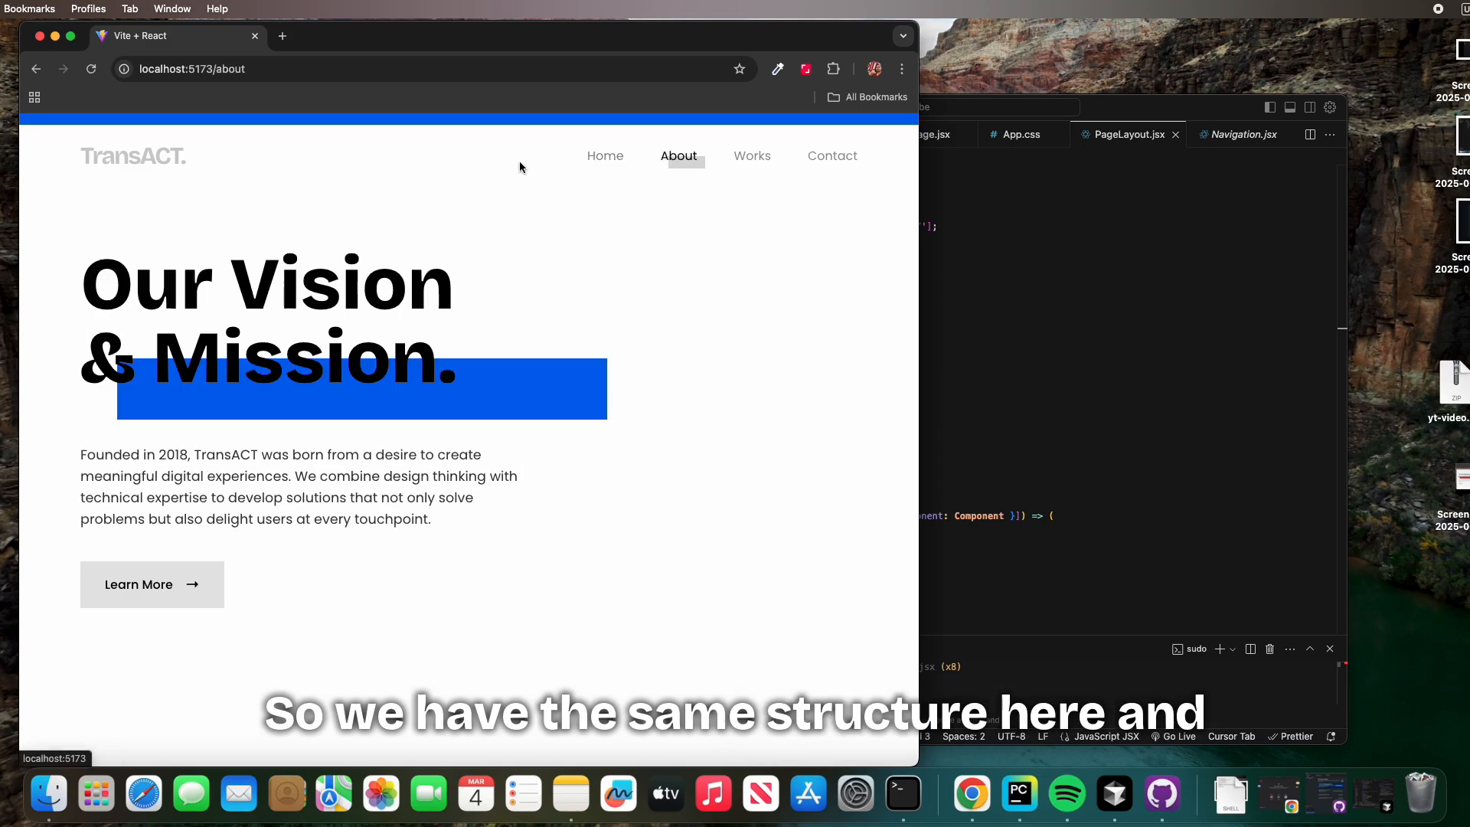
click(751, 155)
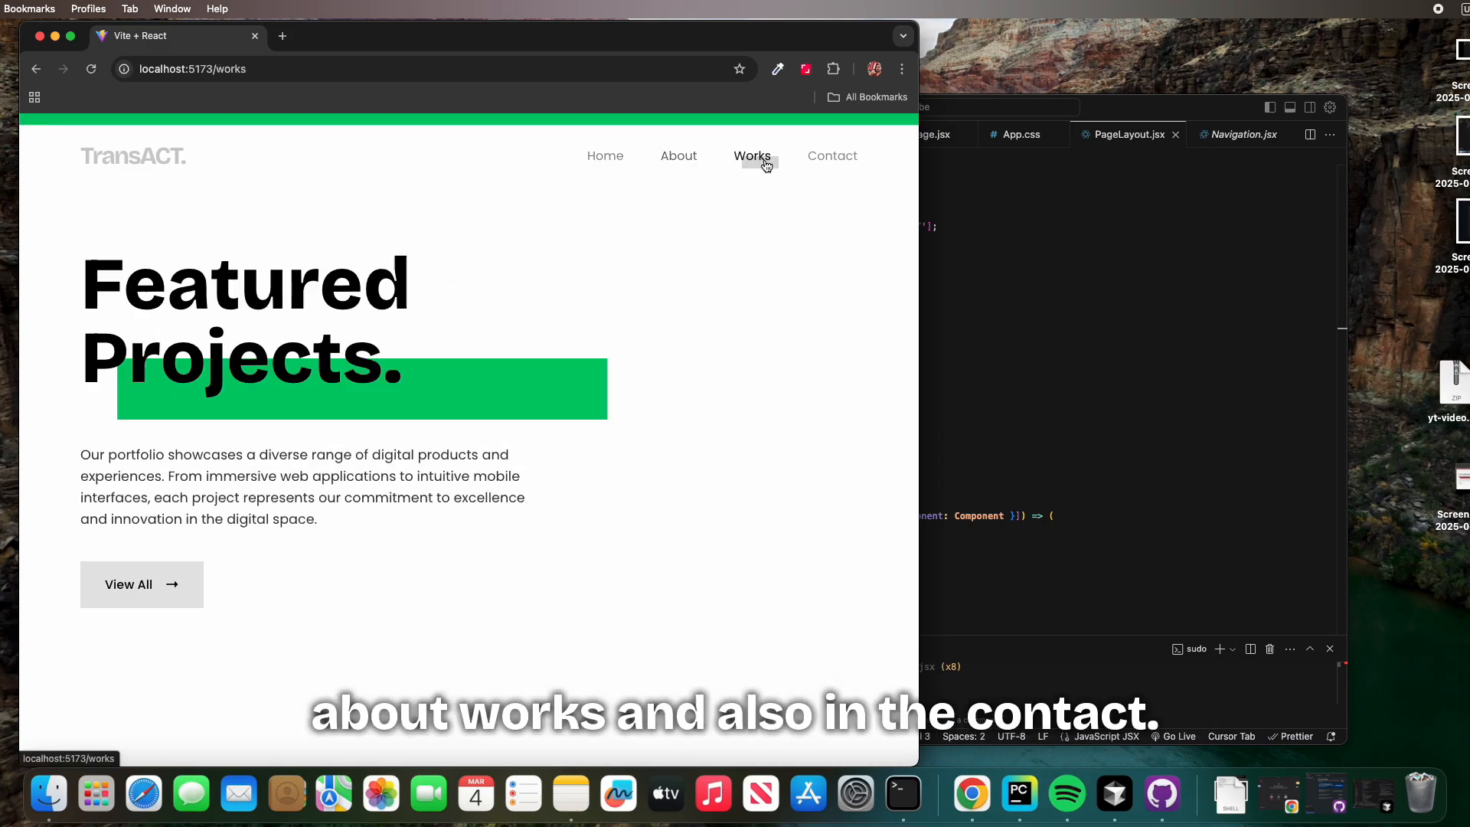
click(831, 156)
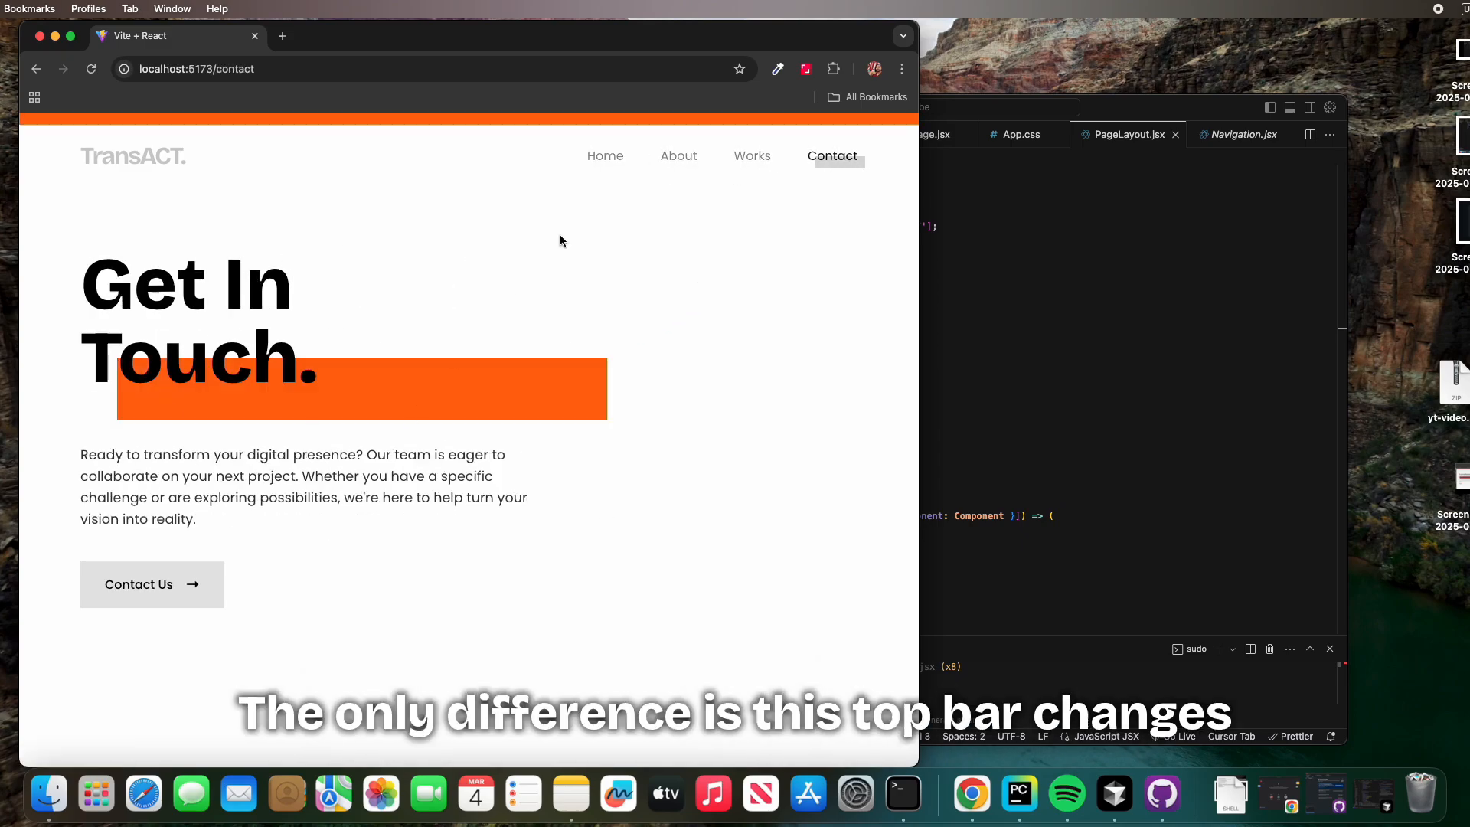
mouse_move(334, 131)
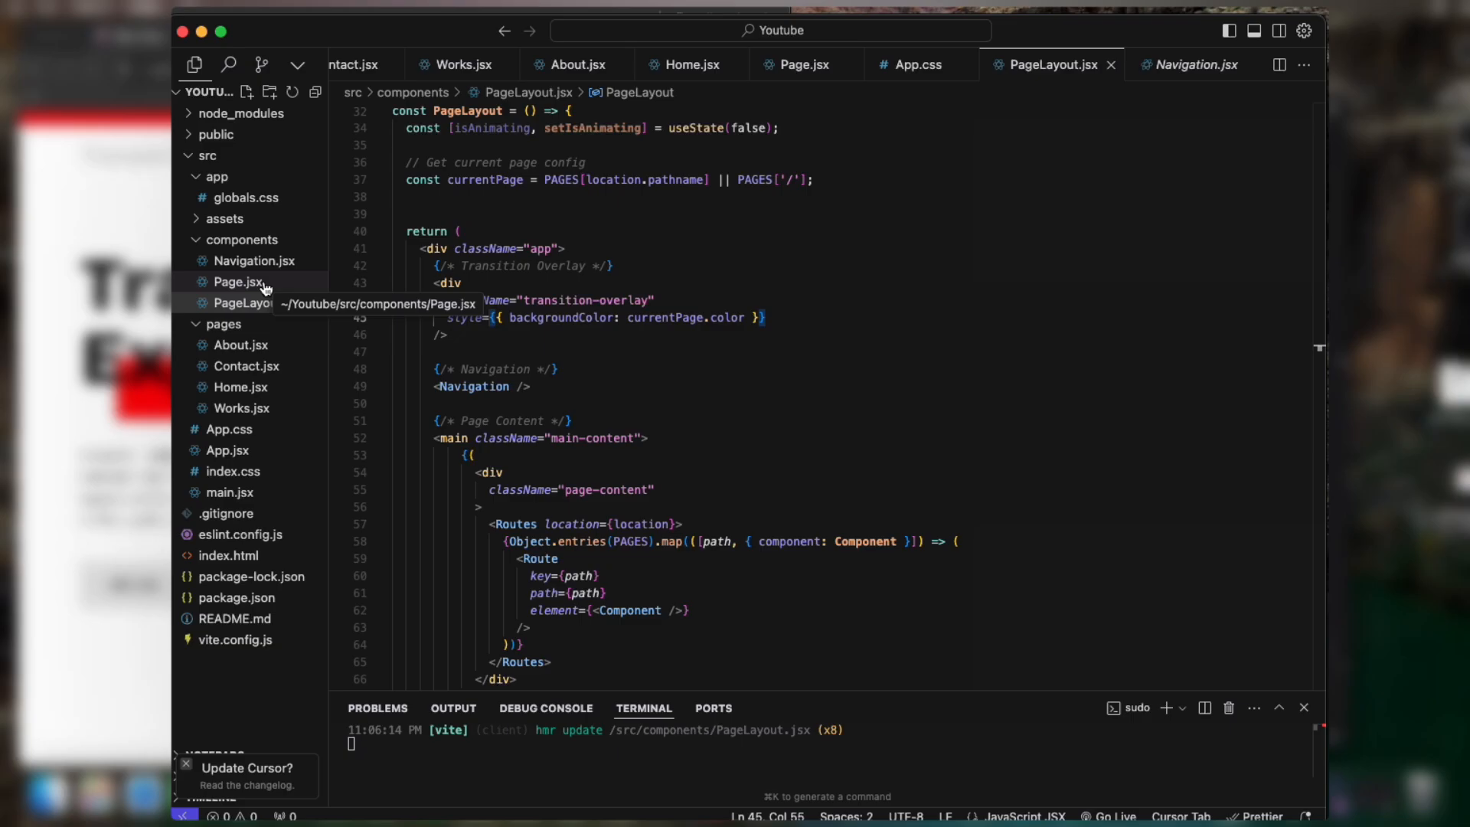
click(237, 281)
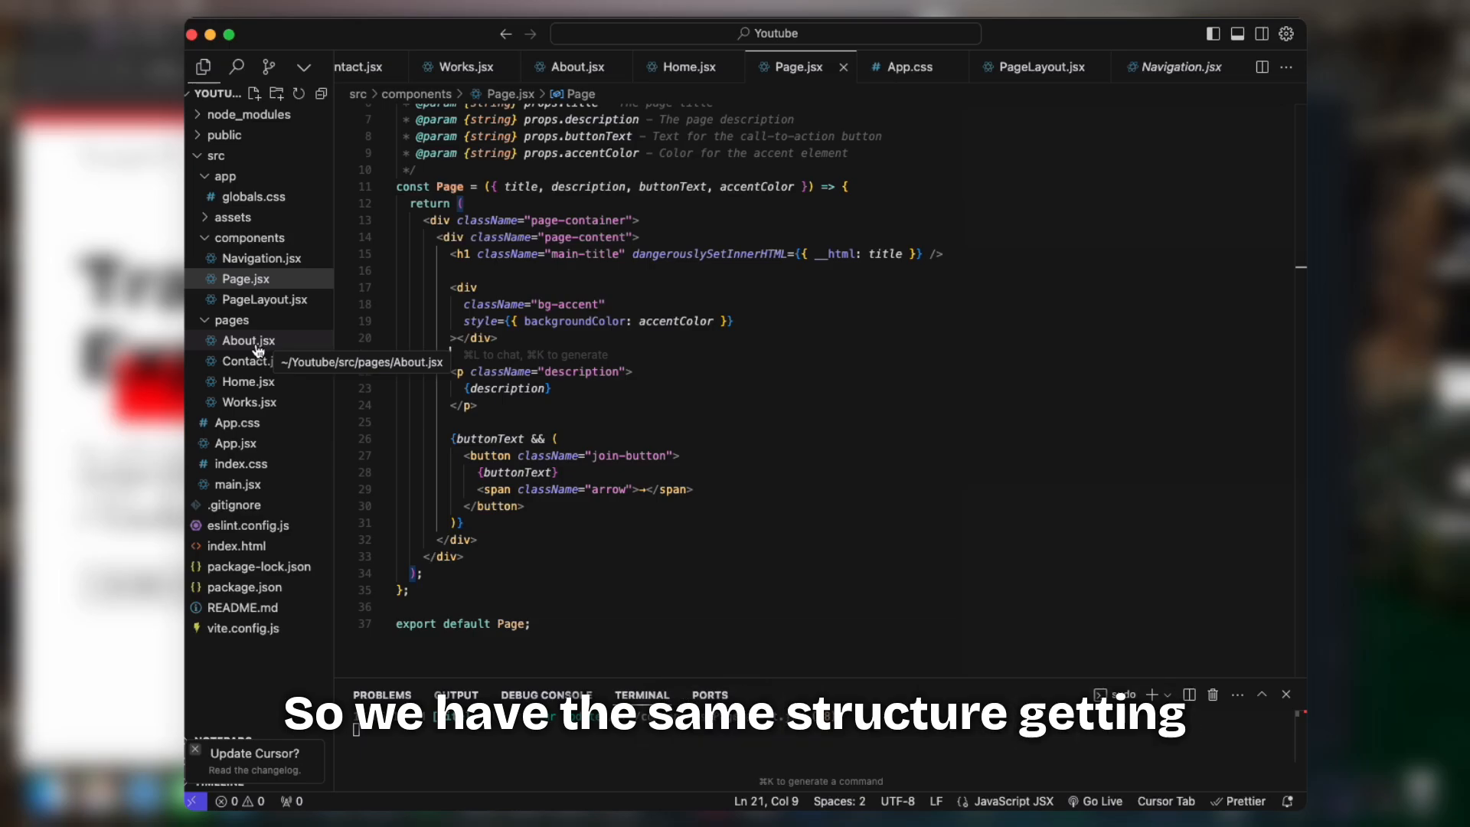
click(248, 381)
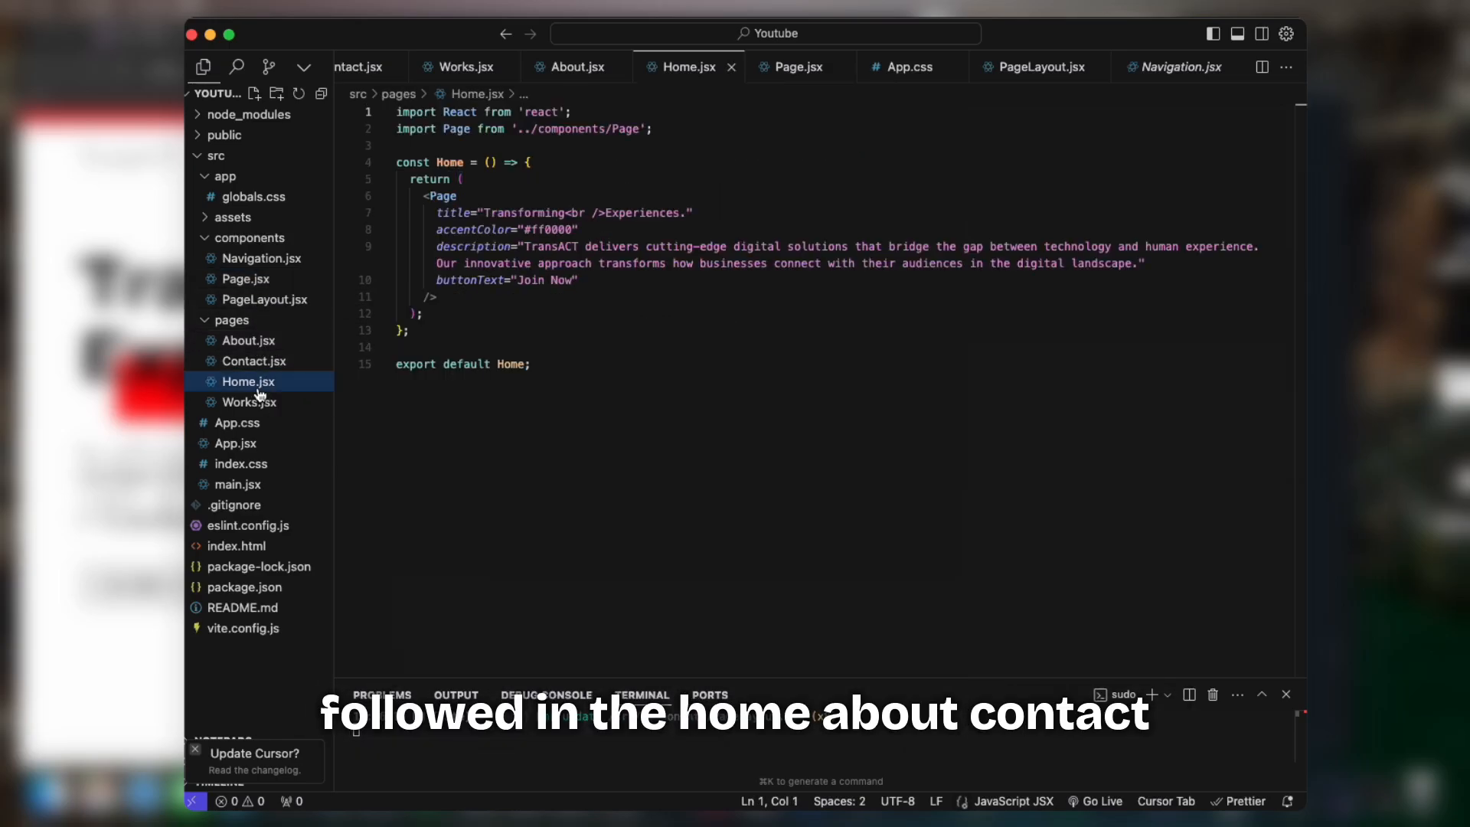
click(254, 360)
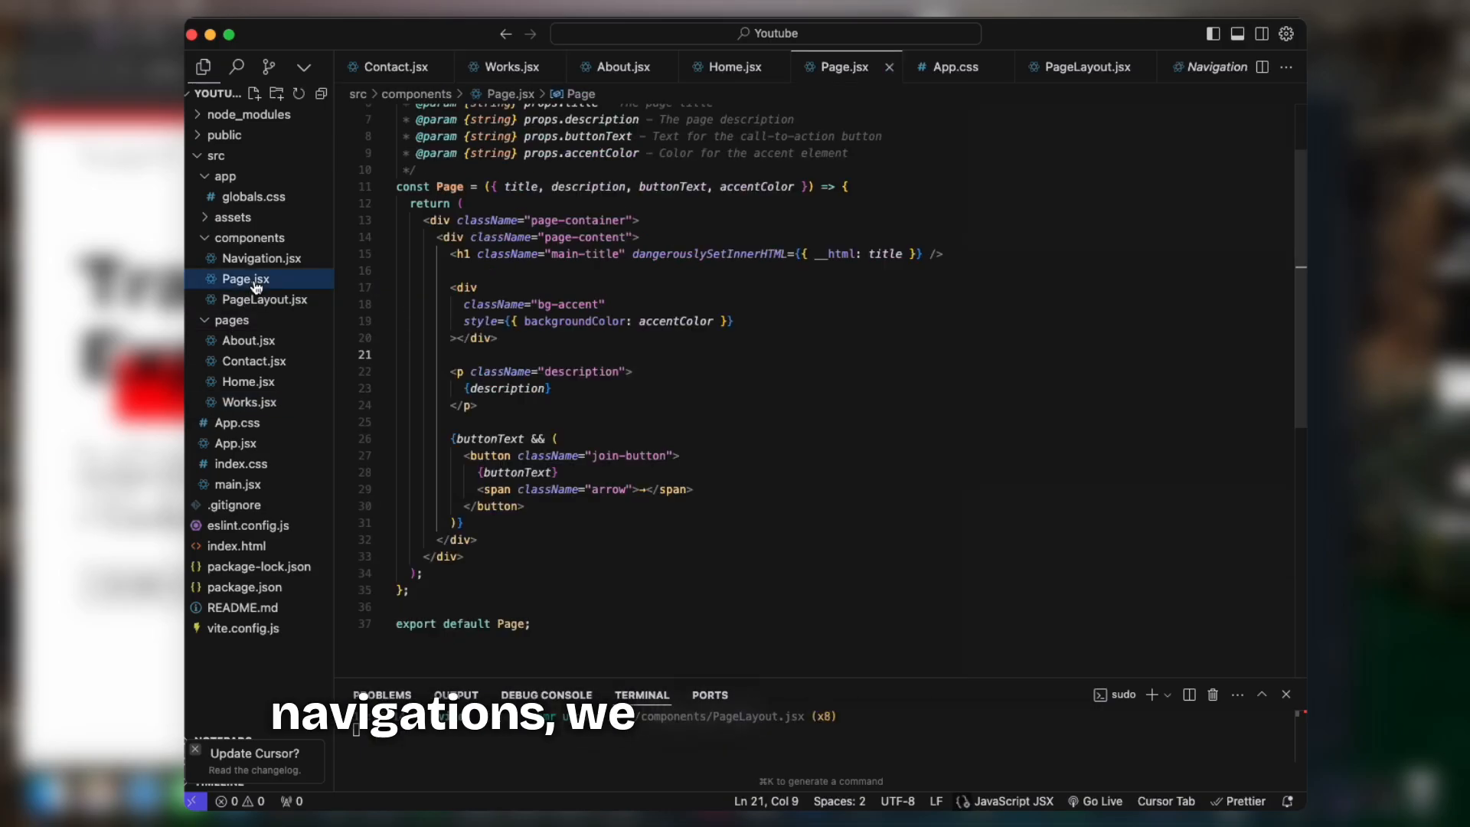
click(263, 258)
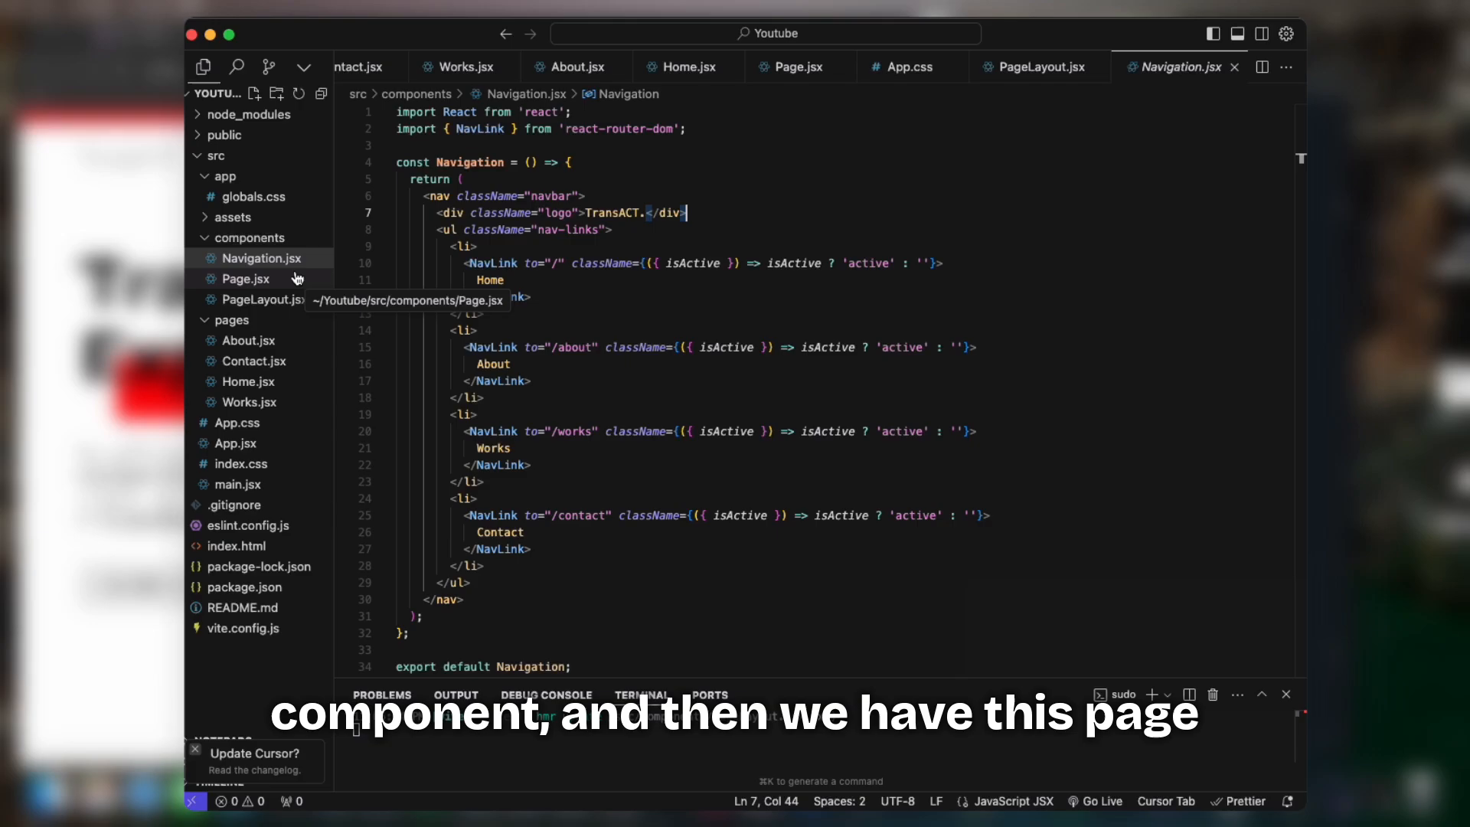
click(268, 300)
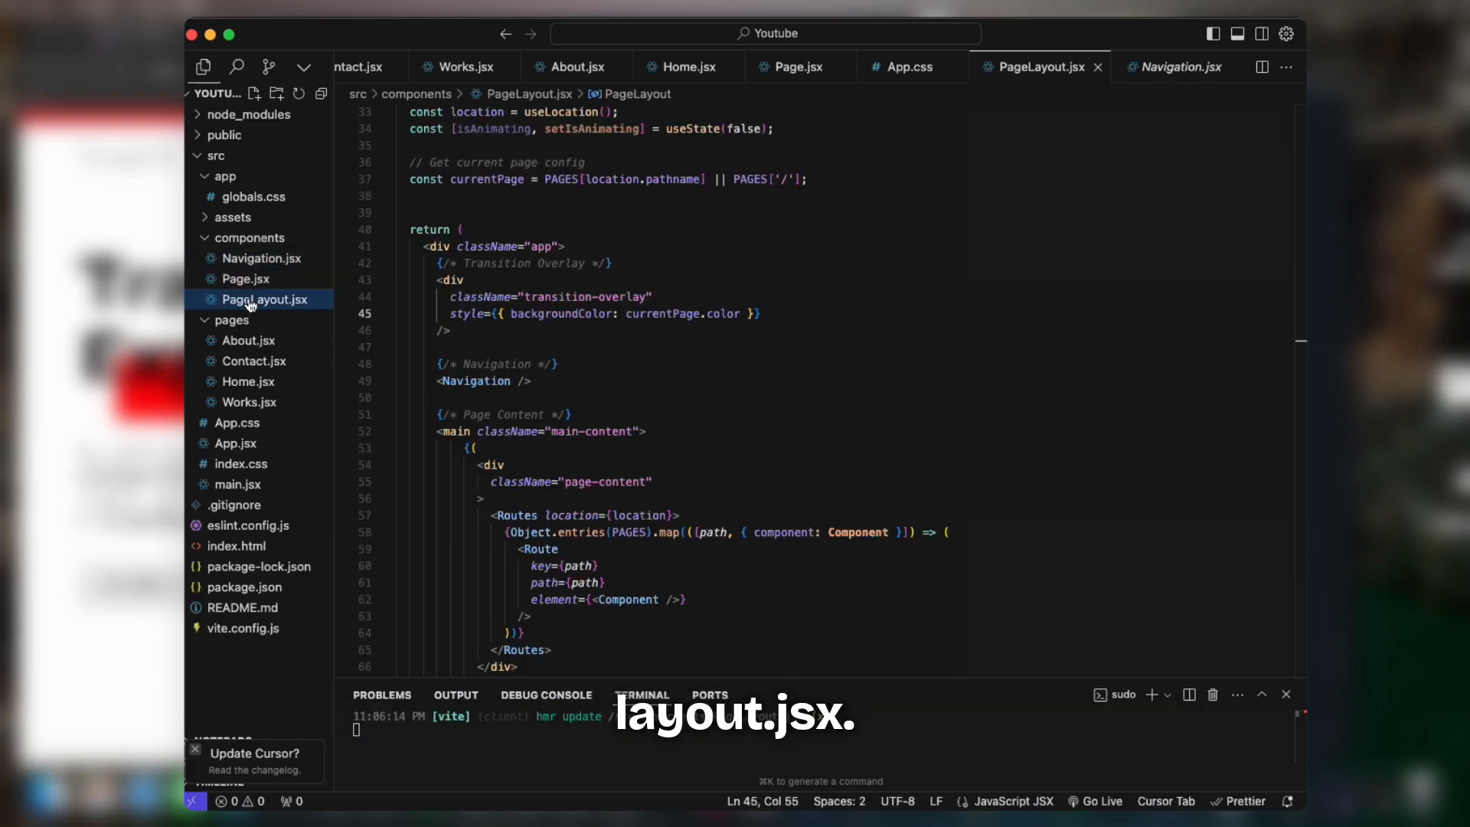
scroll(up, 3)
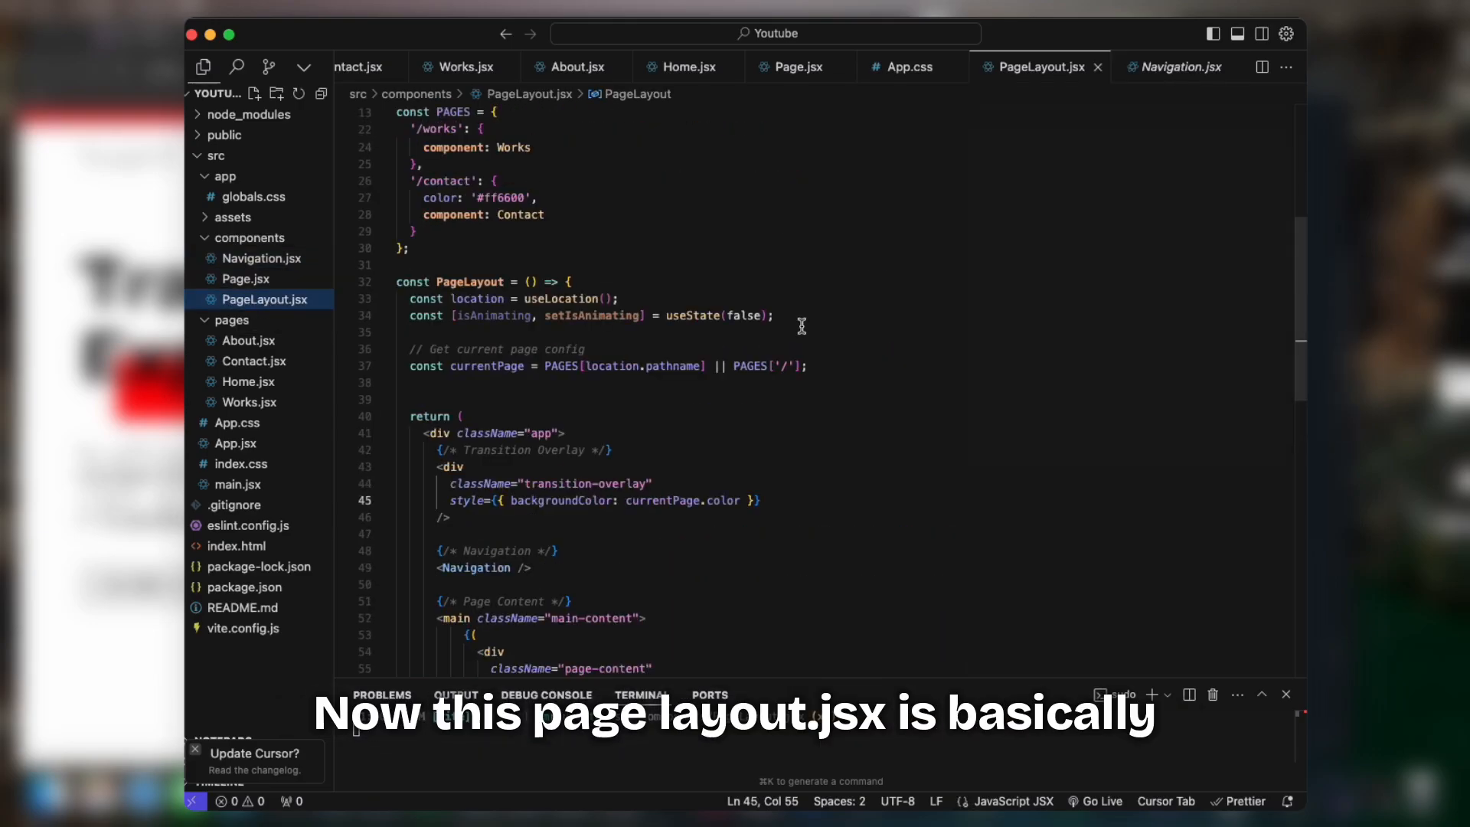
scroll(up, 3)
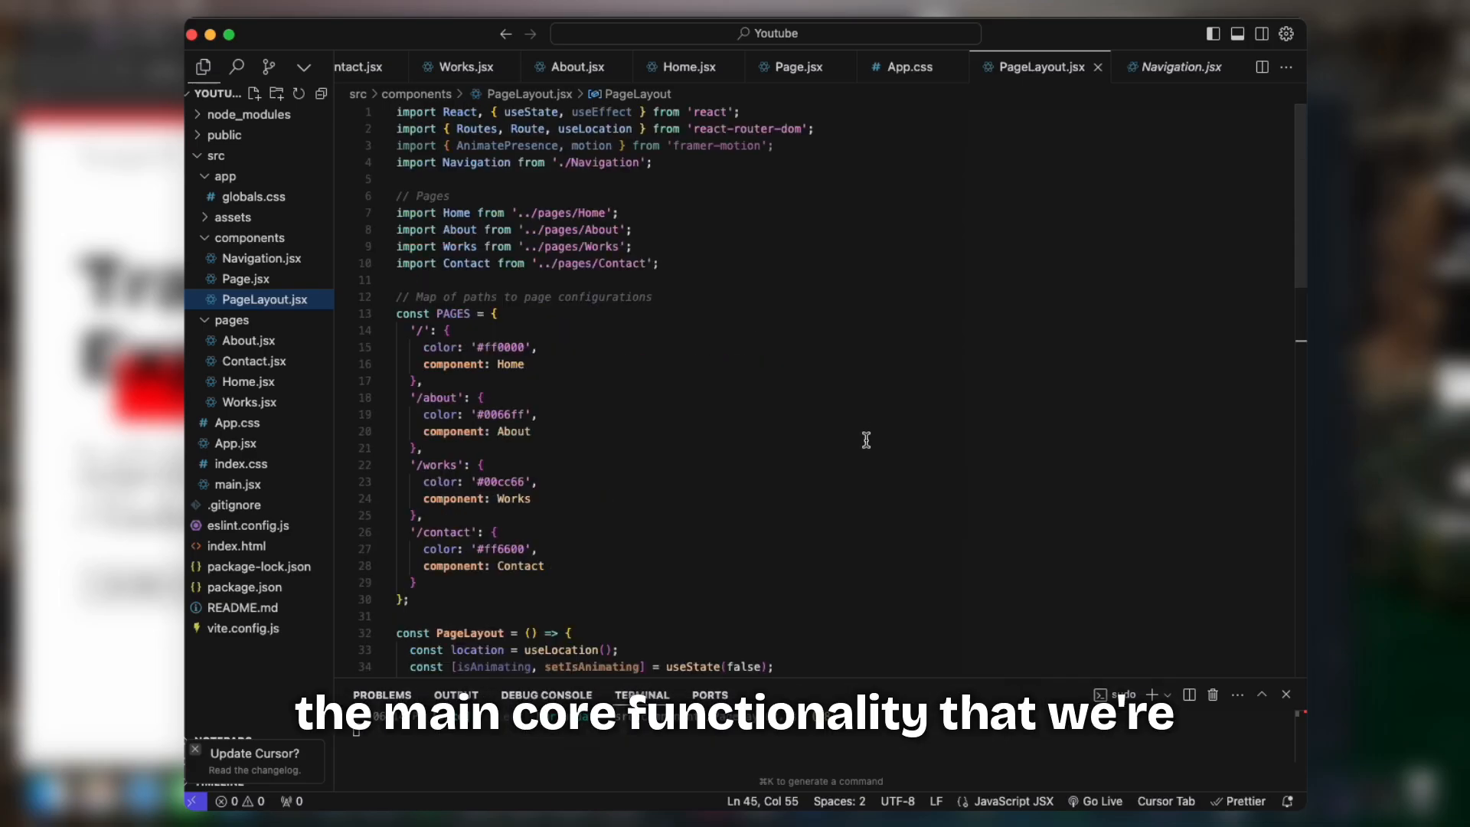
scroll(down, 3)
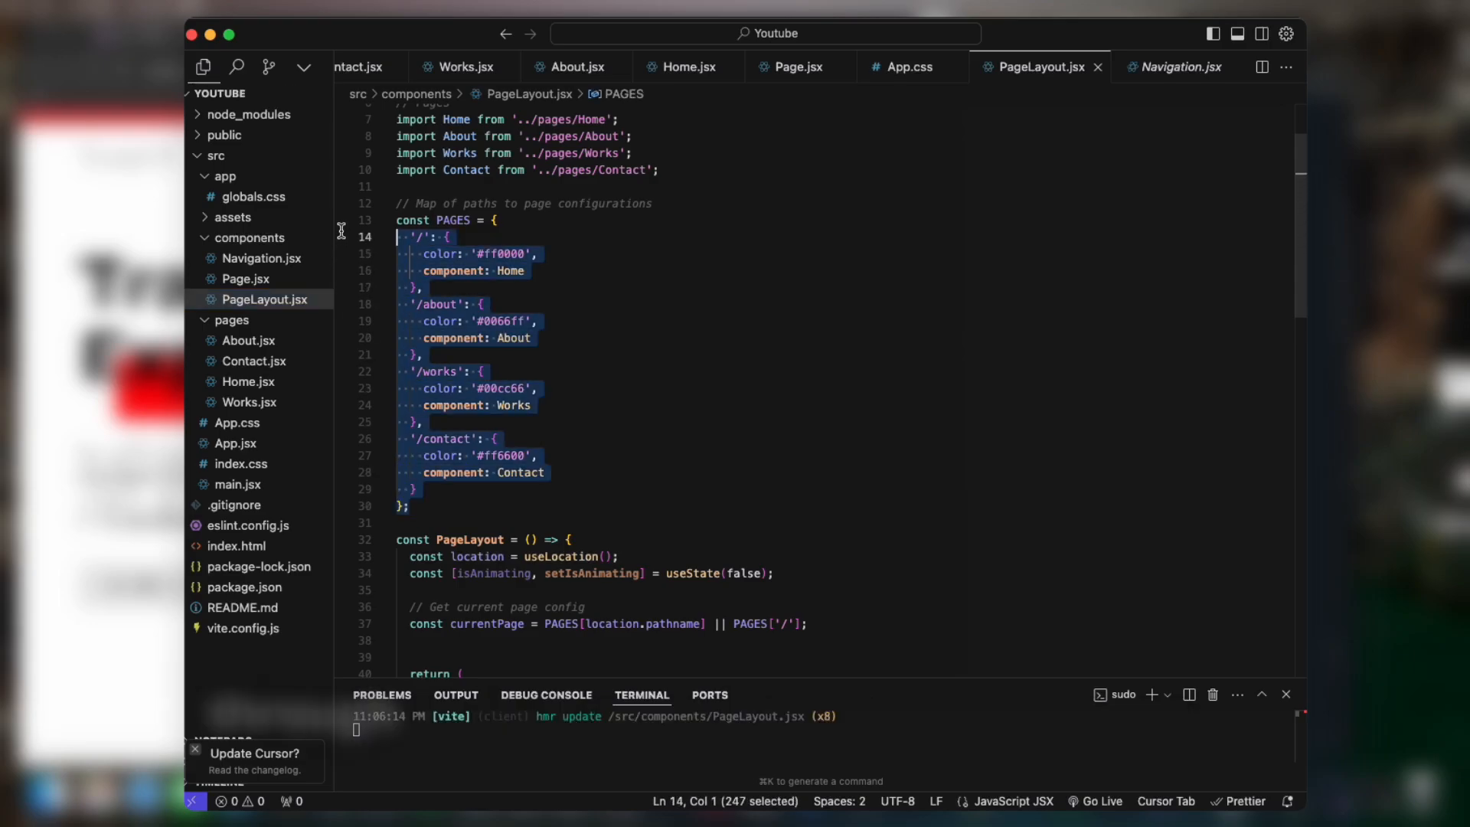
click(525, 271)
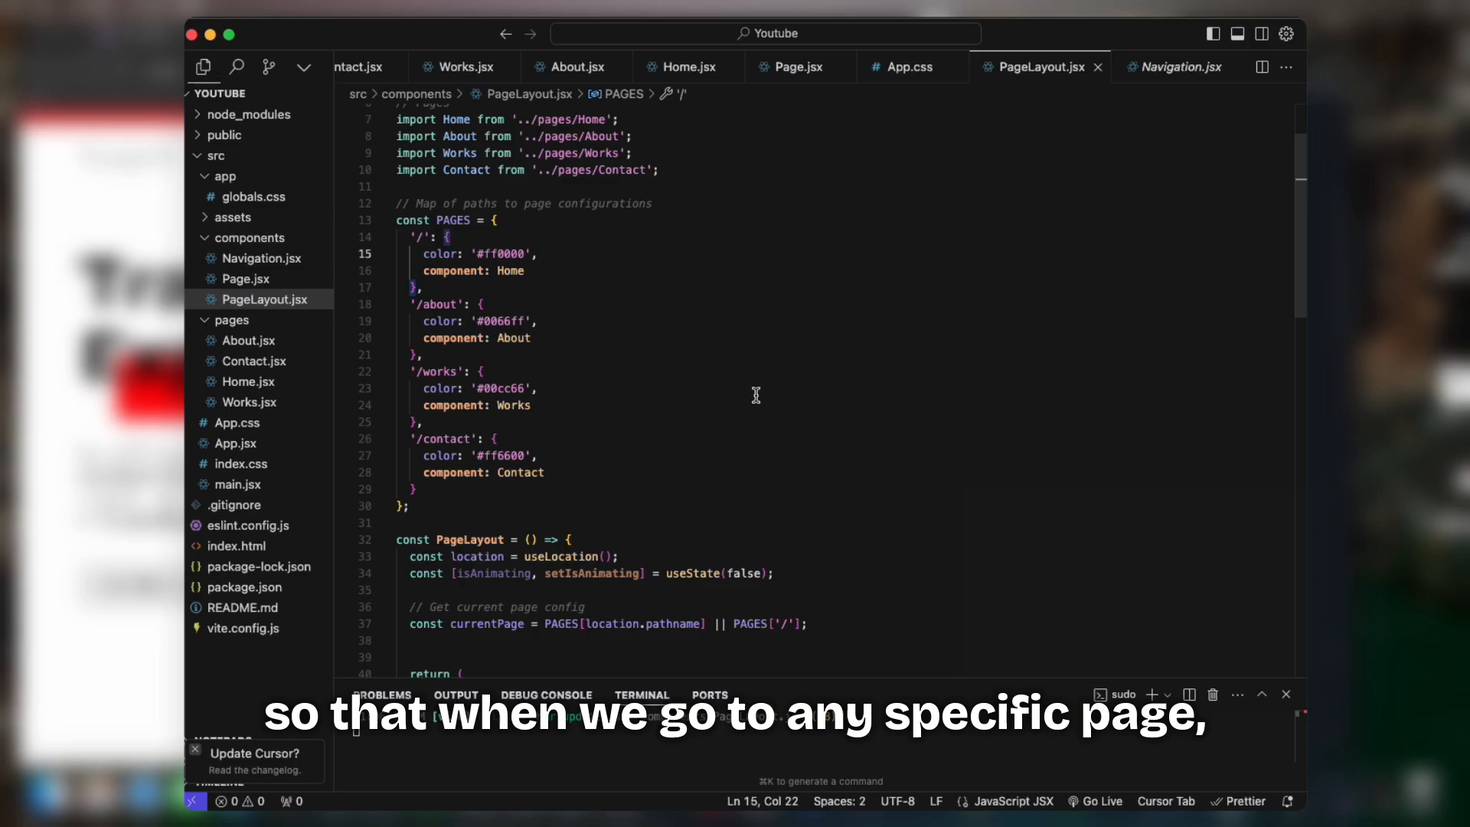
mouse_move(250, 401)
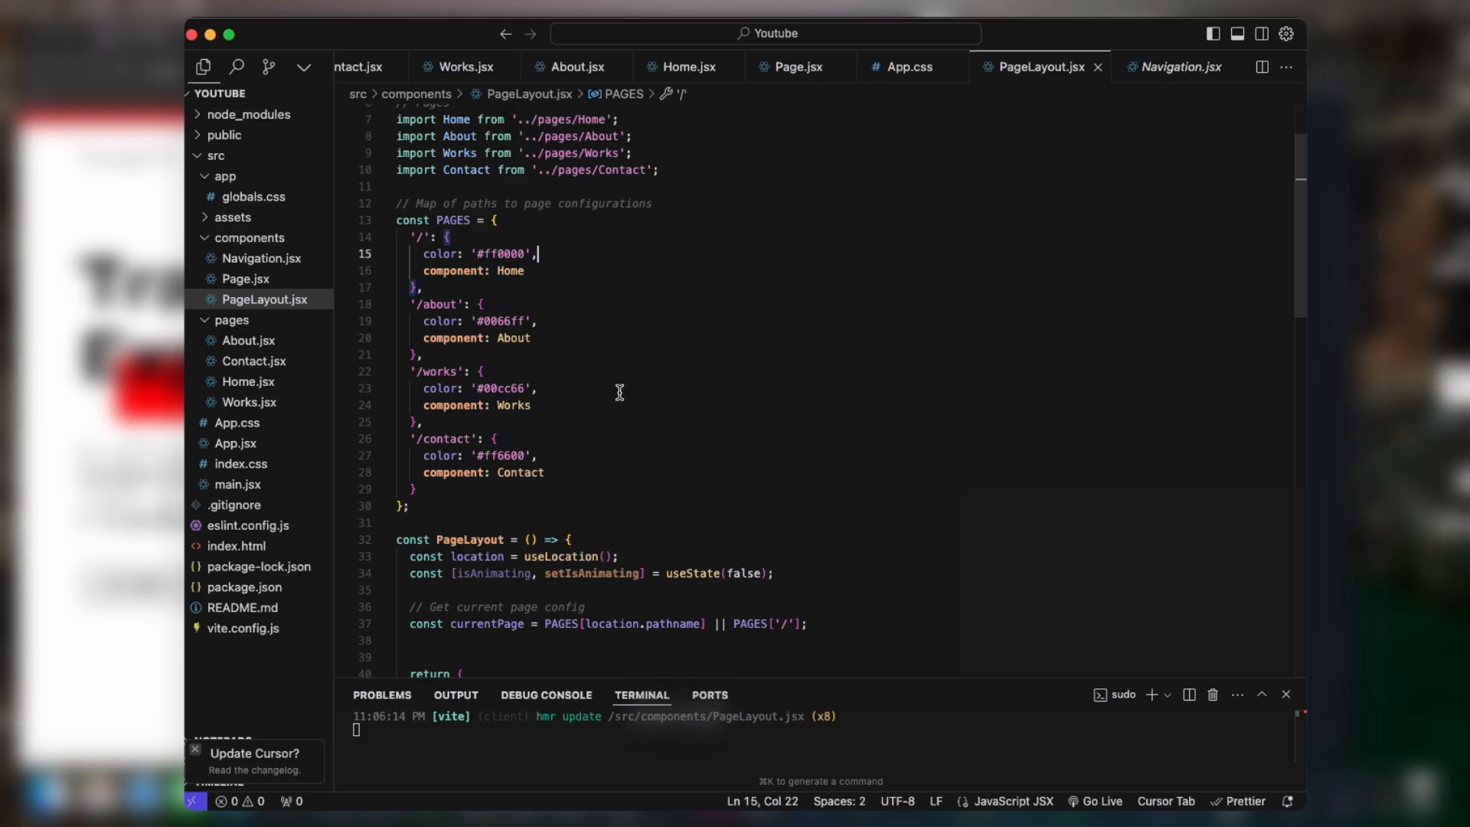
scroll(down, 3)
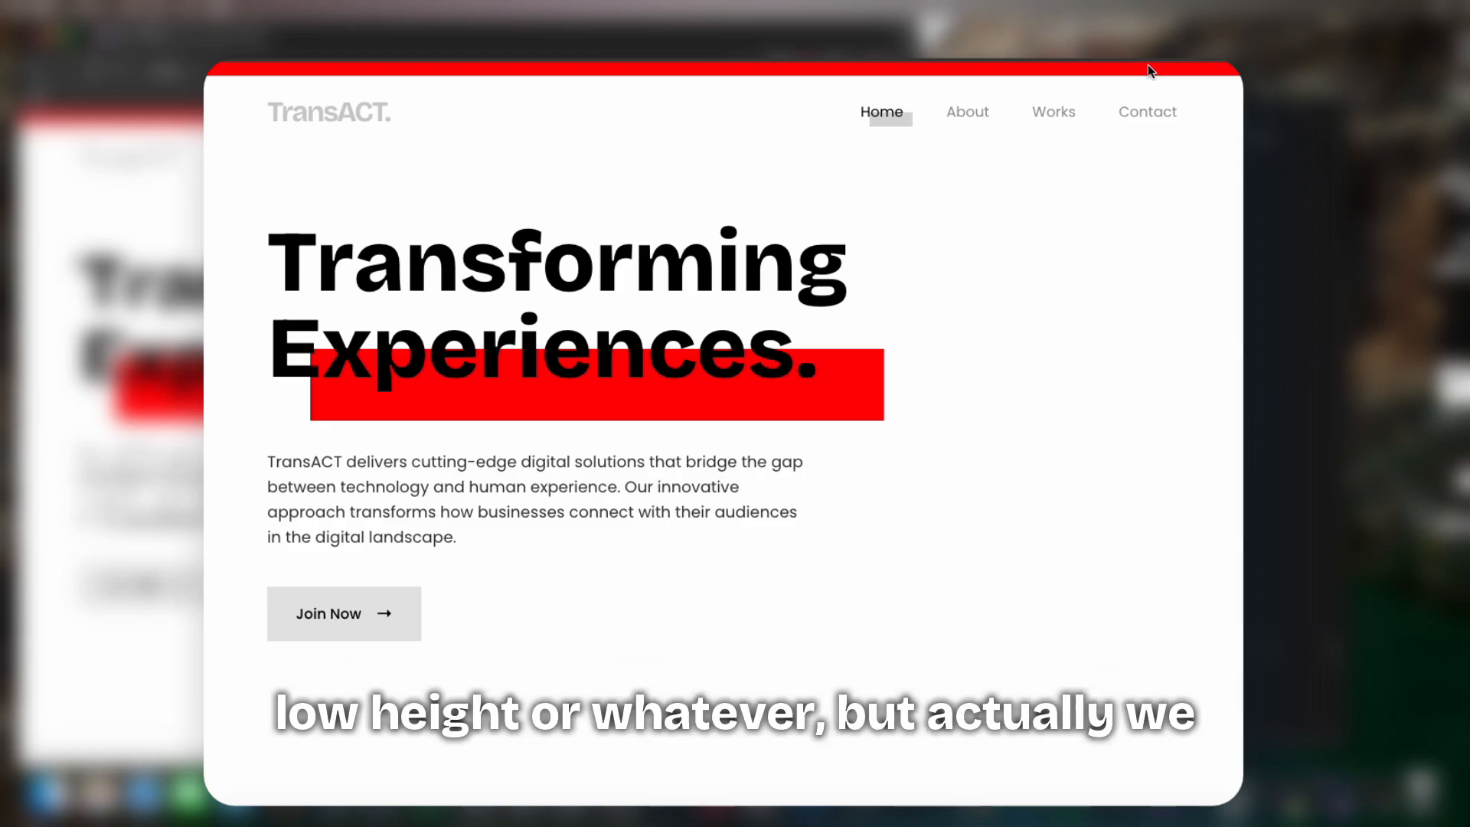
mouse_move(286, 73)
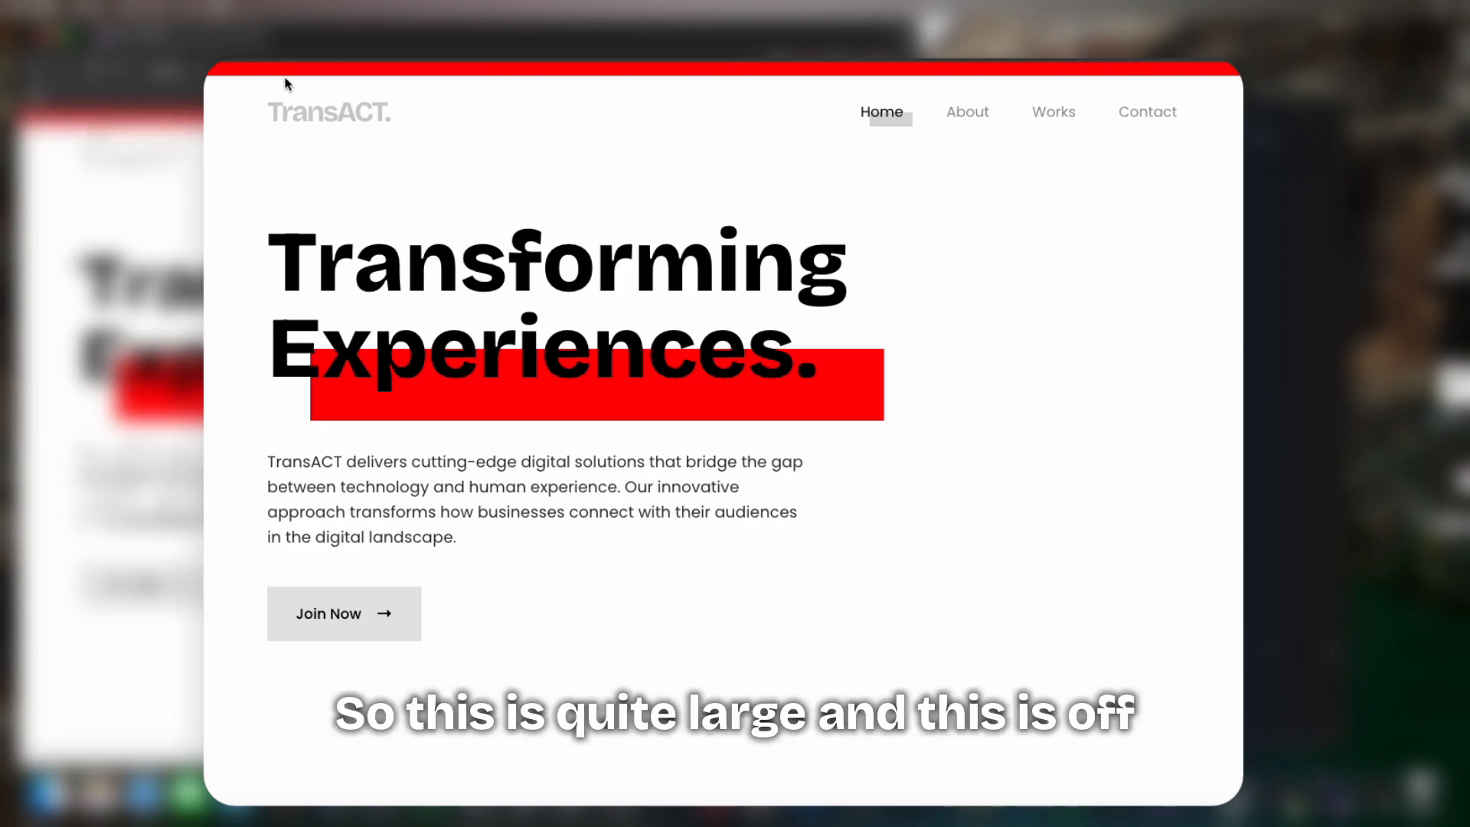
mouse_move(1050, 87)
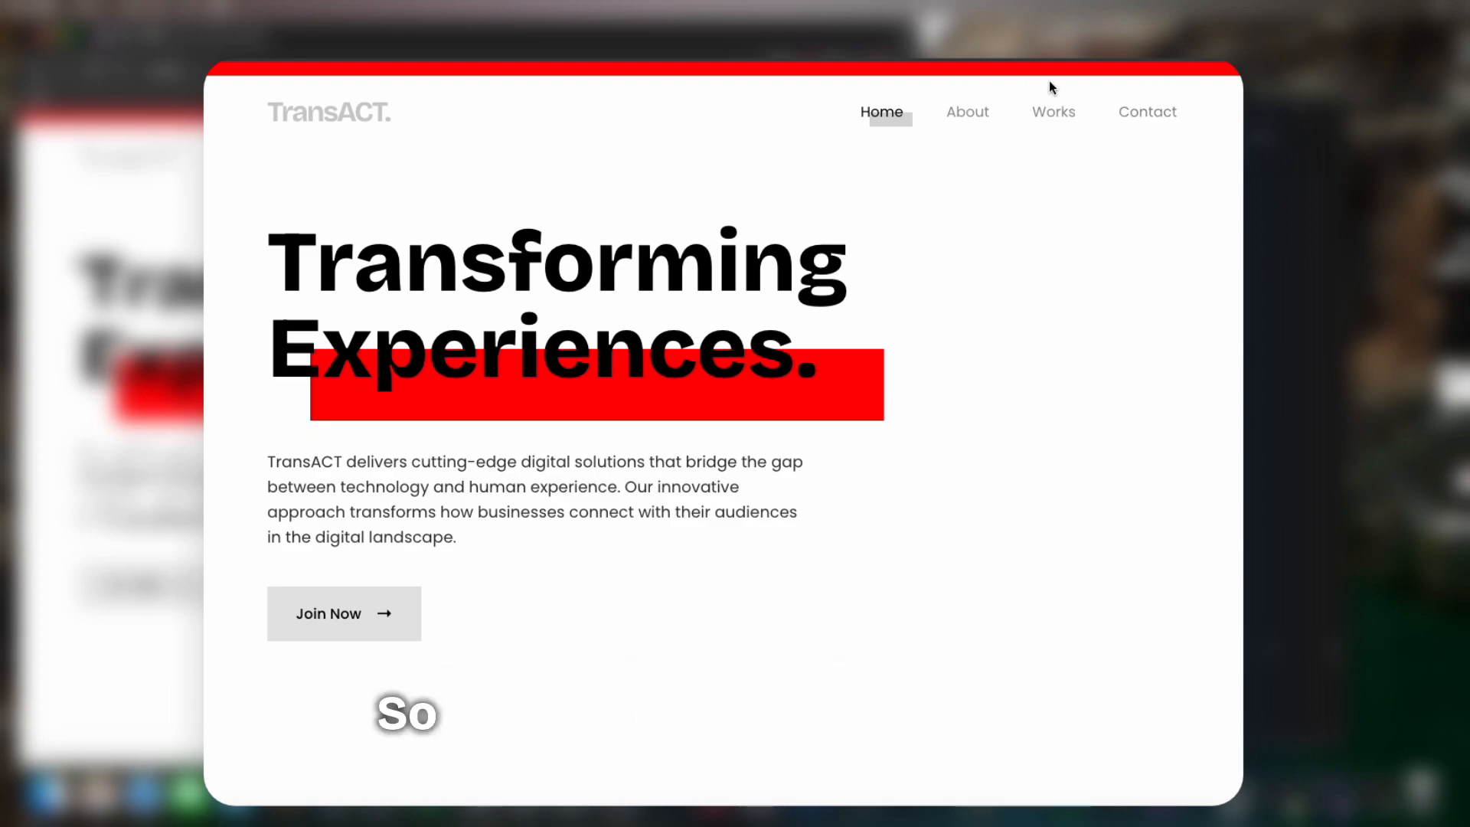
mouse_move(550, 75)
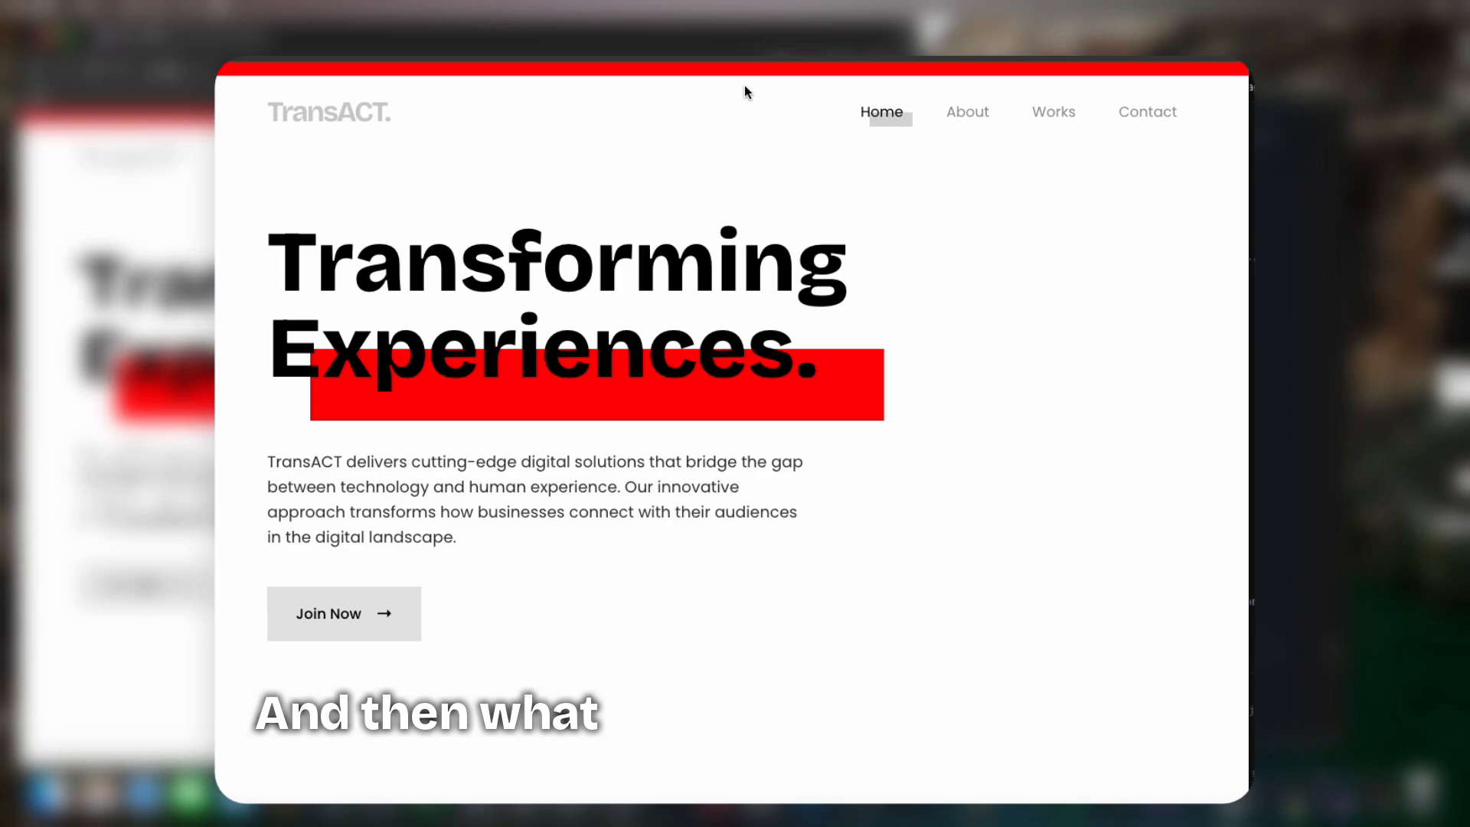
mouse_move(722, 78)
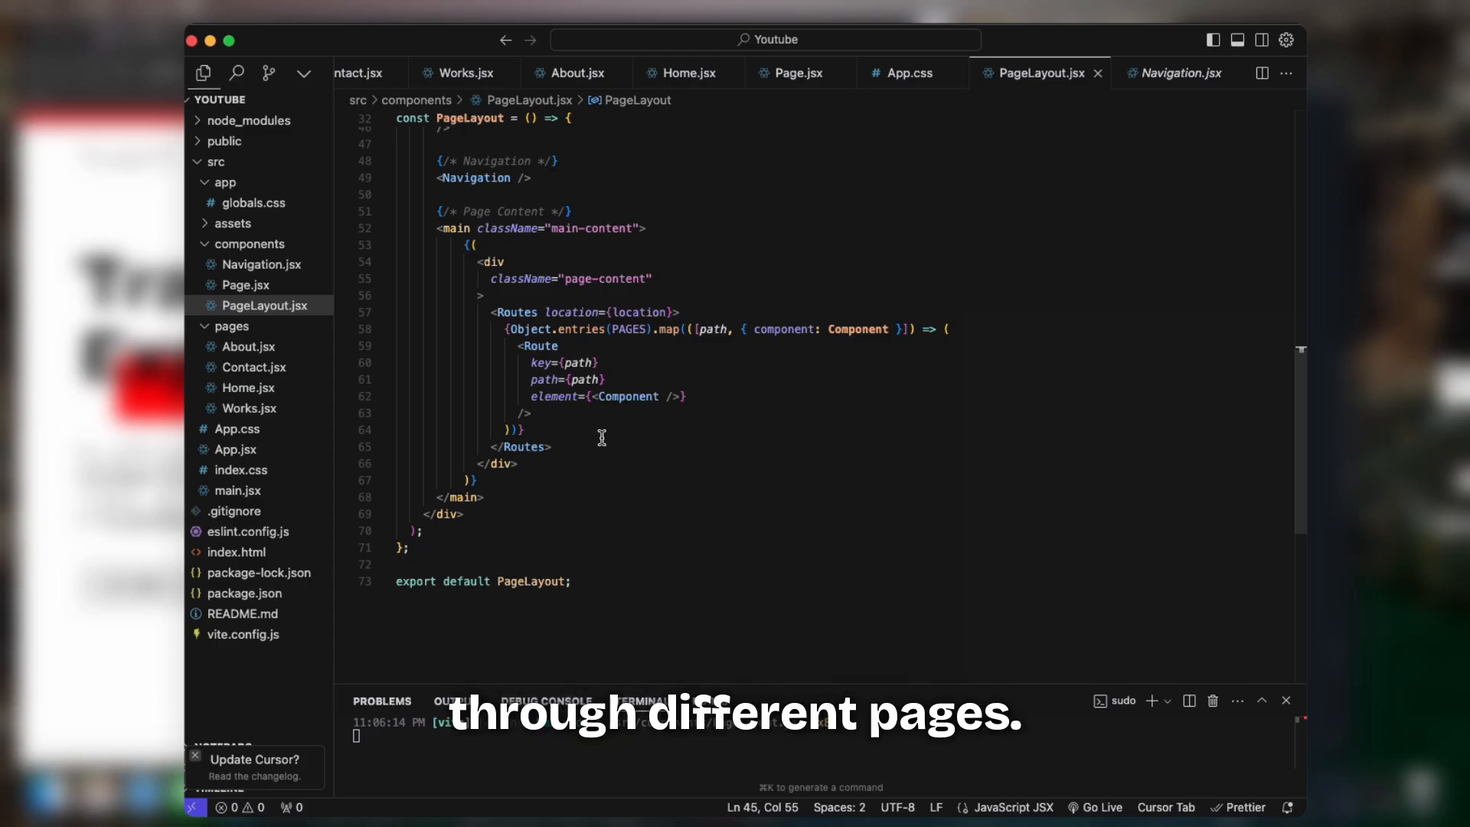
Write useEffect on location.pathname with an empty async handleRouteChange under the route-change comment.
scroll(up, 3)
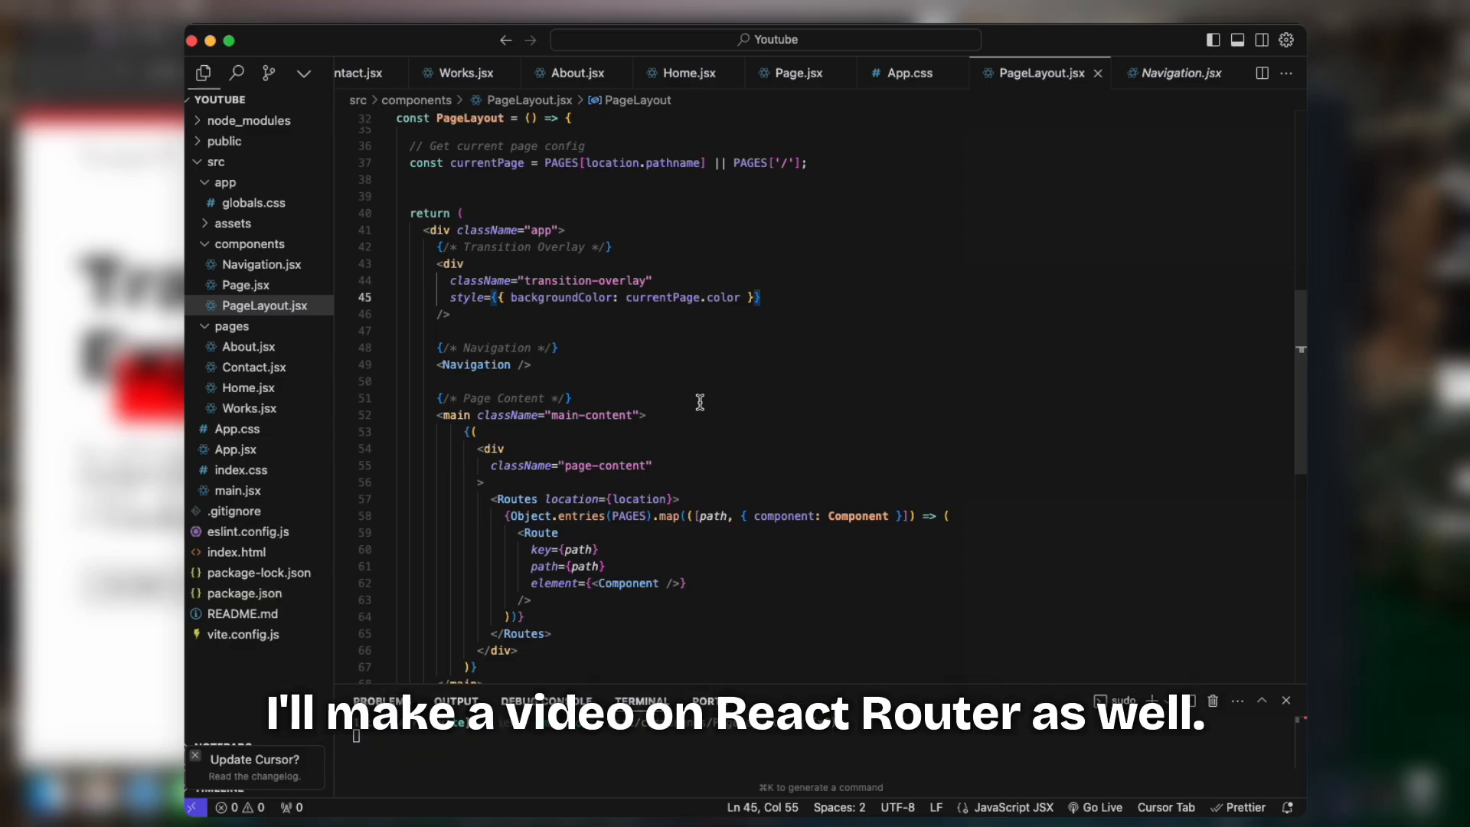
scroll(up, 3)
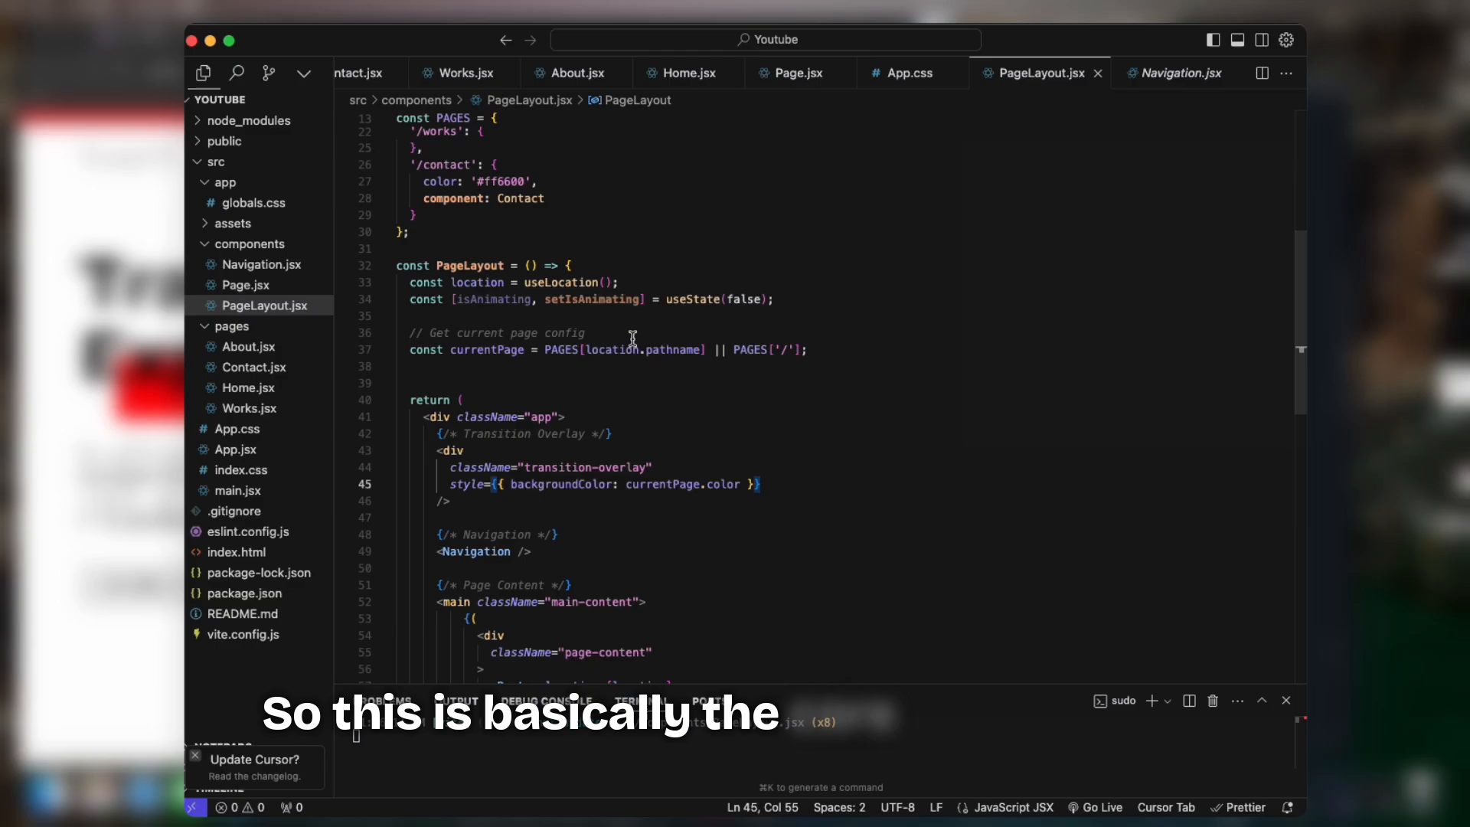
mouse_move(701, 412)
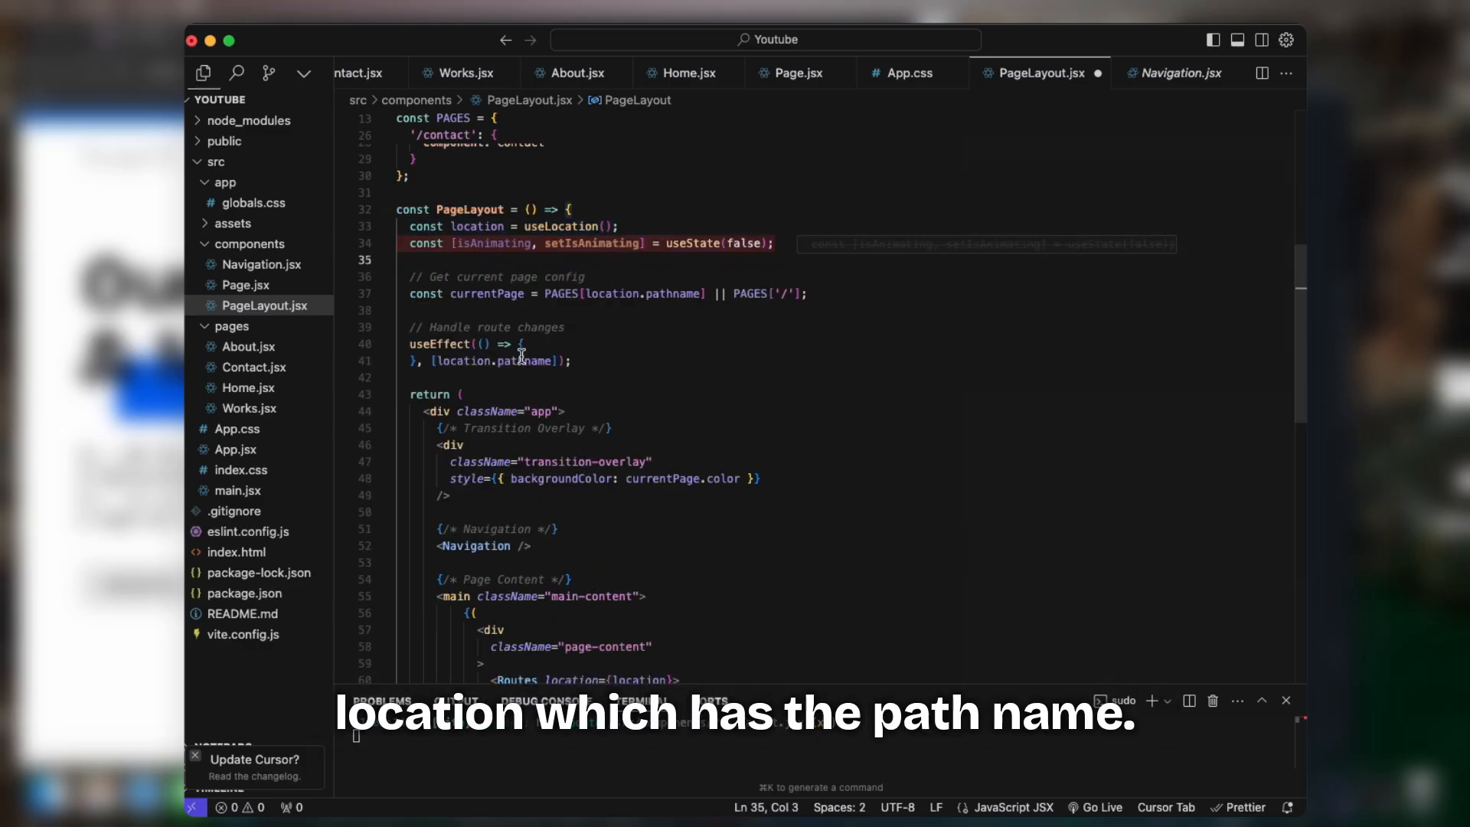
mouse_move(589, 363)
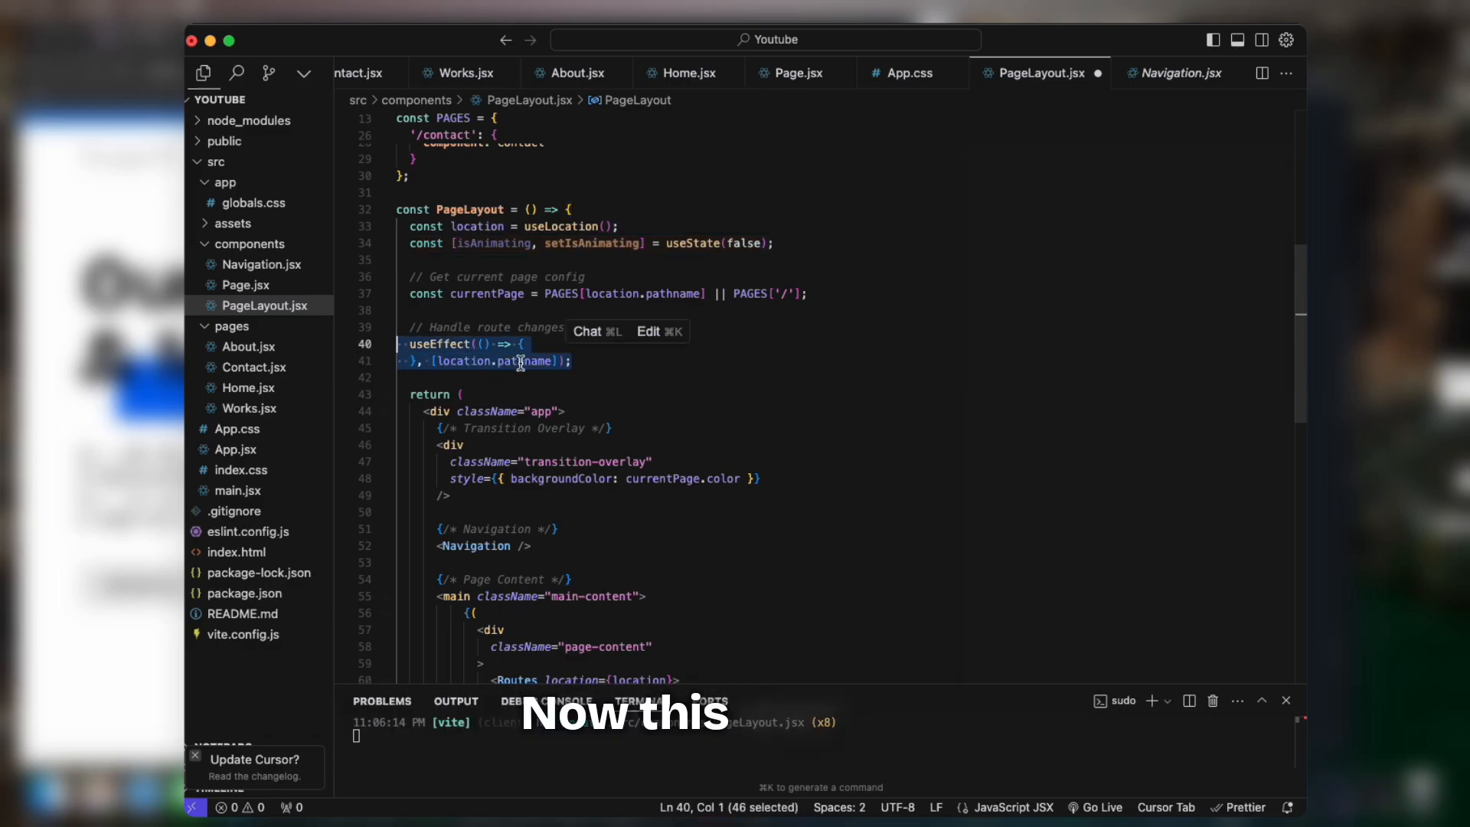
click(590, 360)
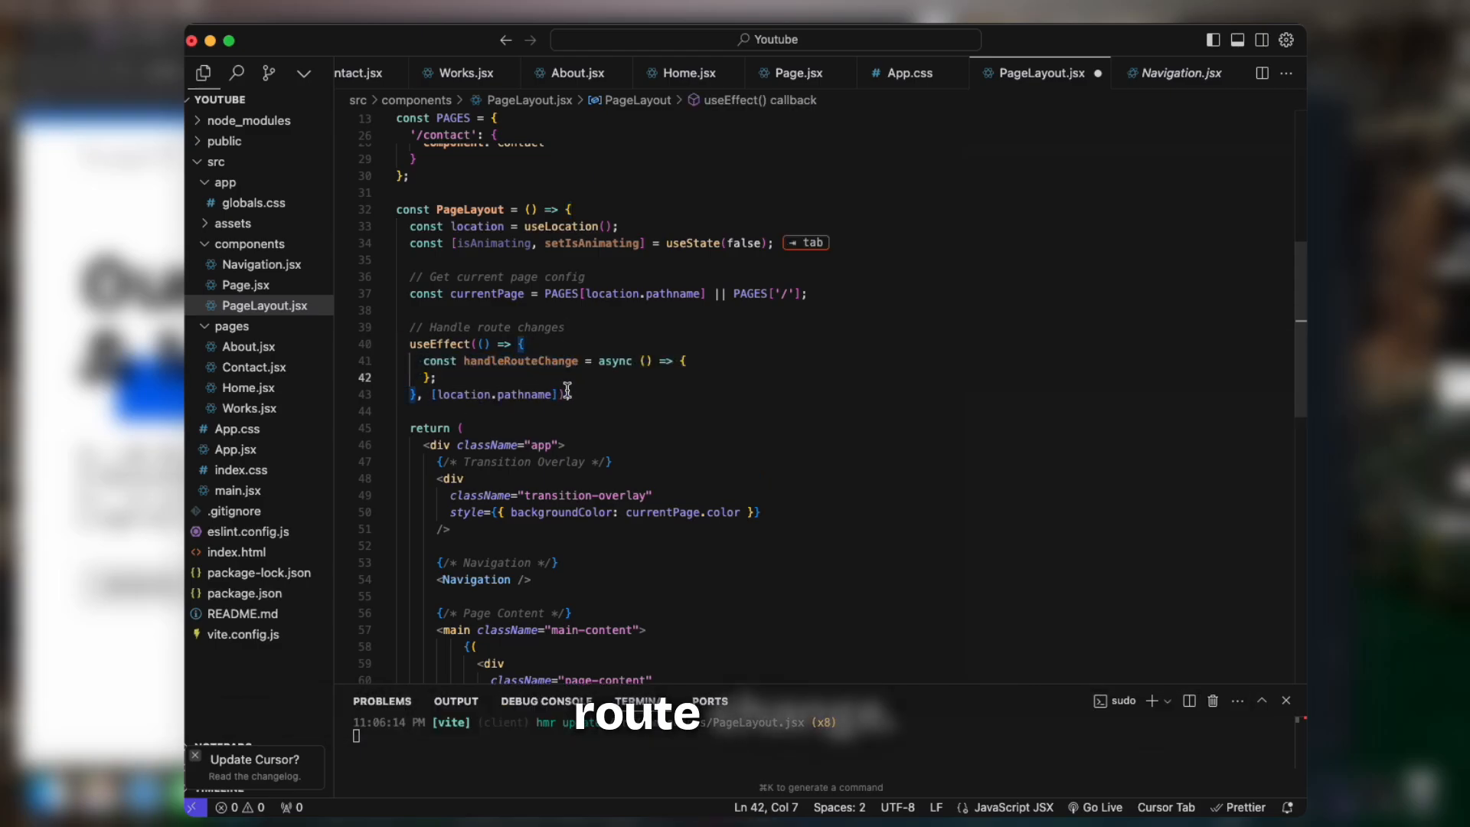
mouse_move(615, 385)
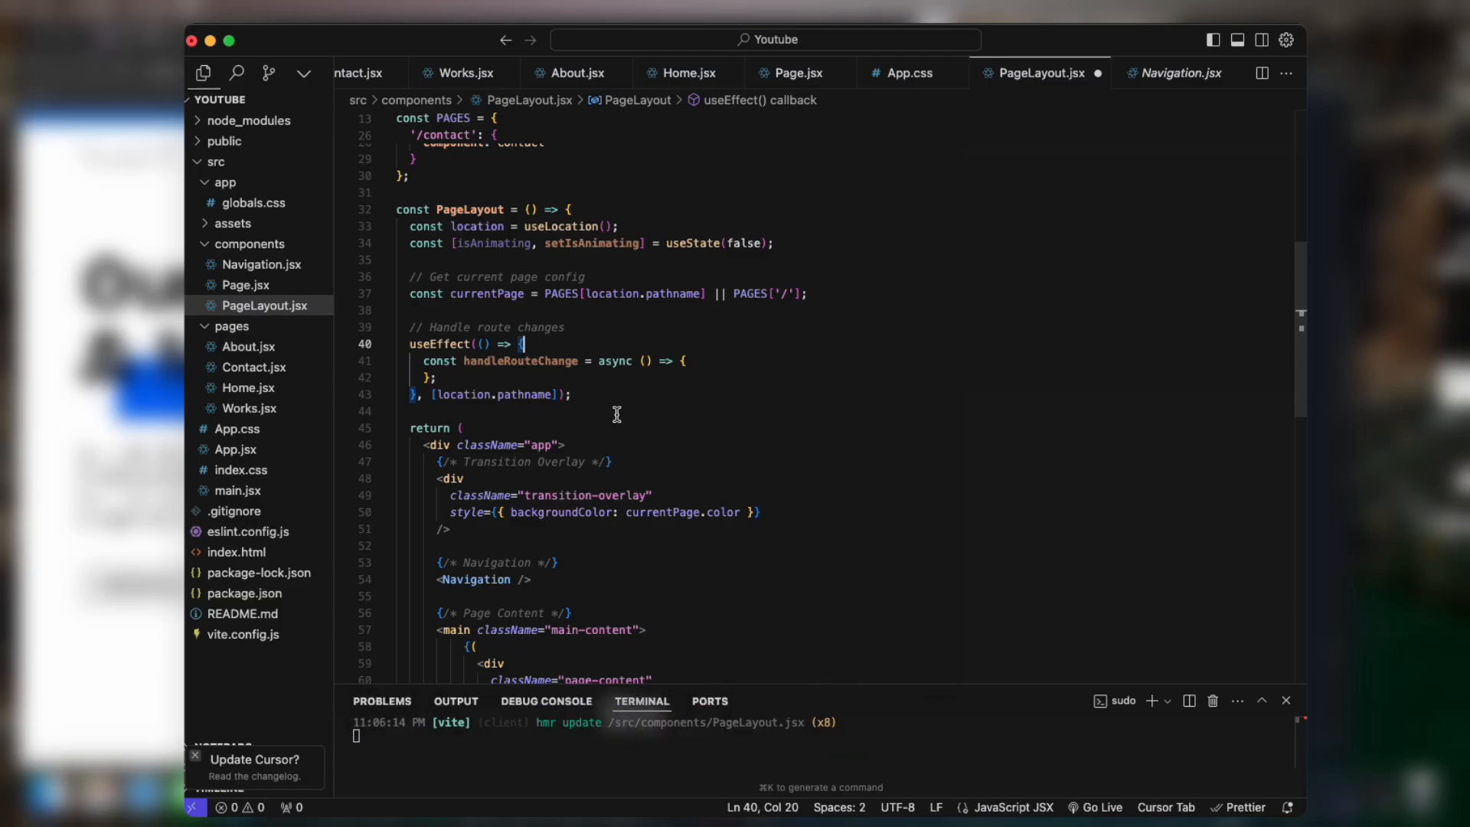
mouse_move(585, 397)
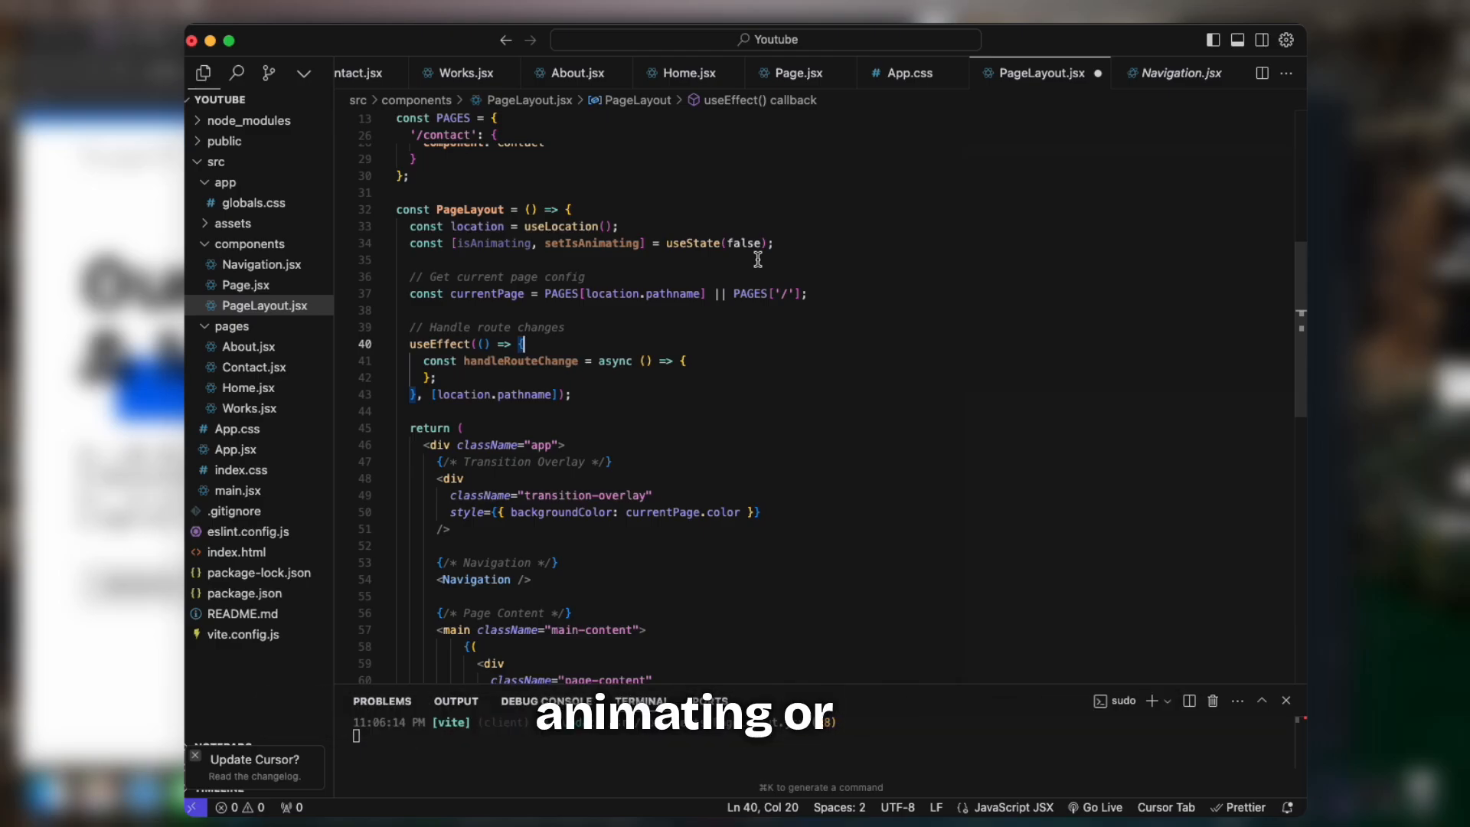
mouse_move(410, 250)
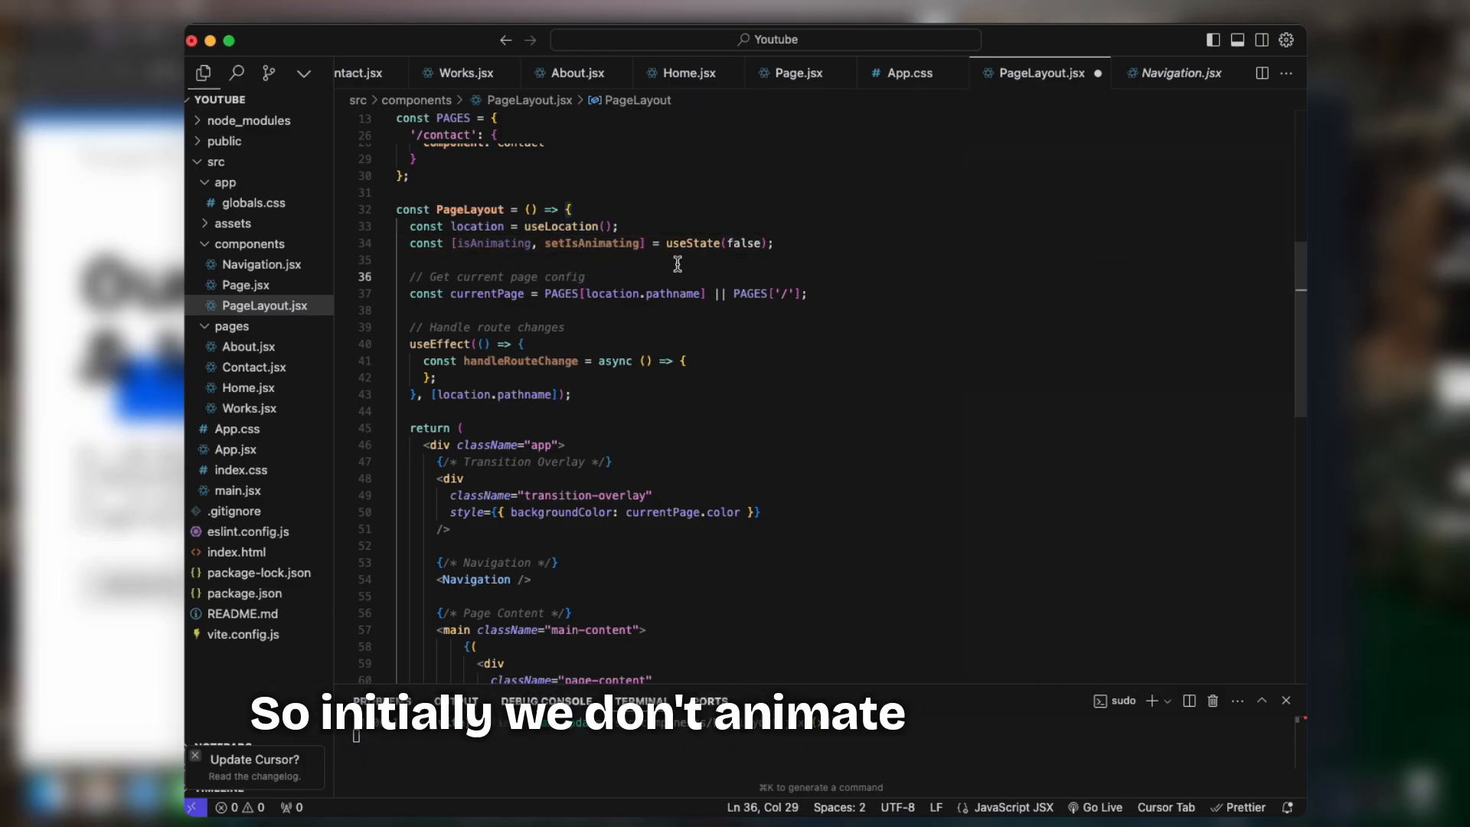
mouse_move(753, 269)
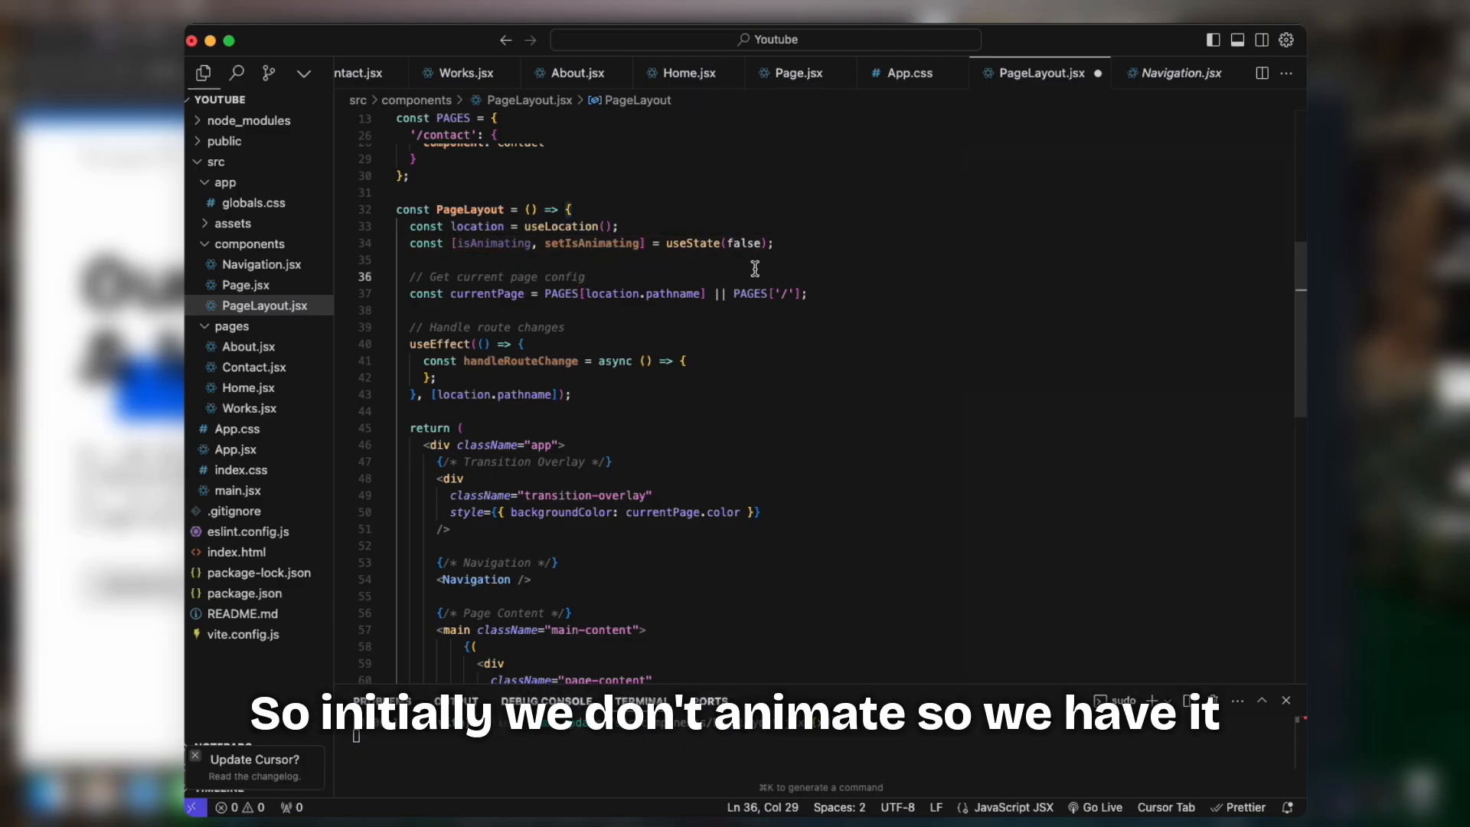
scroll(down, 3)
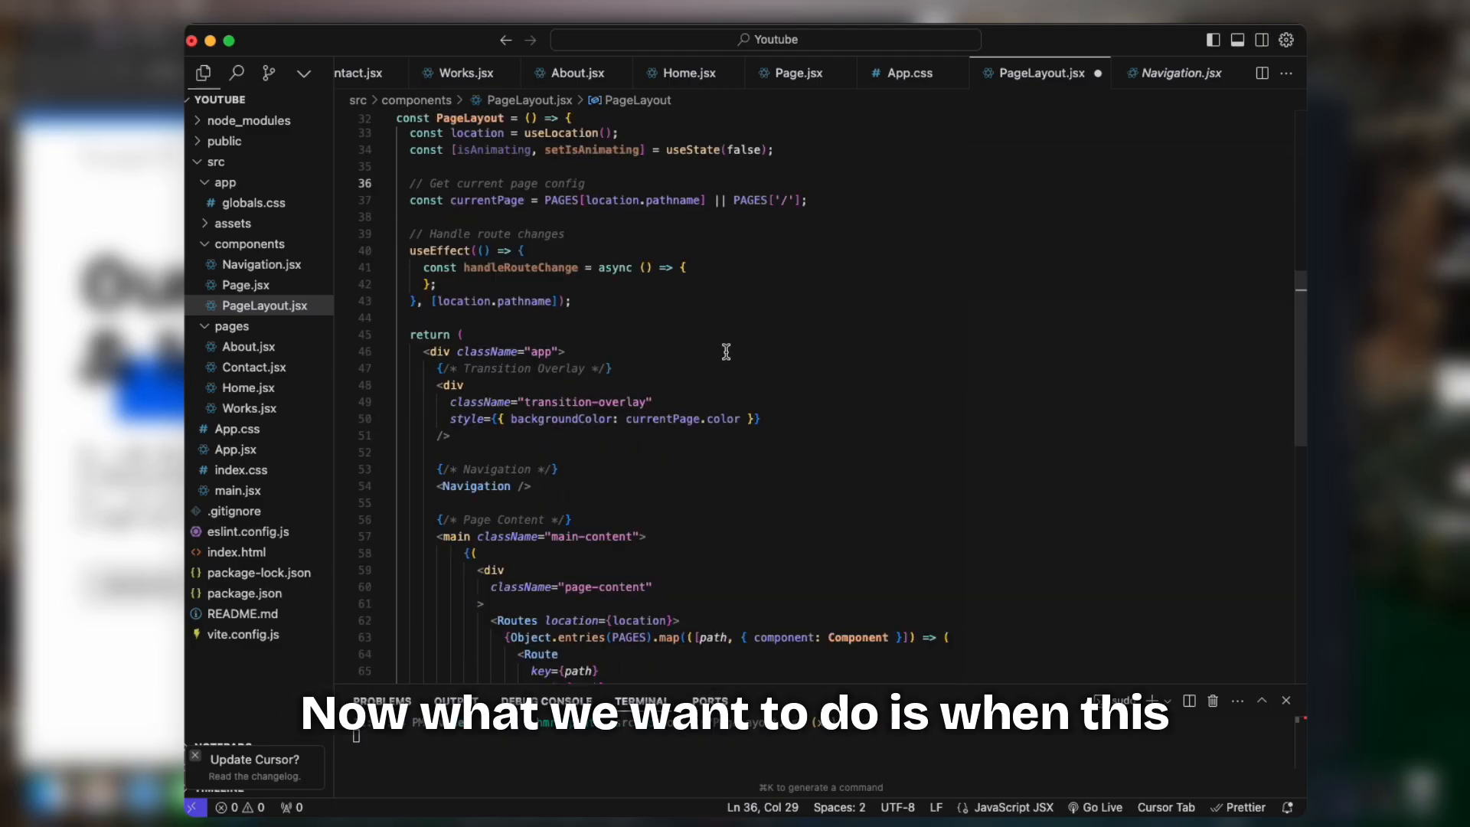
Make handleRouteChange set isAnimating true, await a 600 ms timeout, set false, and call it.
click(685, 267)
text(setIsAnimating(true);)
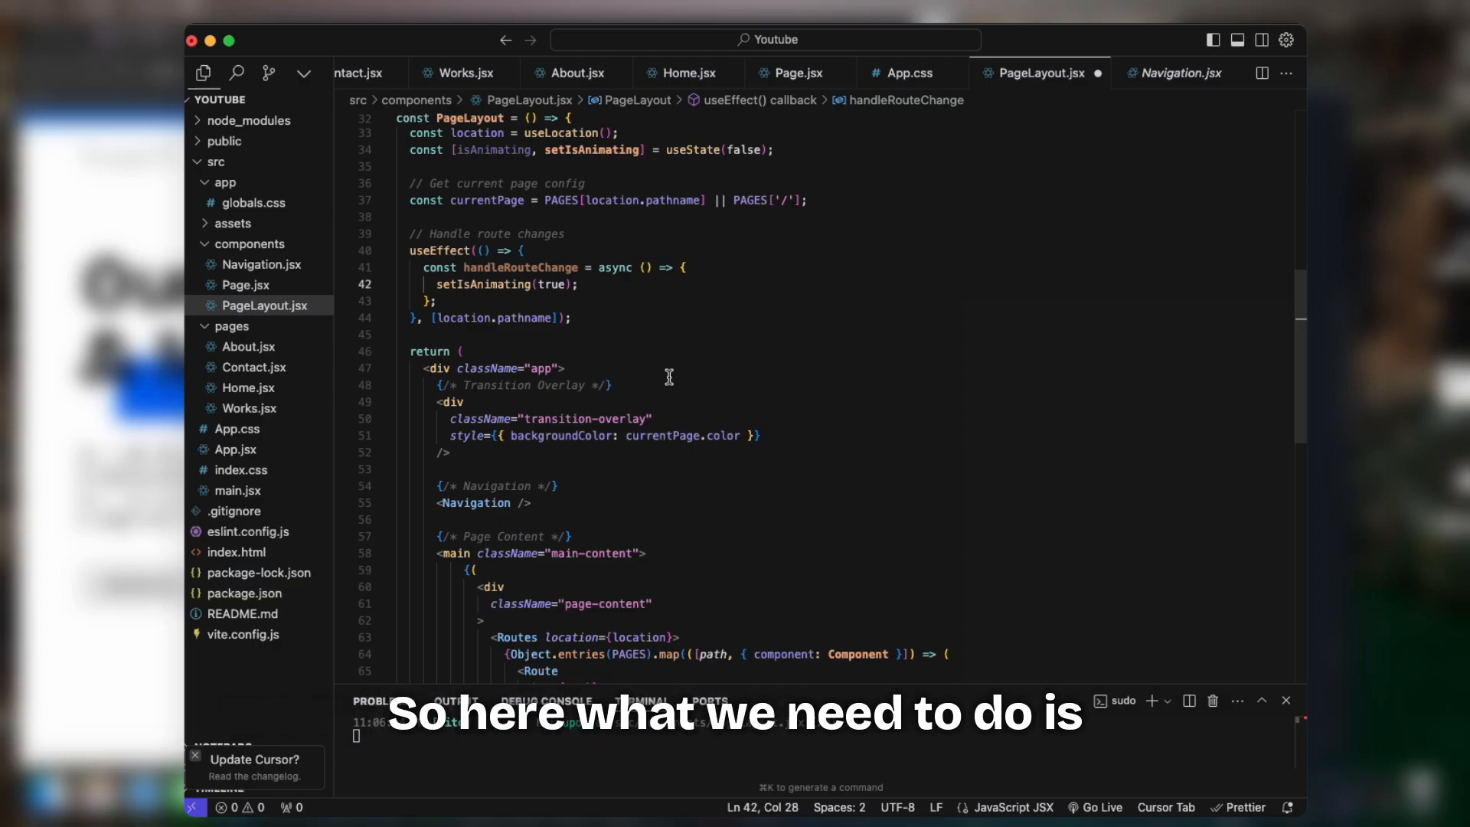
text(await new Promise();)
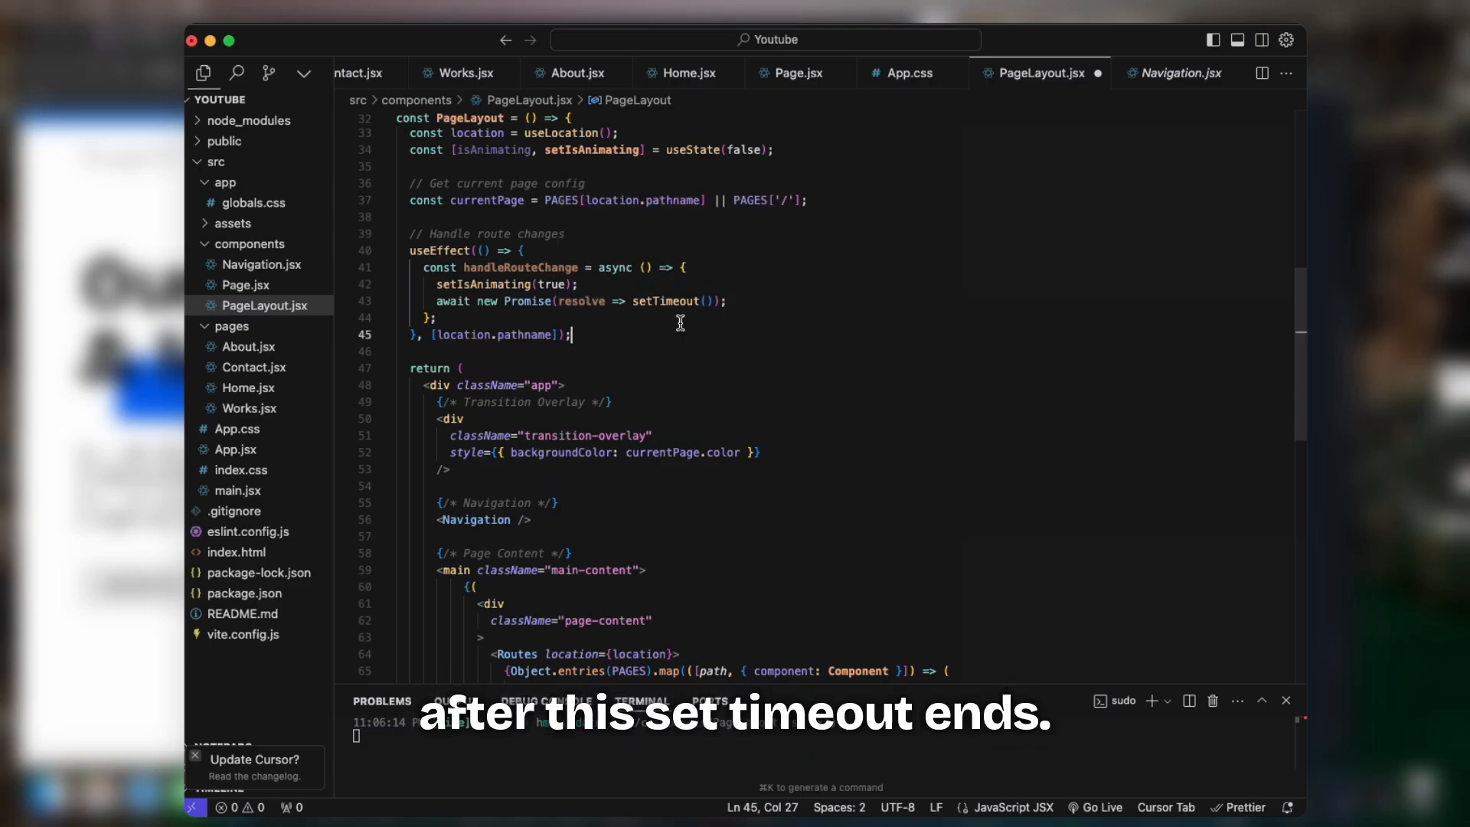
text(resolve, 600)
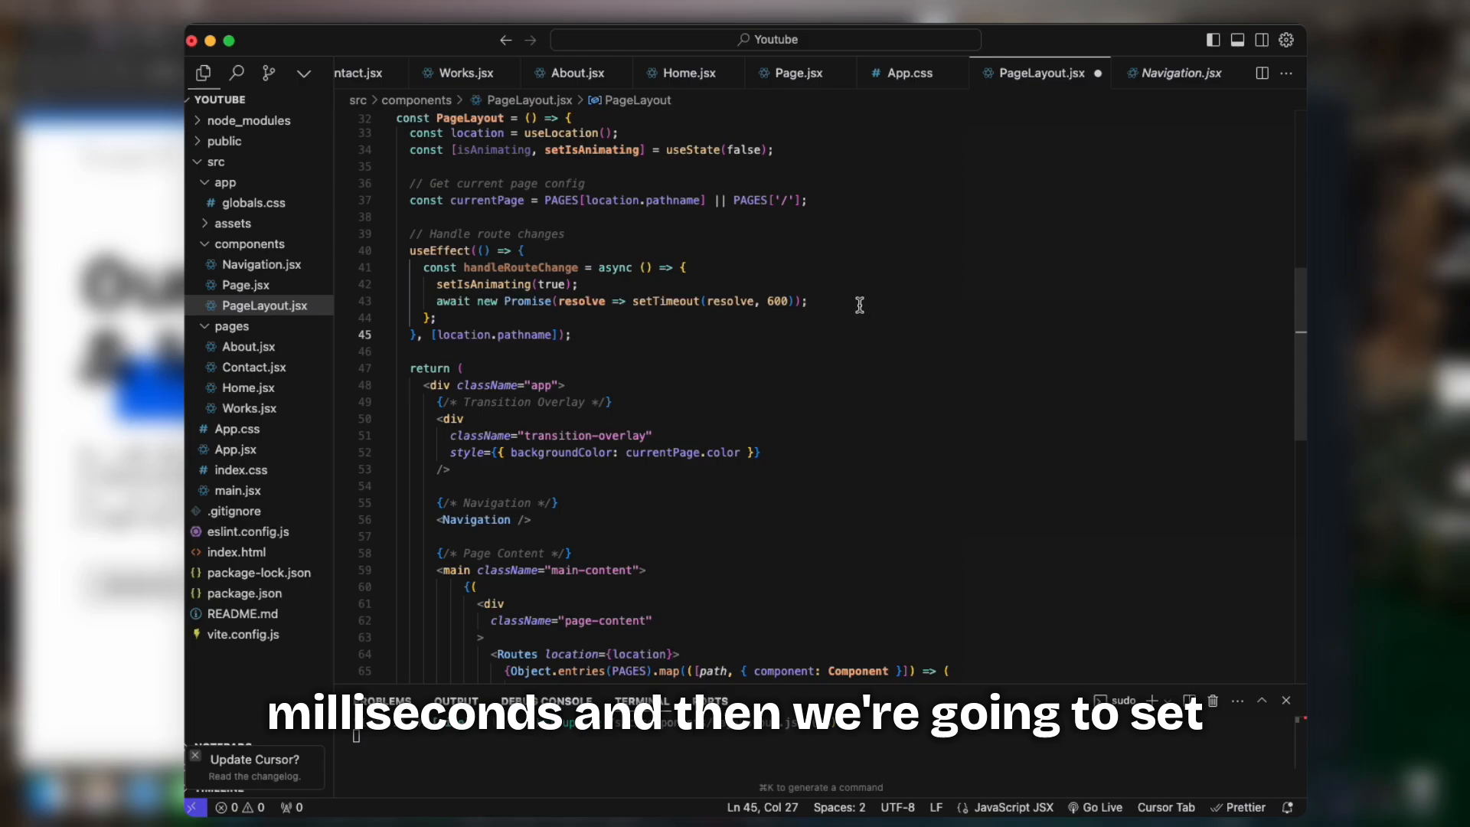
text(setIsAnimating(false);)
text(handleRouteChange();)
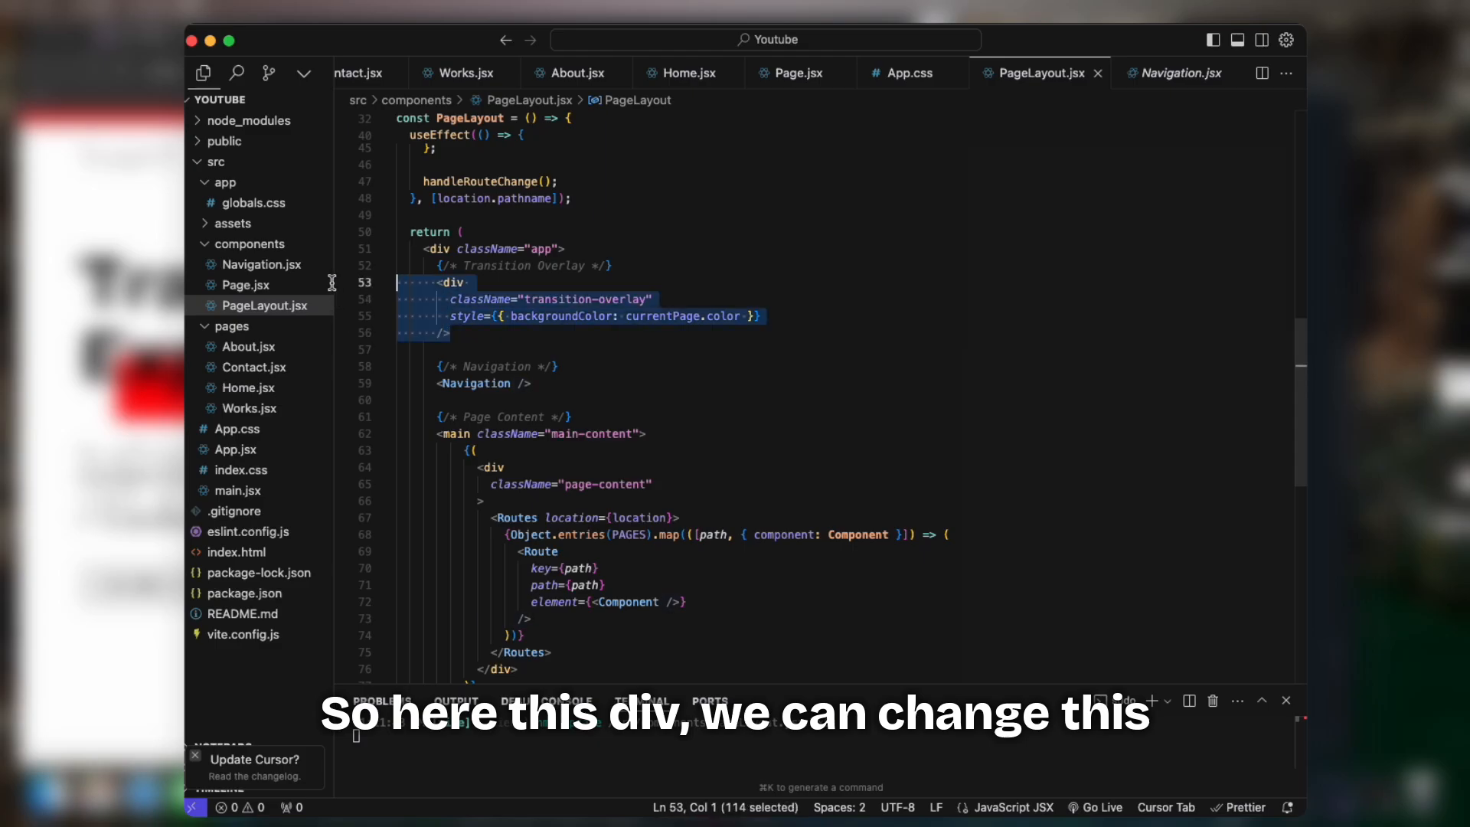
Give the overlay motion.div initial translateY '-100vh' and animate to '0vh' while isAnimating.
click(468, 283)
text(motion.)
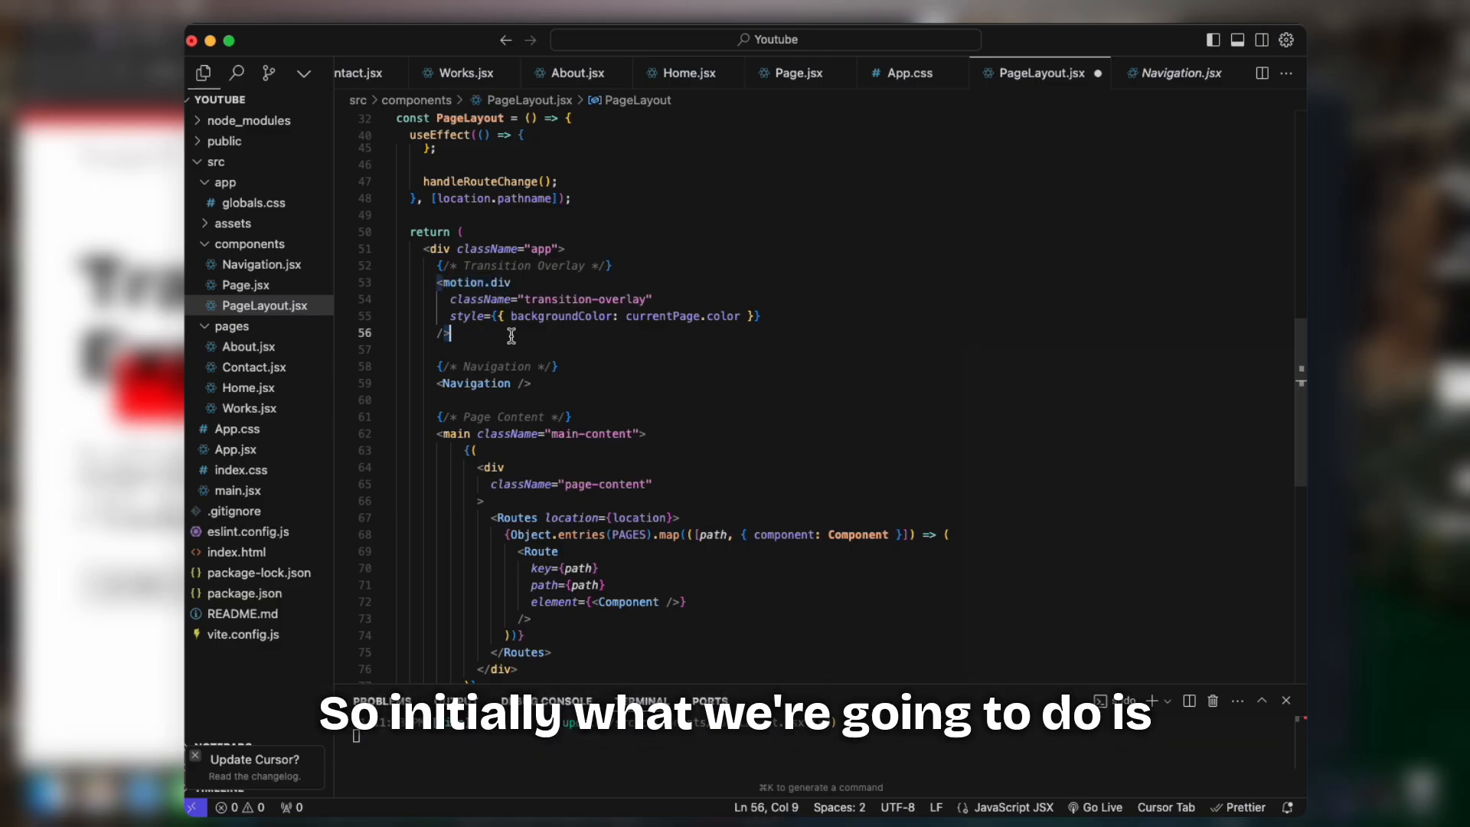
text(initial={{ translateY: '-100vh' }})
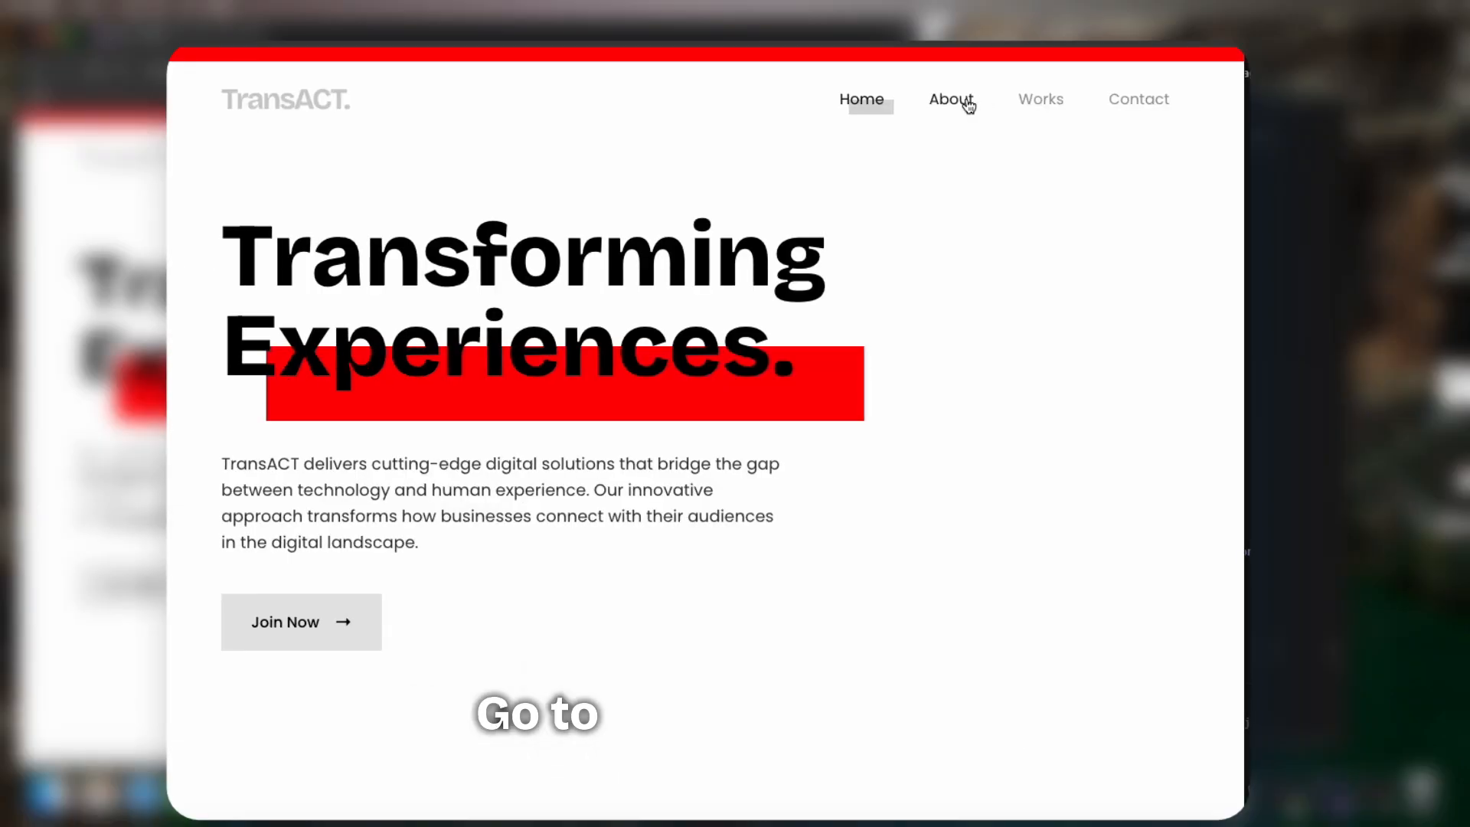
mouse_move(872, 72)
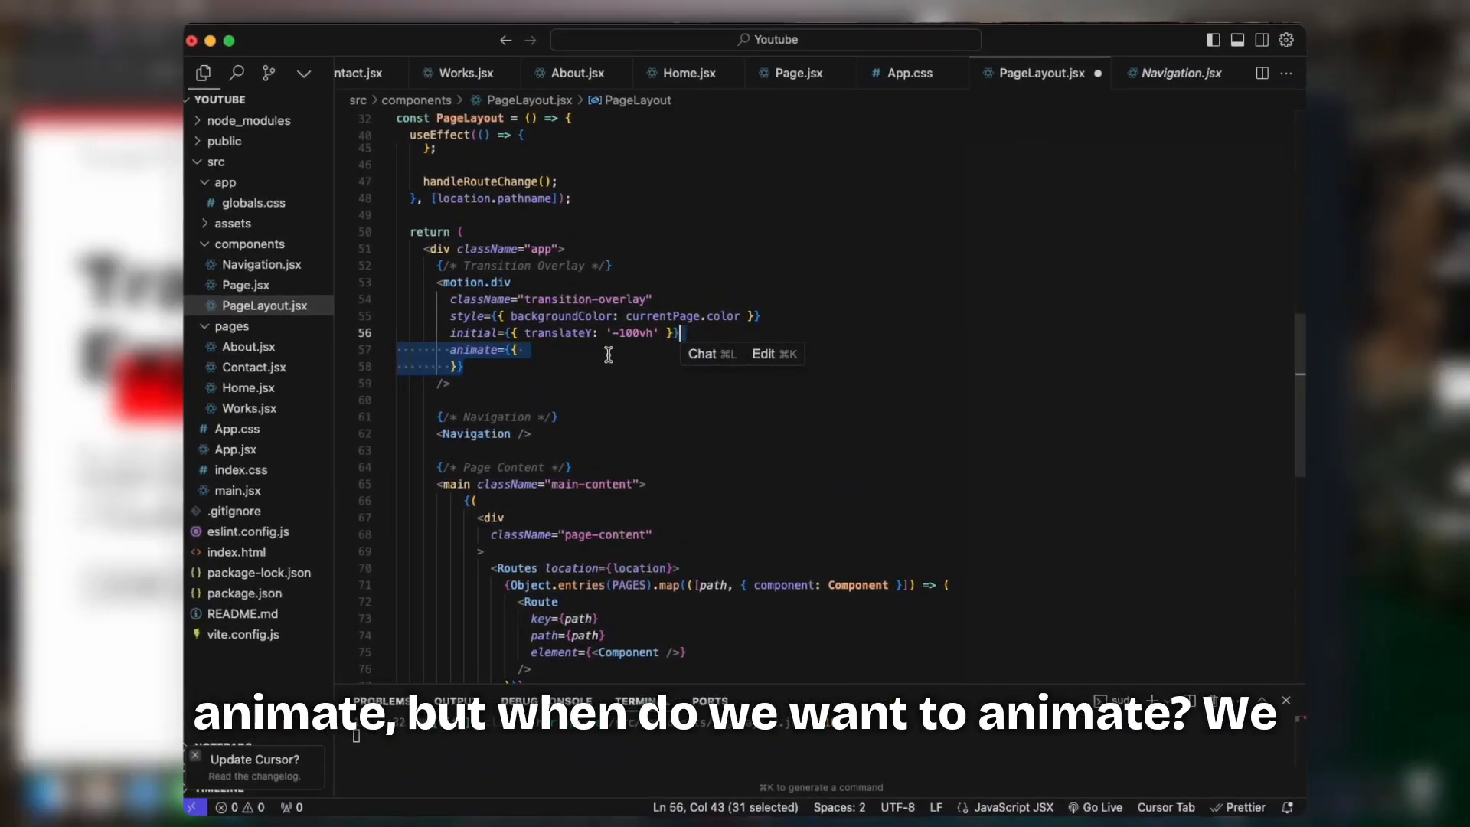
click(596, 352)
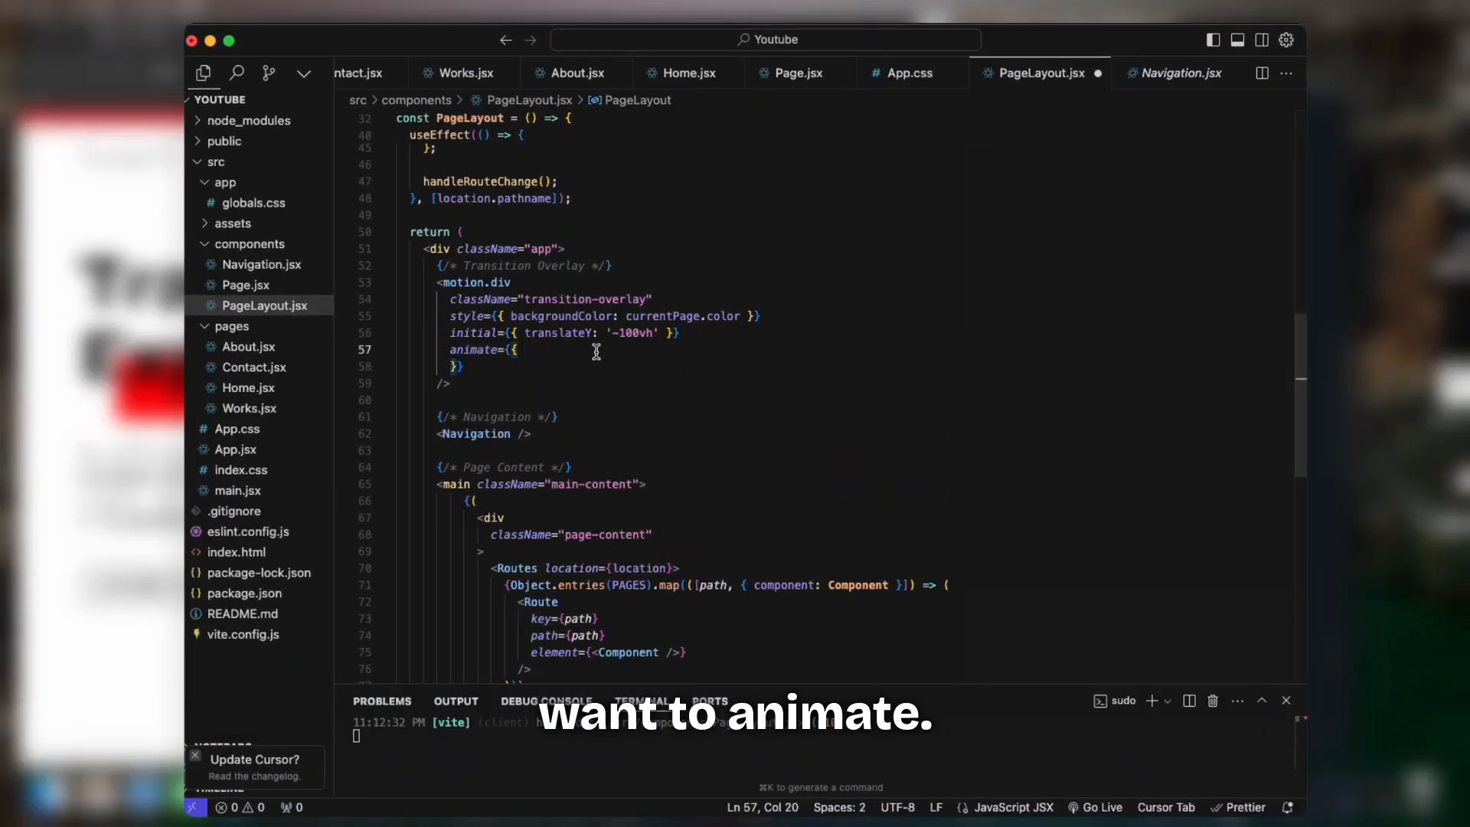
text(translateY: isAnimating ? '0vh' : '-100vh')
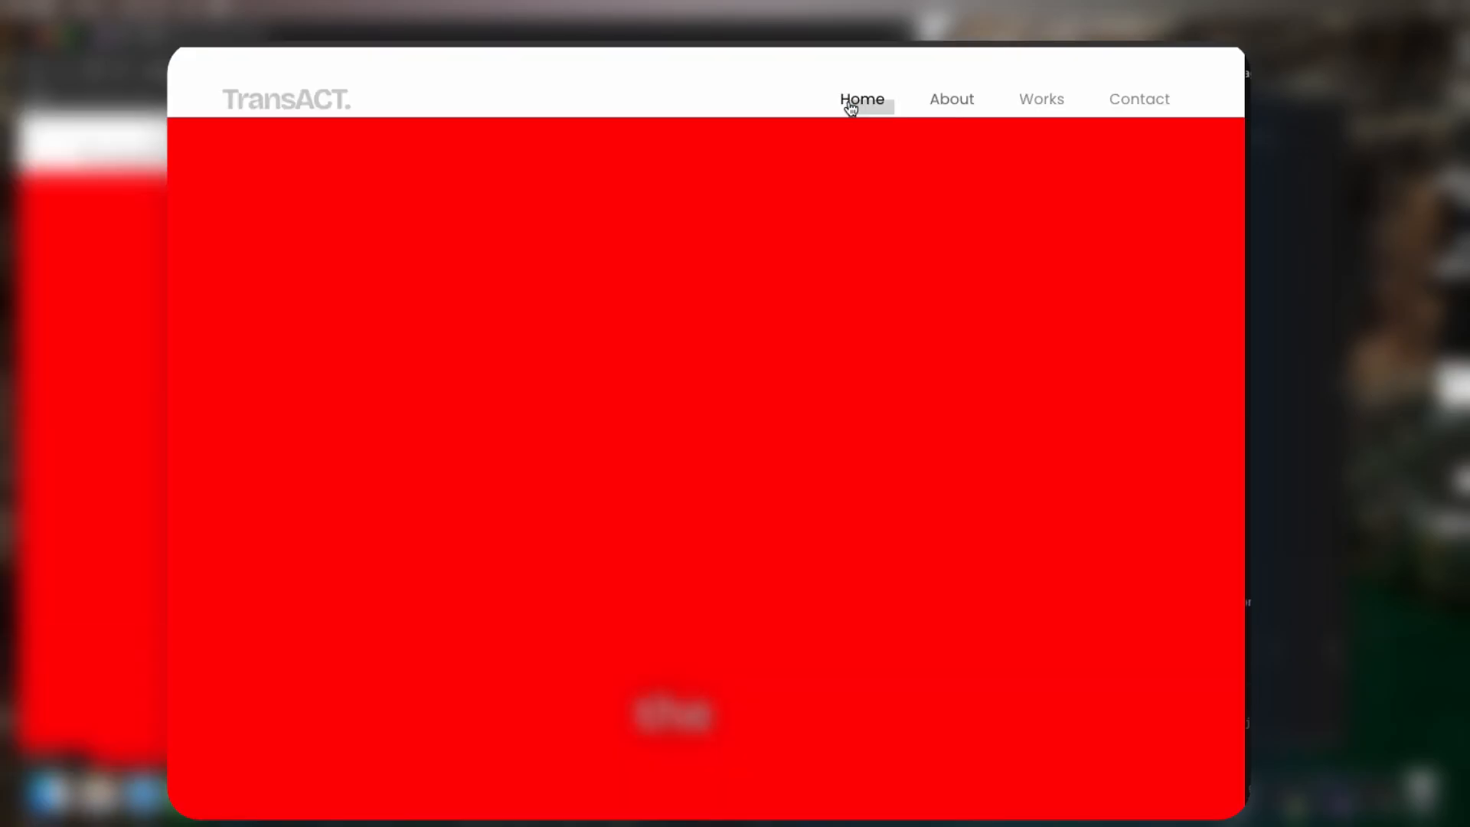
Preview the sliding overlay on About and Contact, then start a transition={{ prop.
click(950, 99)
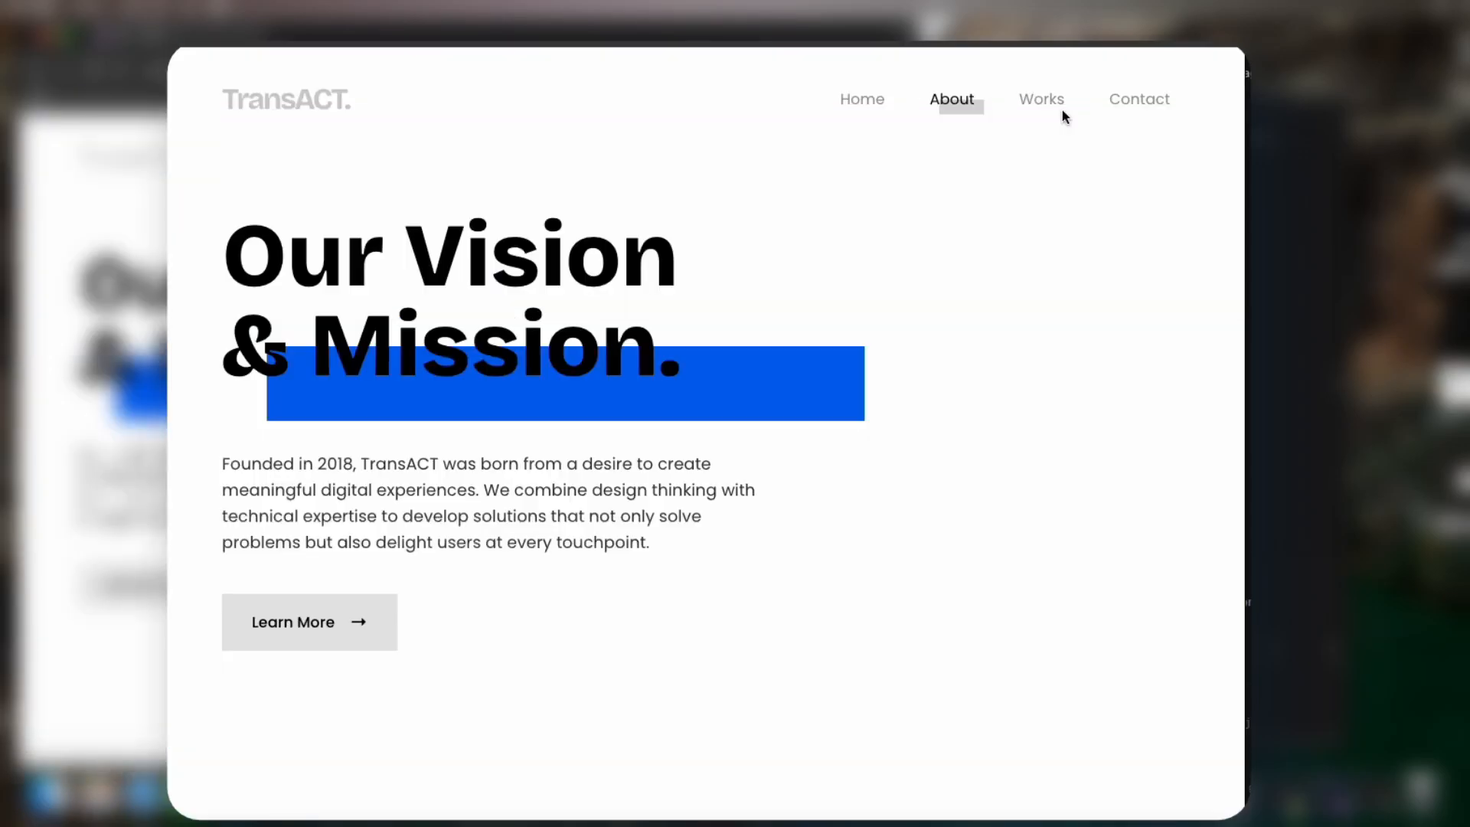
click(1040, 99)
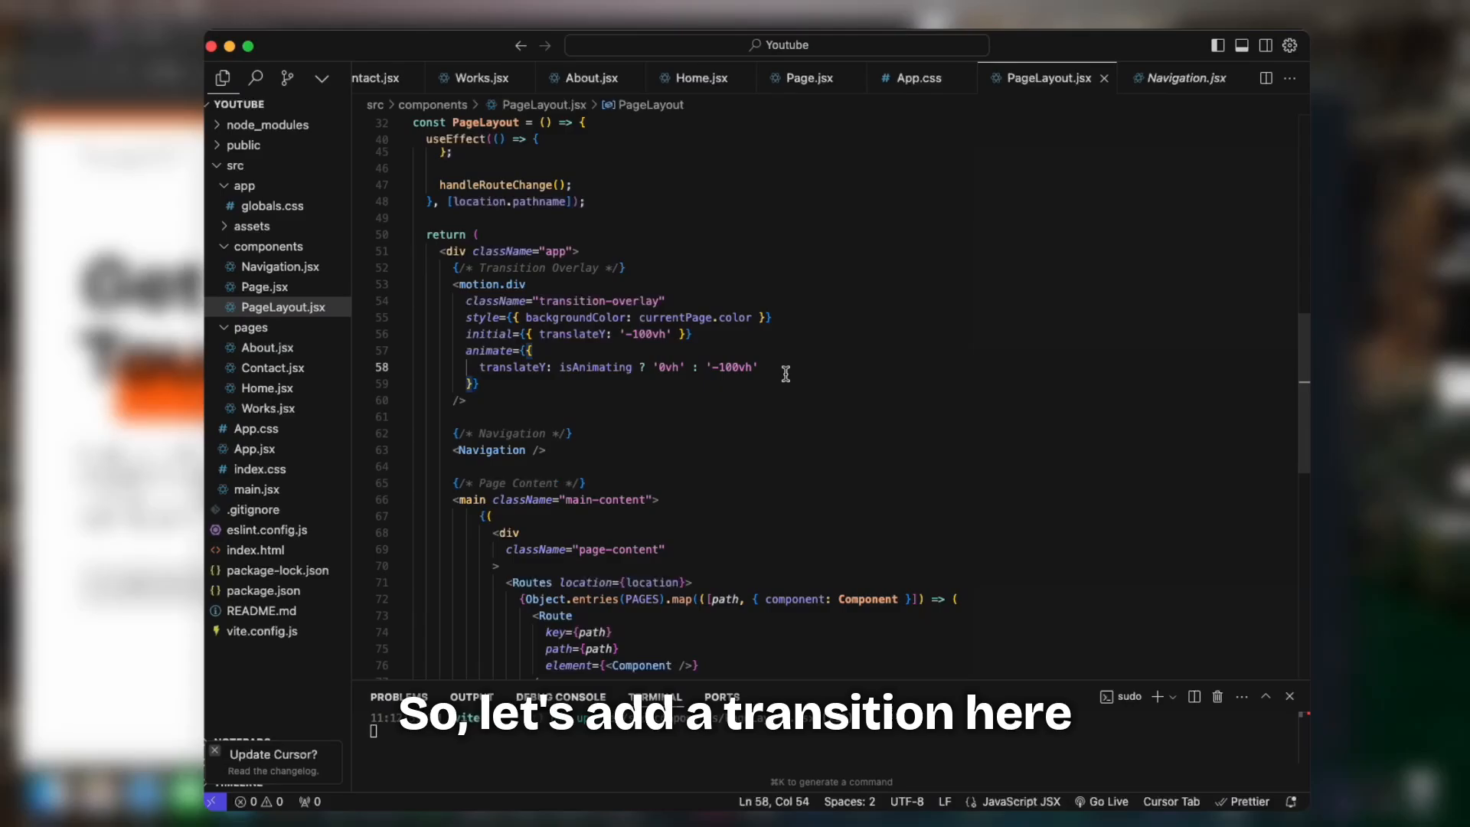
text(transition={{)
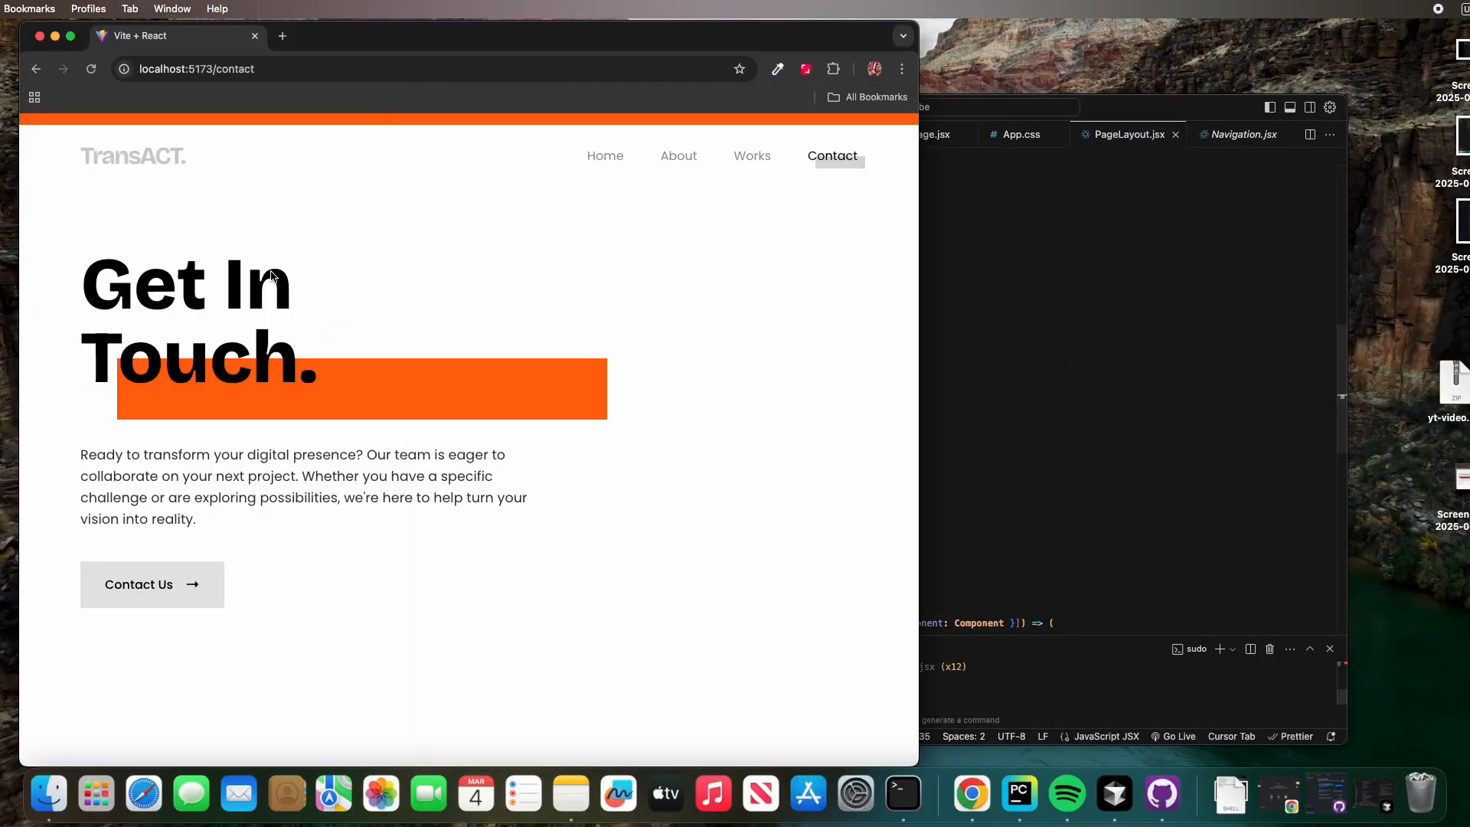
Watch the overlay slide while navigating to About, Contact and back to Home.
click(677, 155)
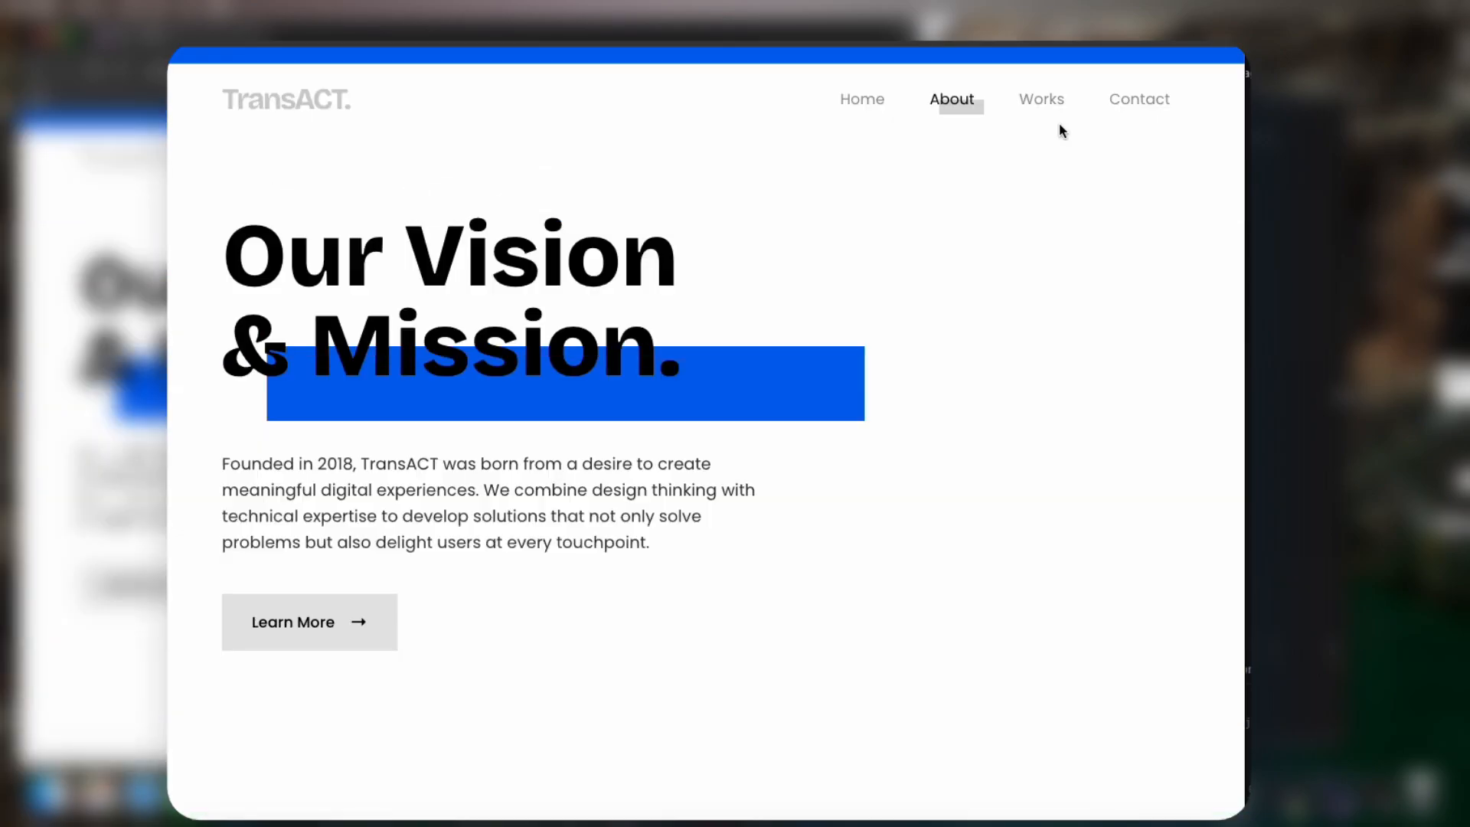
click(1138, 100)
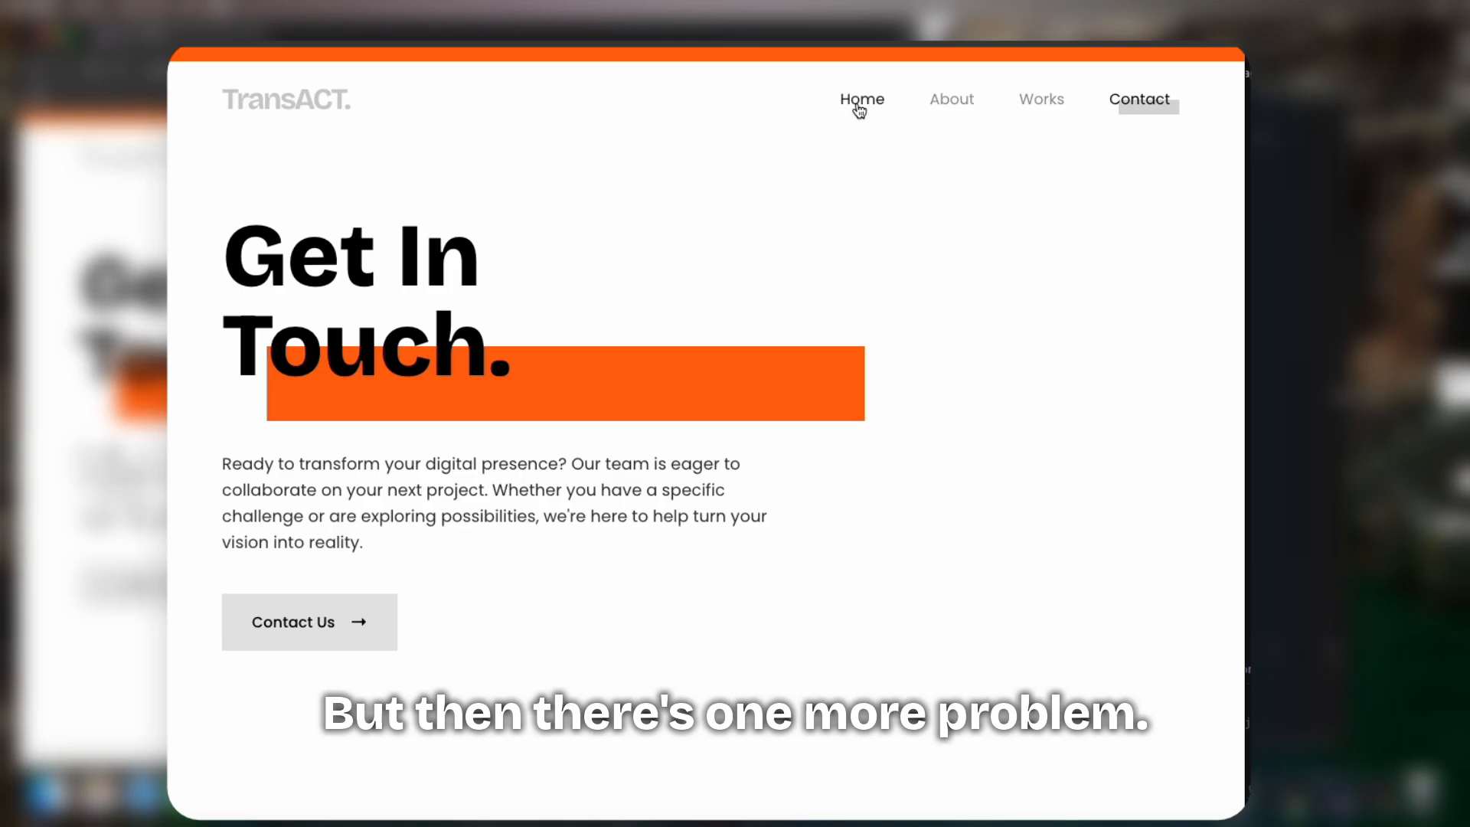
click(861, 100)
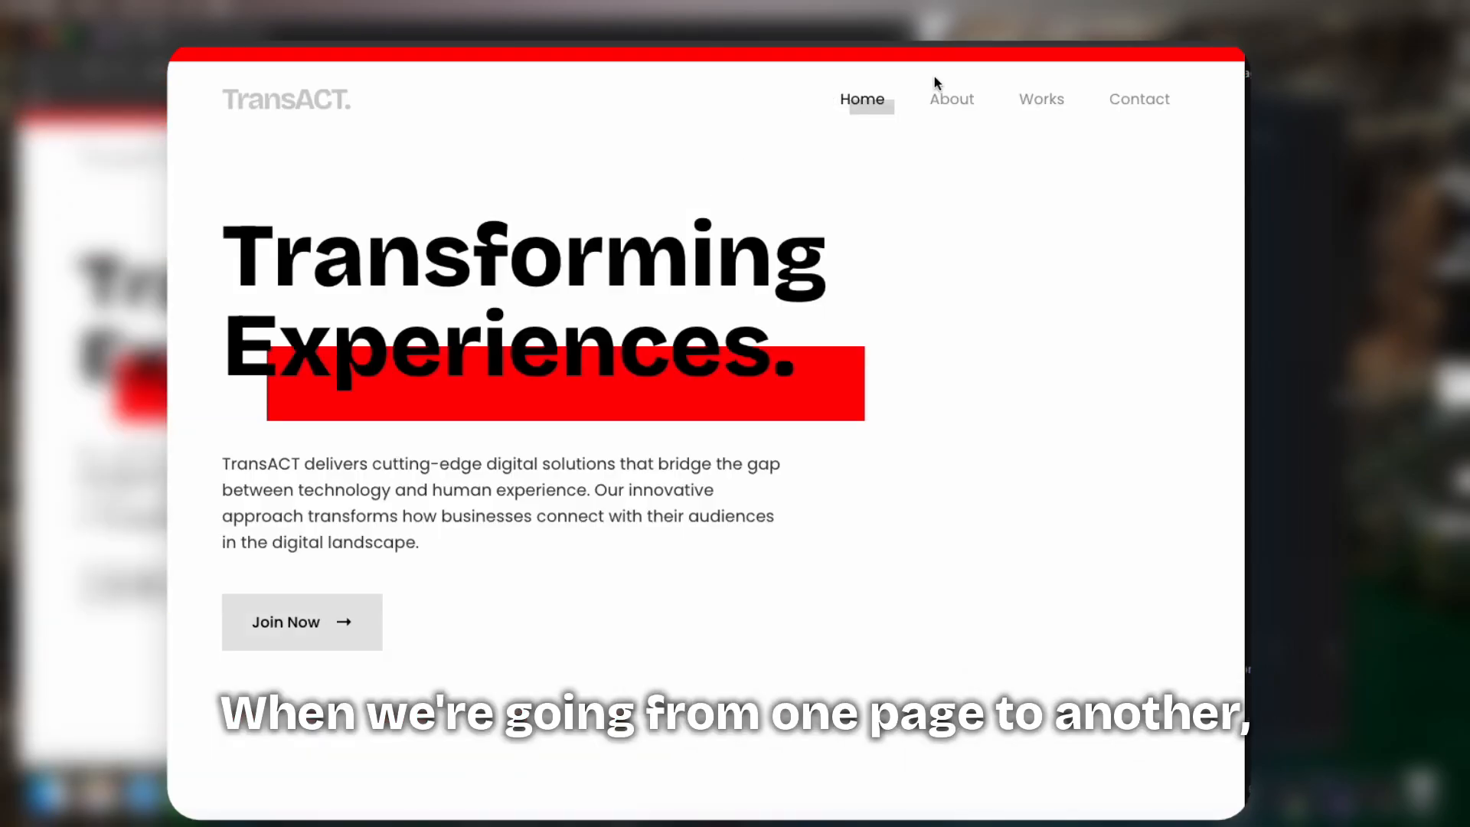
mouse_move(857, 486)
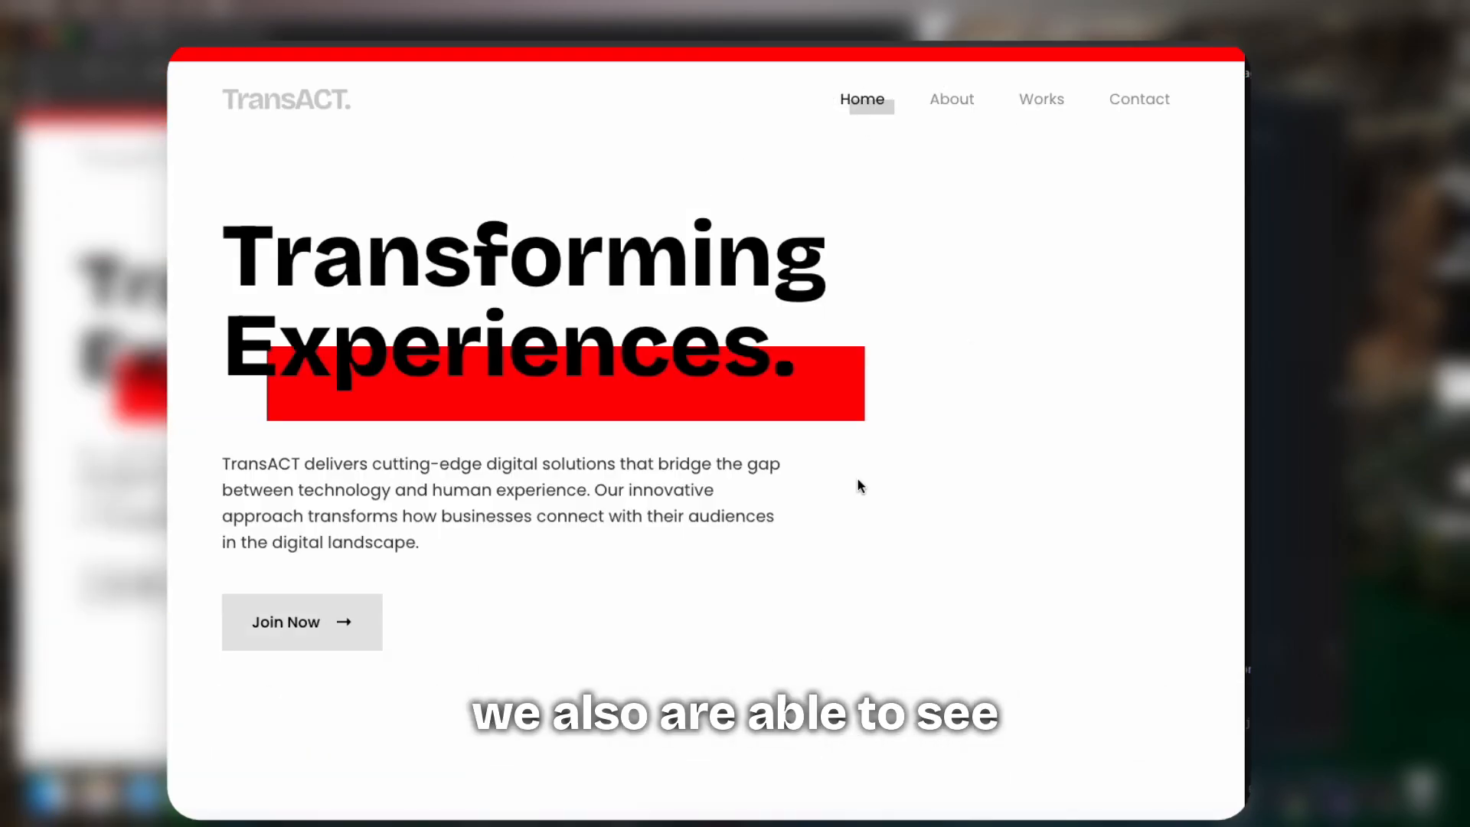
mouse_move(920, 480)
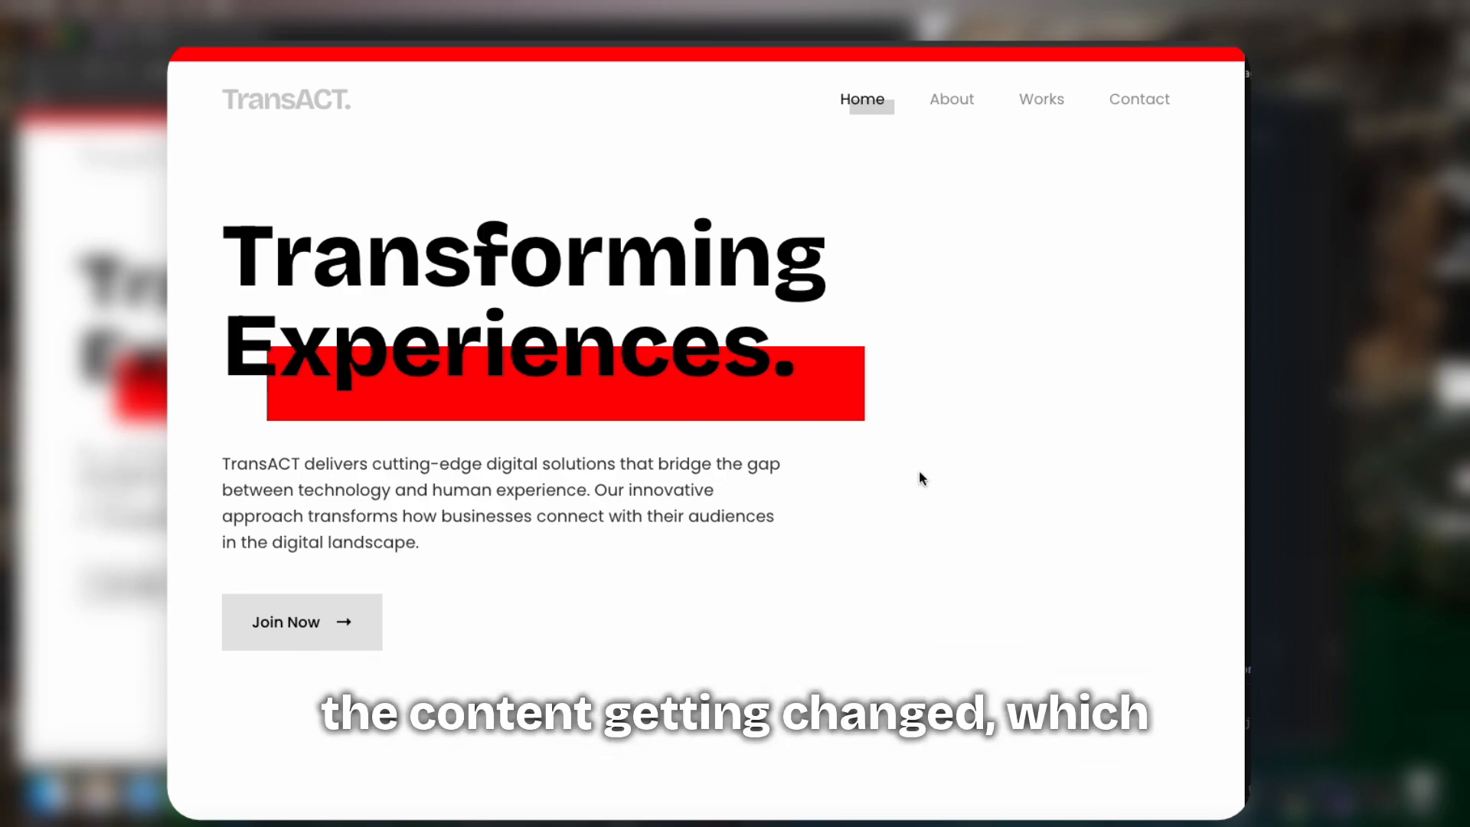
mouse_move(936, 182)
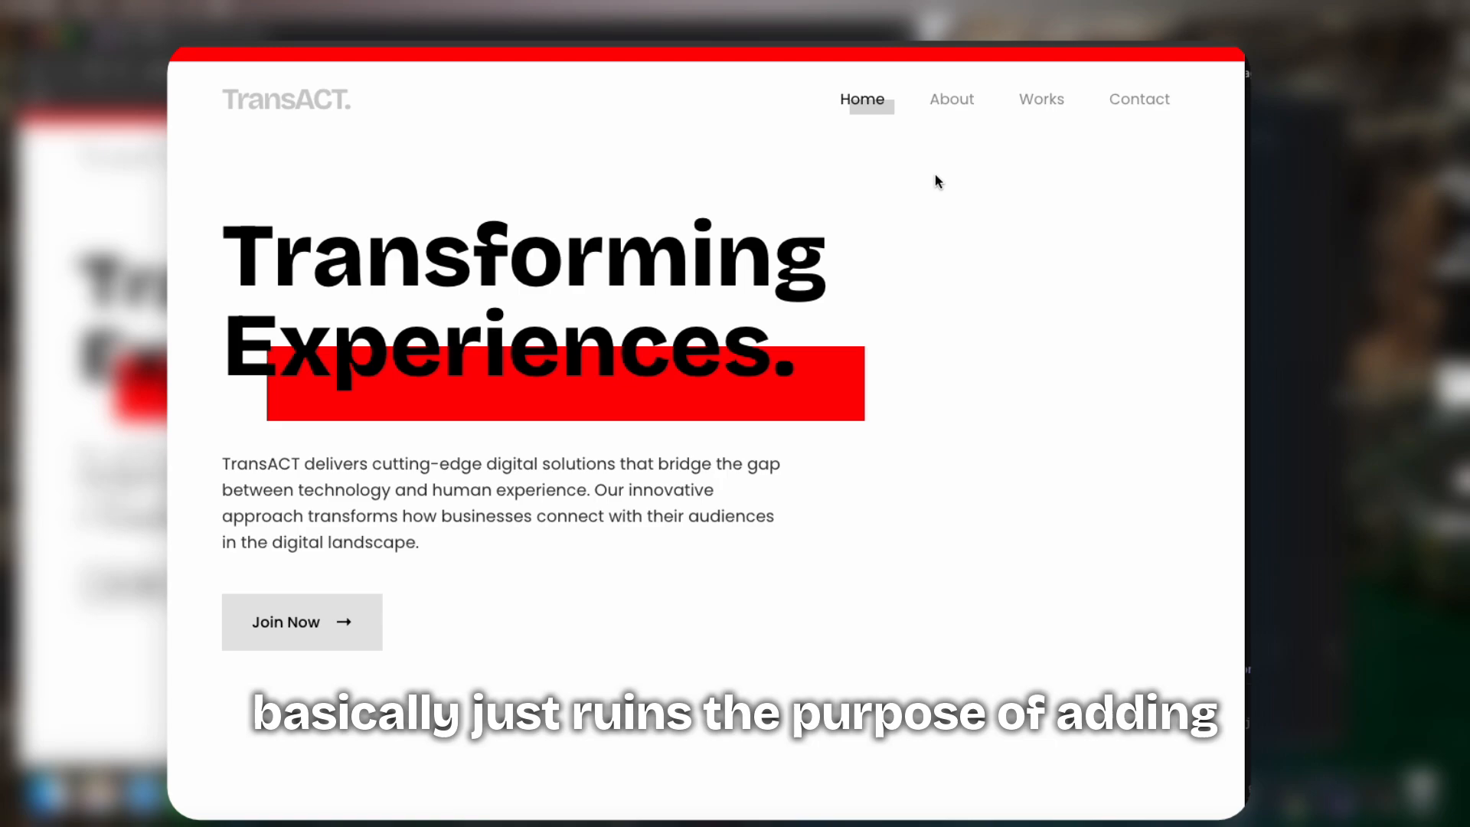
mouse_move(949, 127)
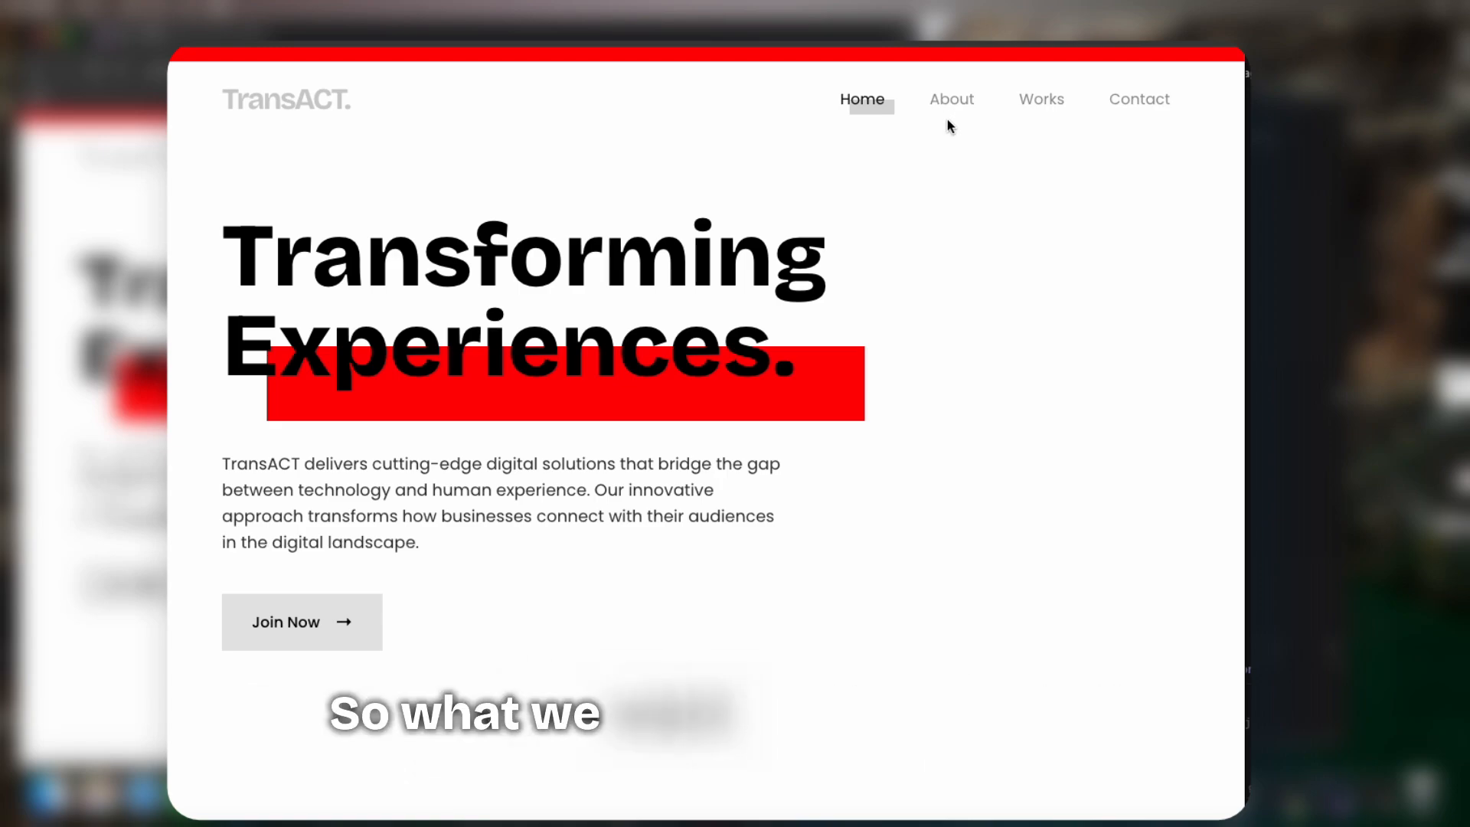
mouse_move(902, 291)
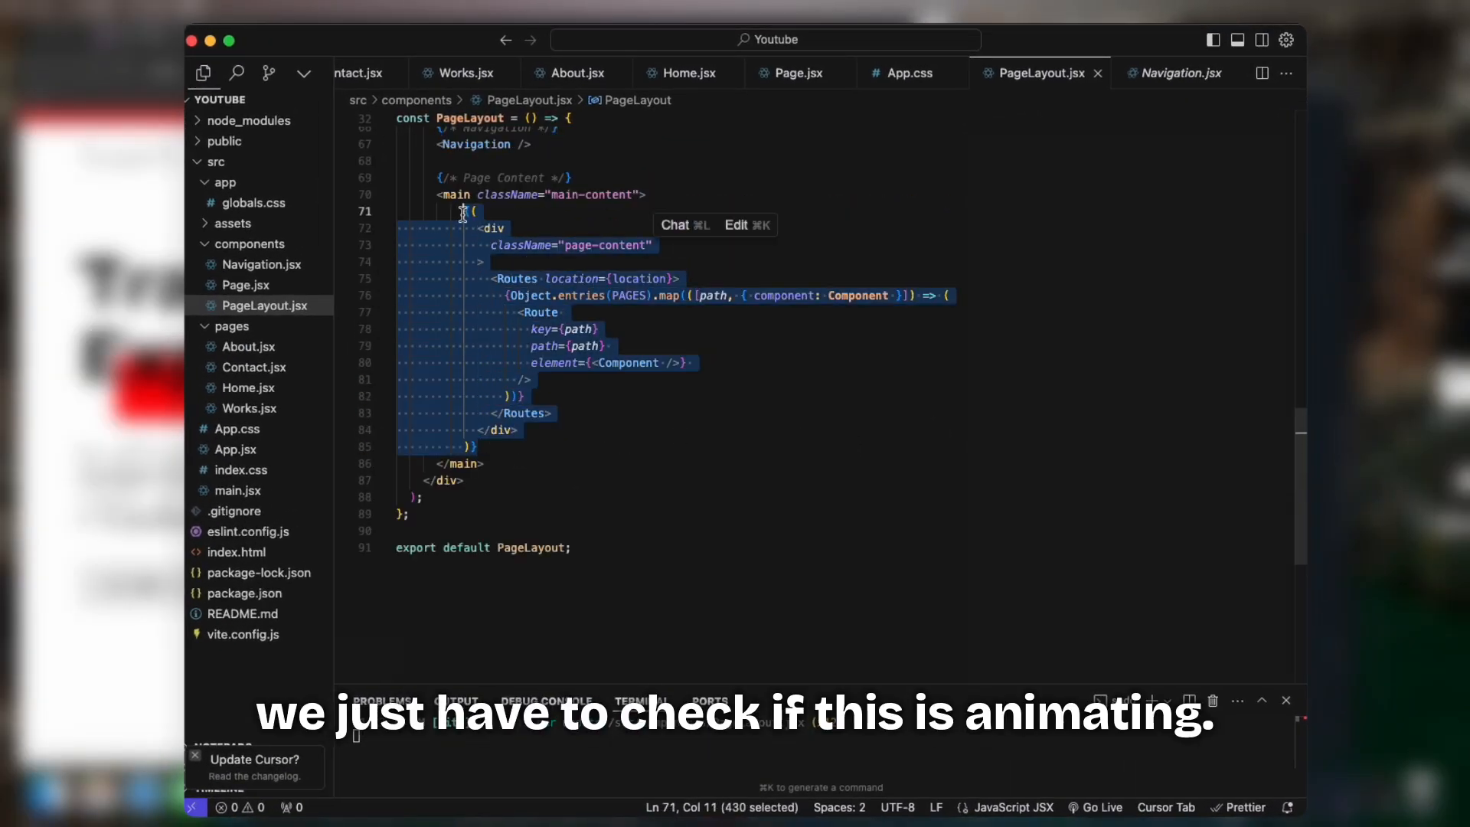
Wrap the page content in {!isAnimating && (...)} and test it on the Contact page.
click(548, 460)
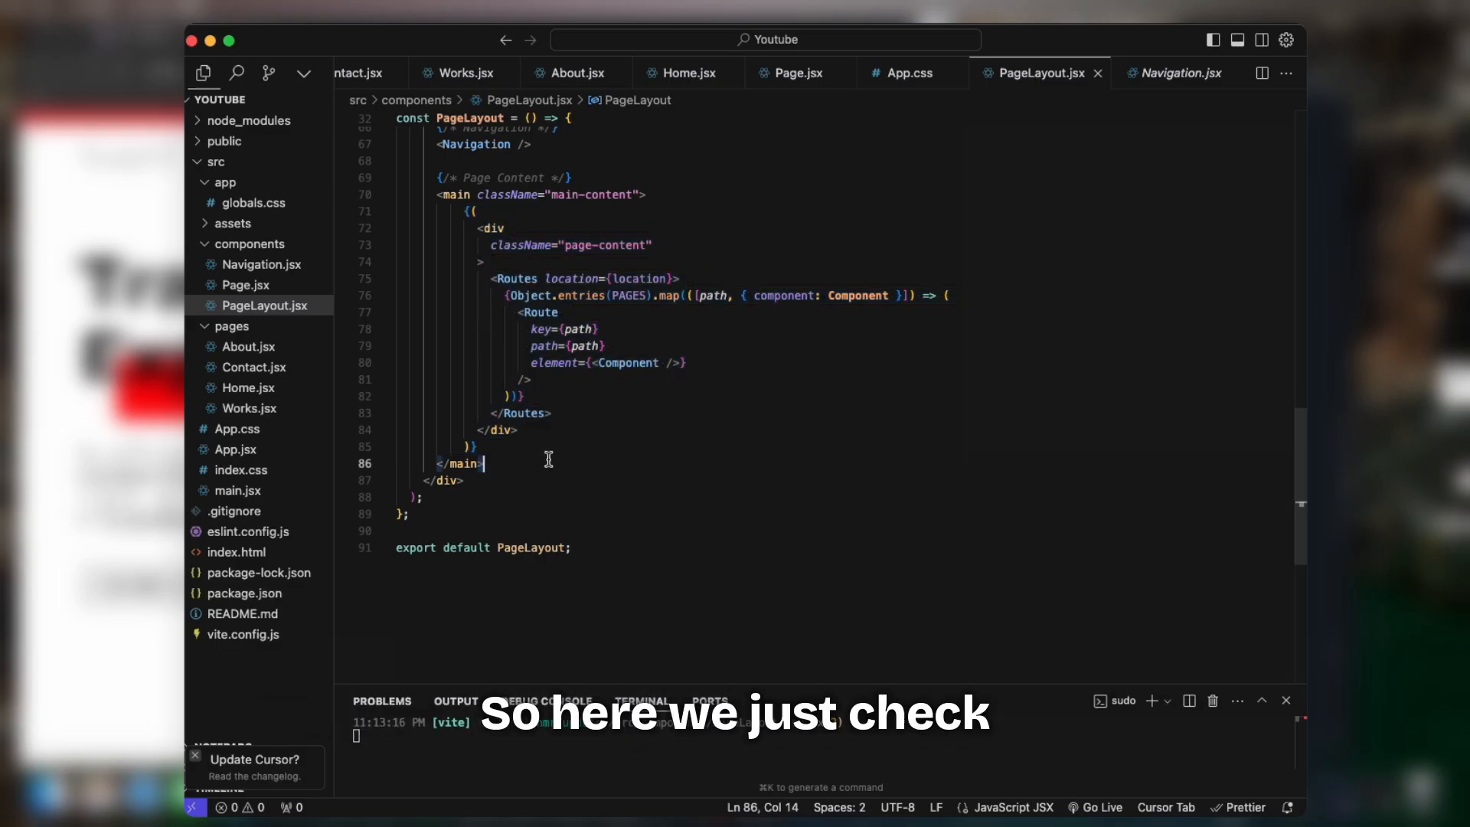
text(!isAnimating && ()
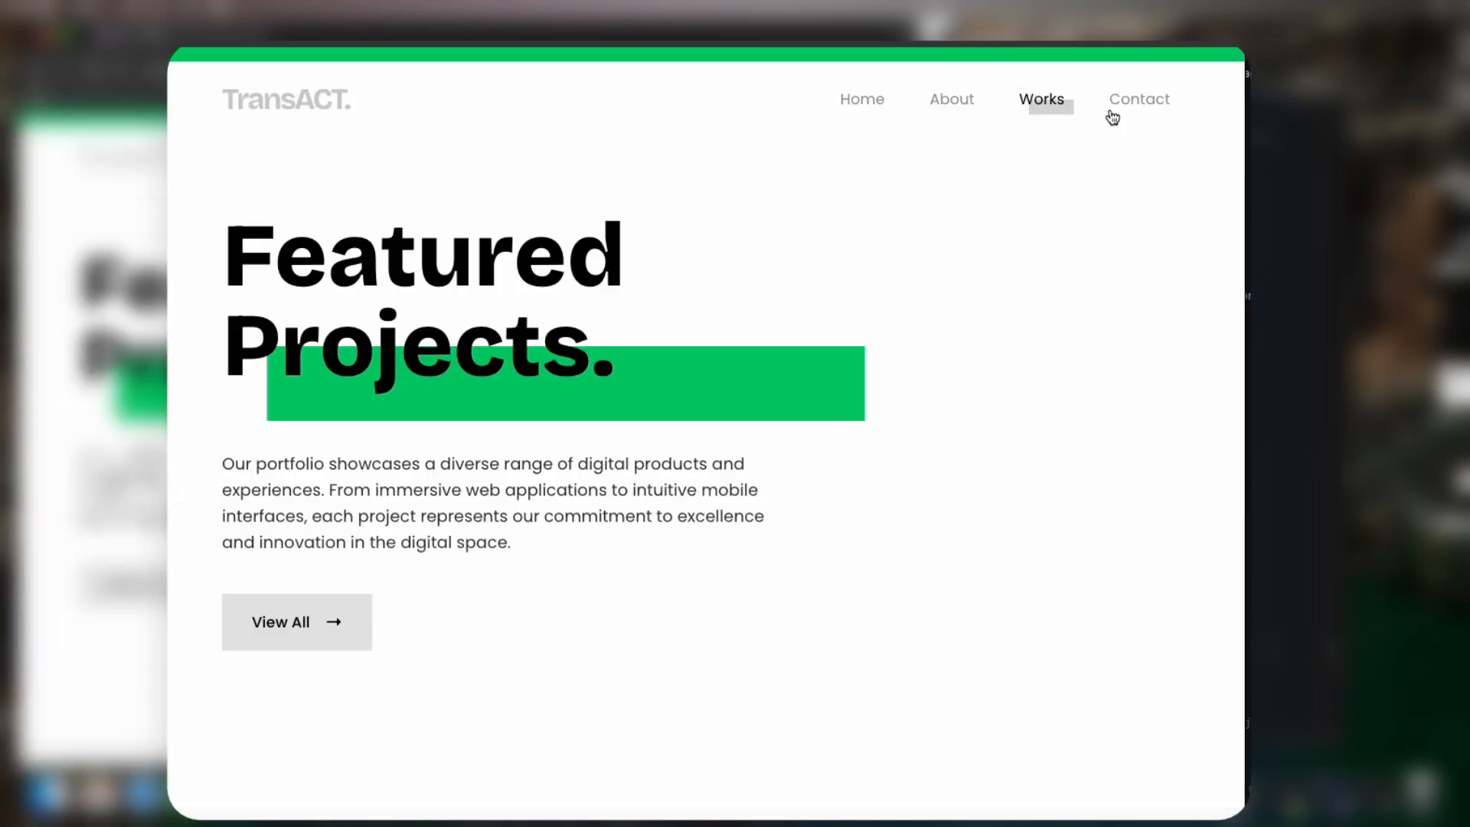
click(1139, 99)
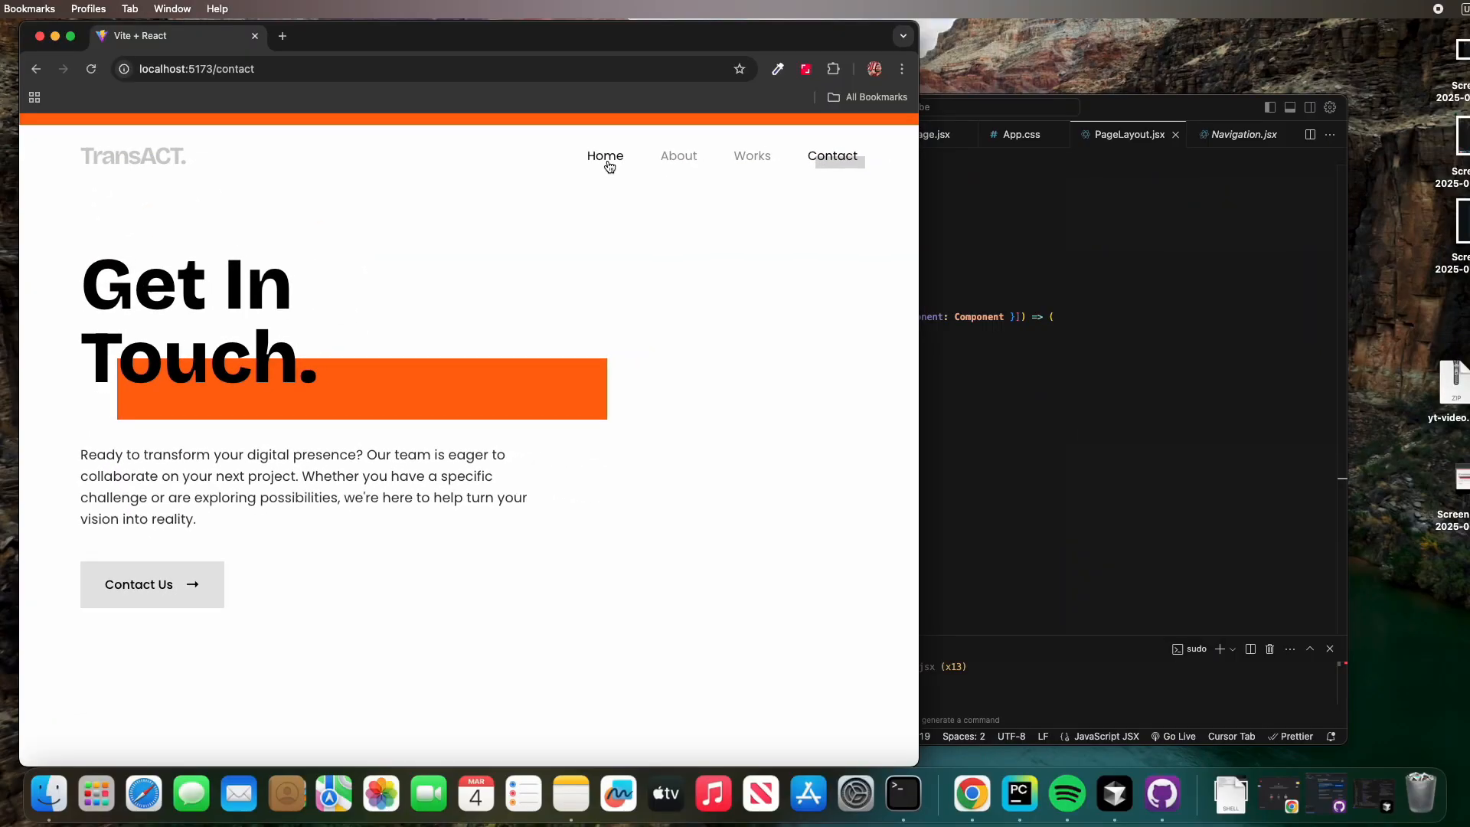